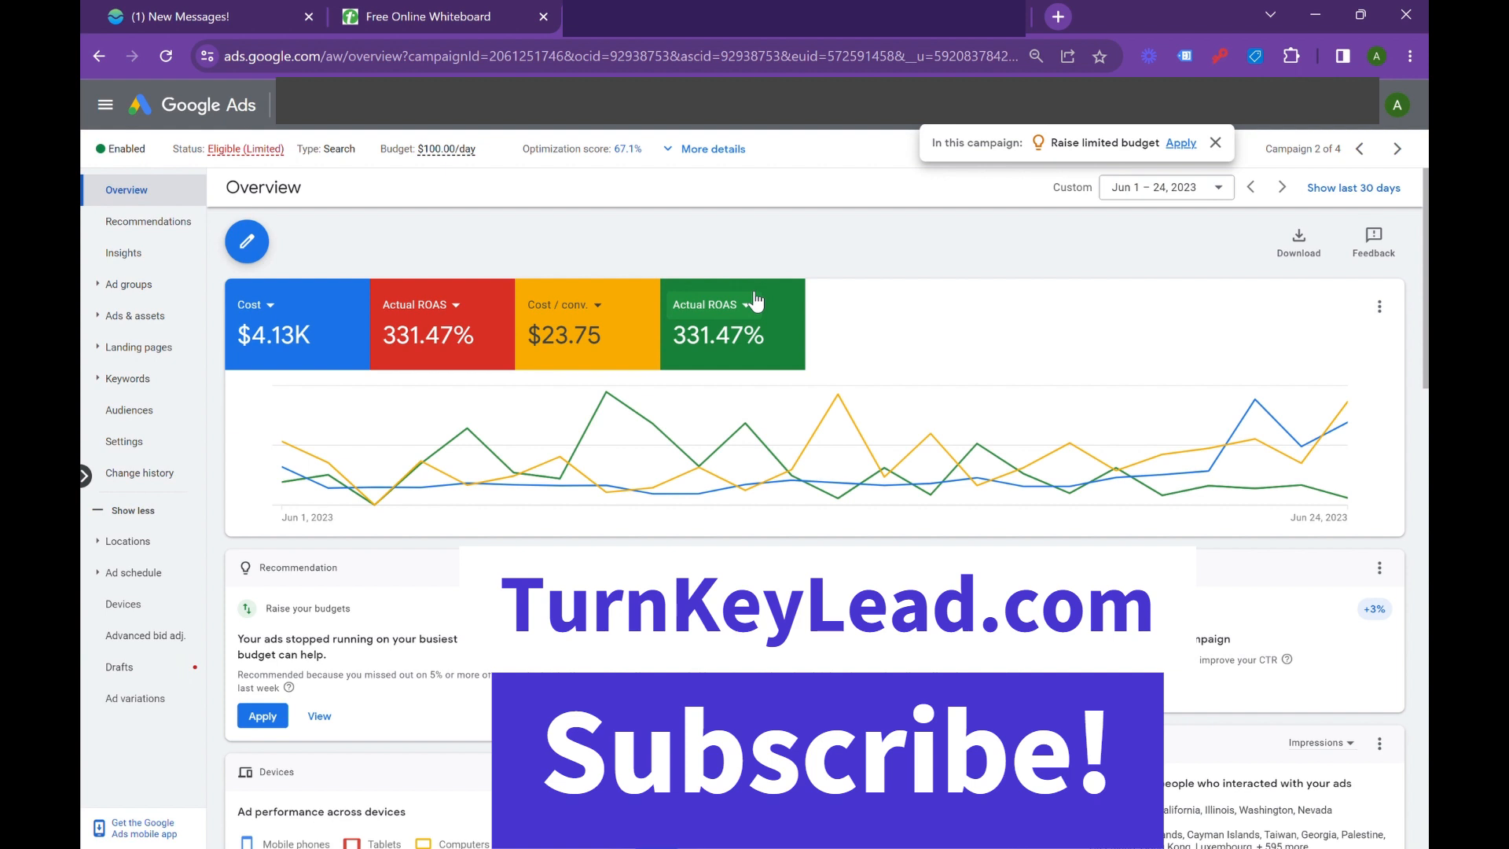
pyautogui.moveTo(734, 222)
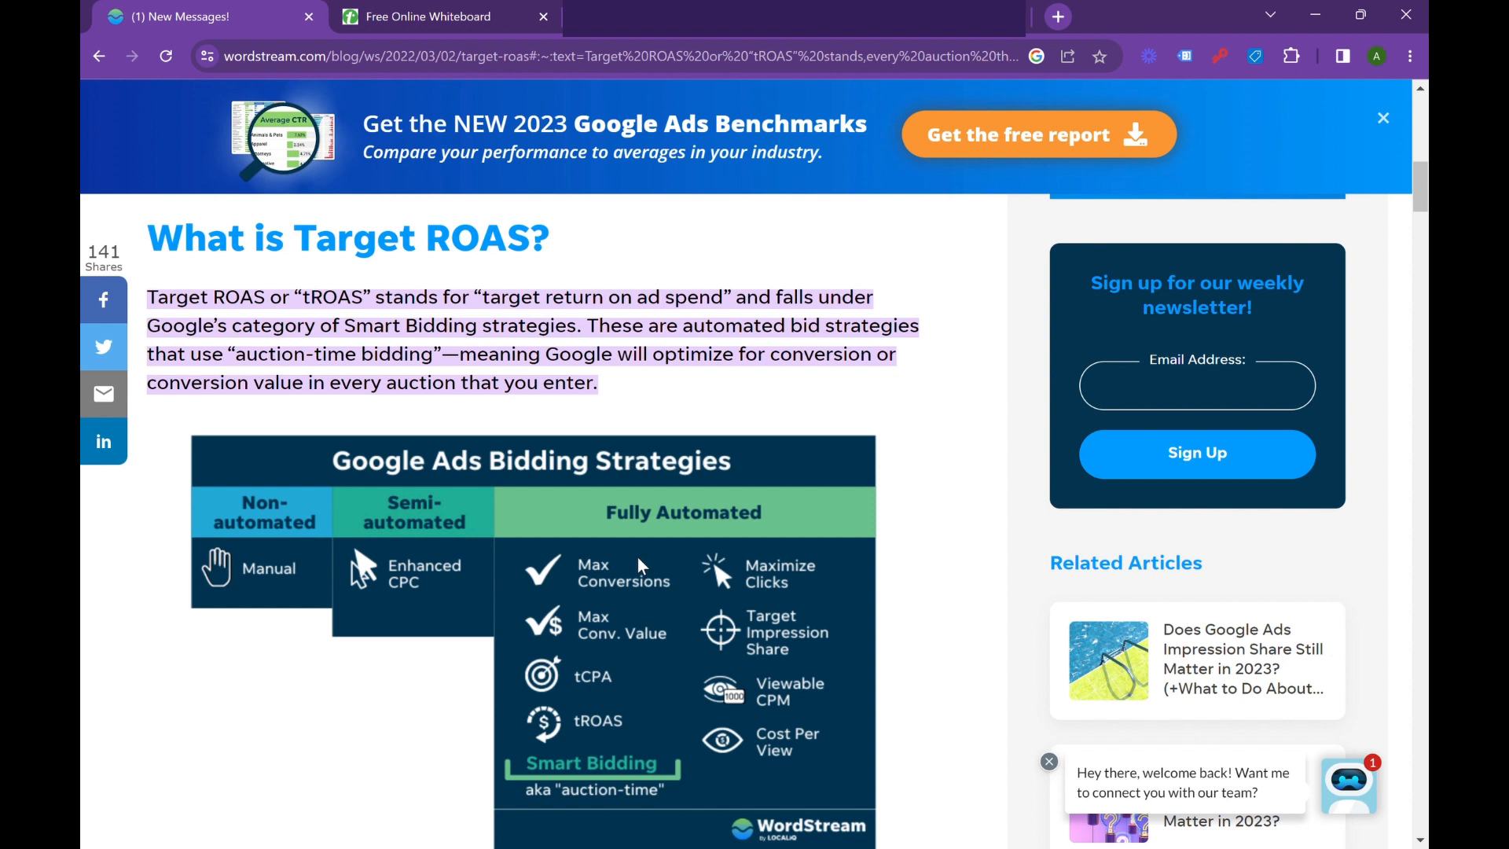
pyautogui.moveTo(754, 335)
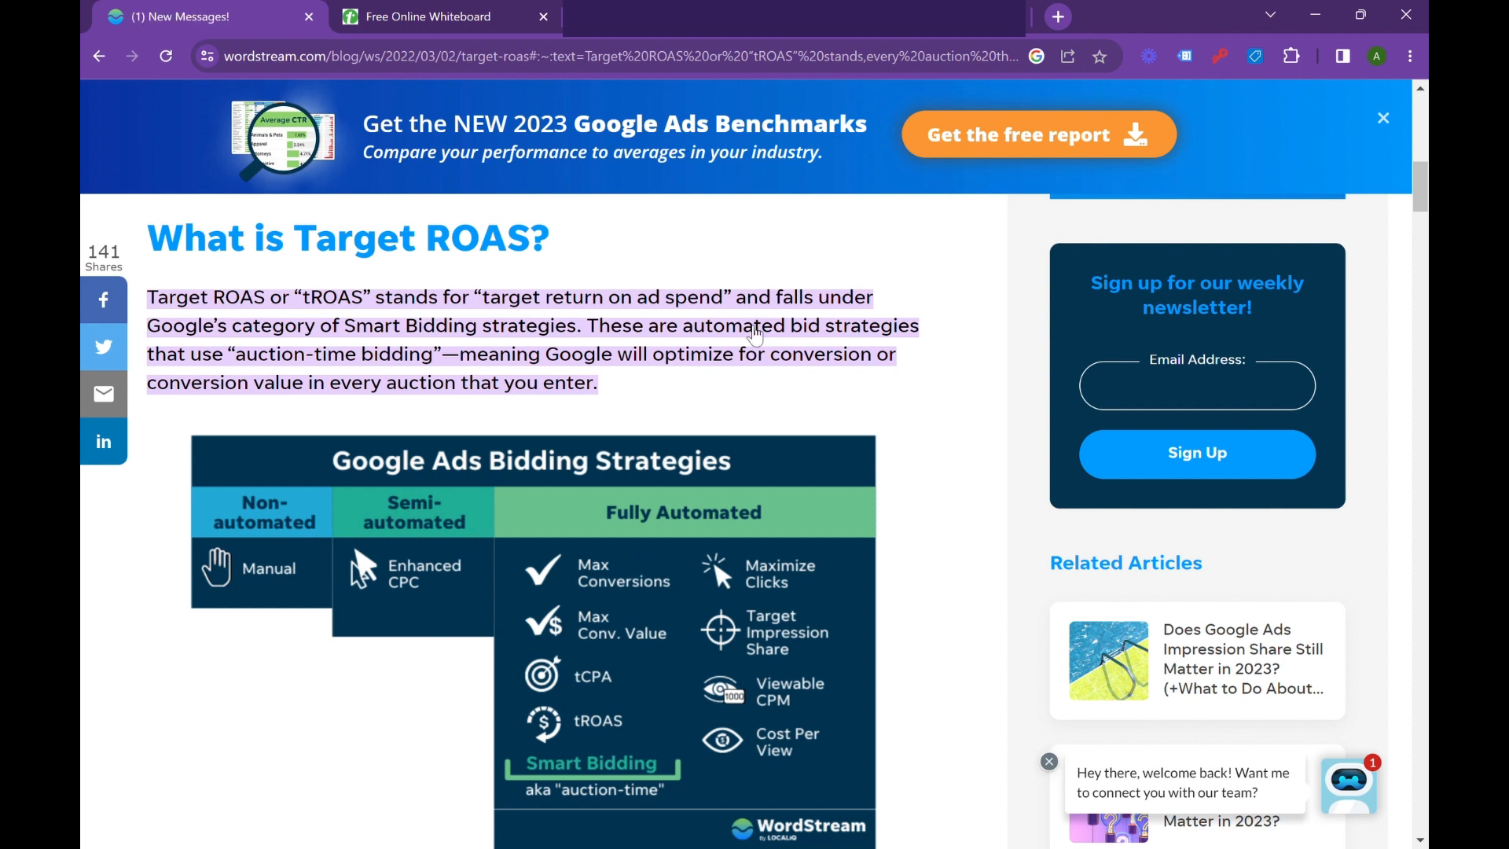
# - Scroll the WordStream article to show the Target ROAS bidding-strategies chart
pyautogui.scroll(-3)
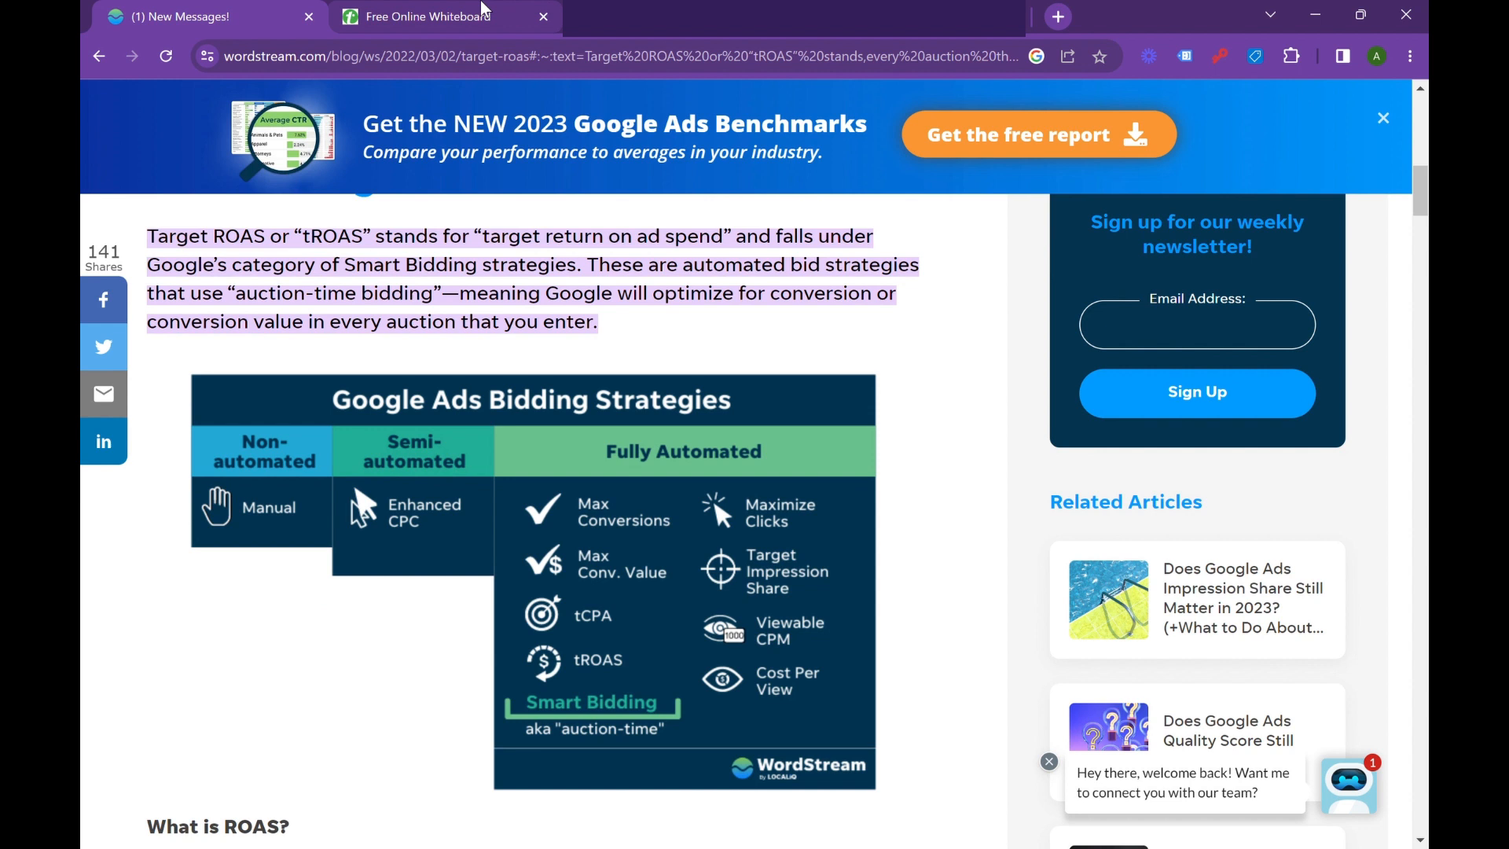
# - Handwrite 20K/10K = 2/1 = 200% on the whiteboard, then go to the first board
pyautogui.click(433, 16)
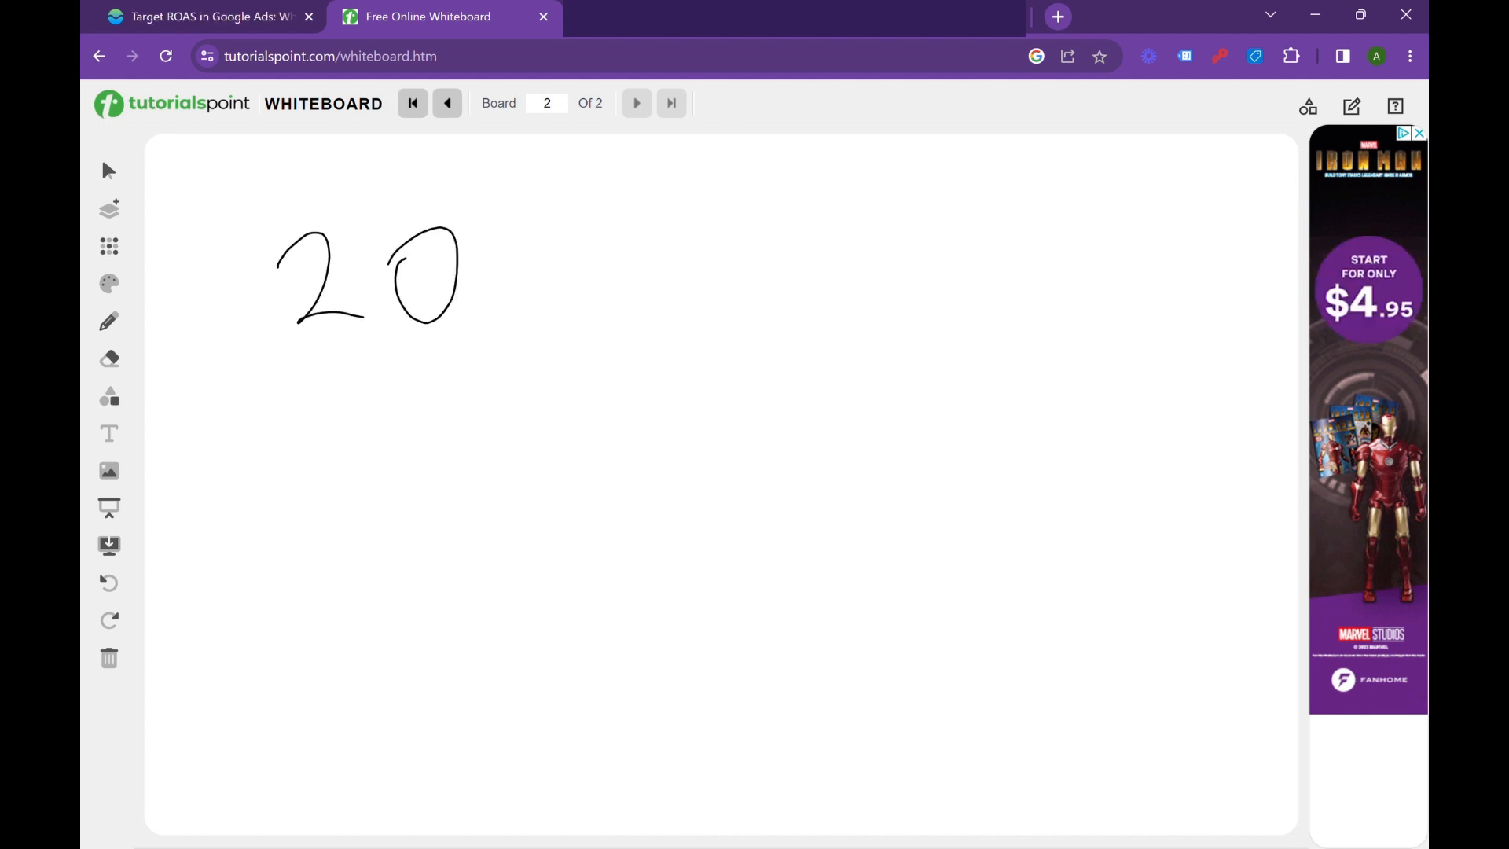
pyautogui.moveTo(520, 232); pyautogui.dragTo(558, 347)
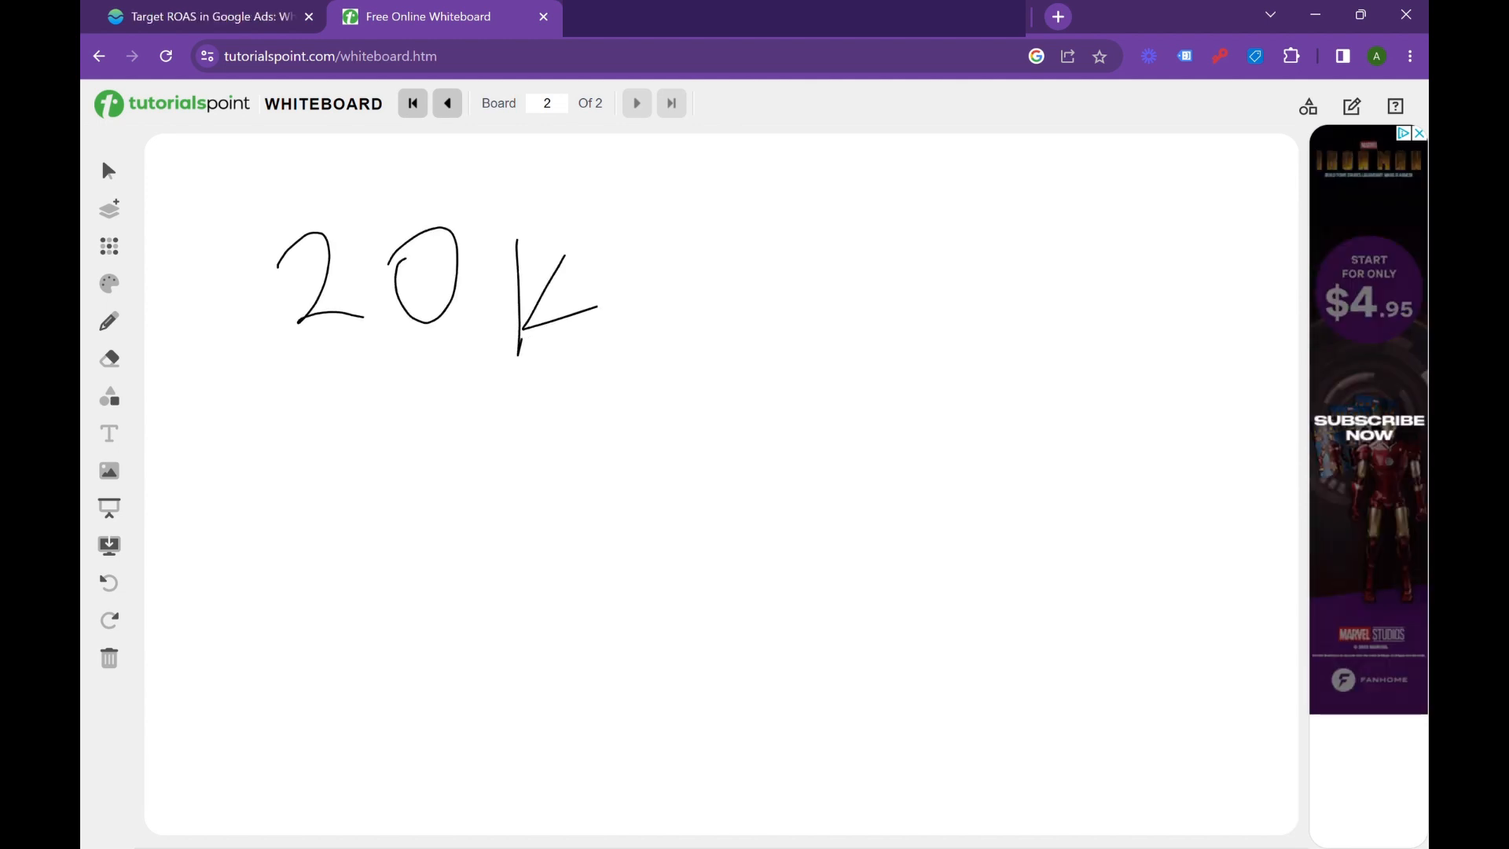
pyautogui.moveTo(283, 387); pyautogui.dragTo(297, 387)
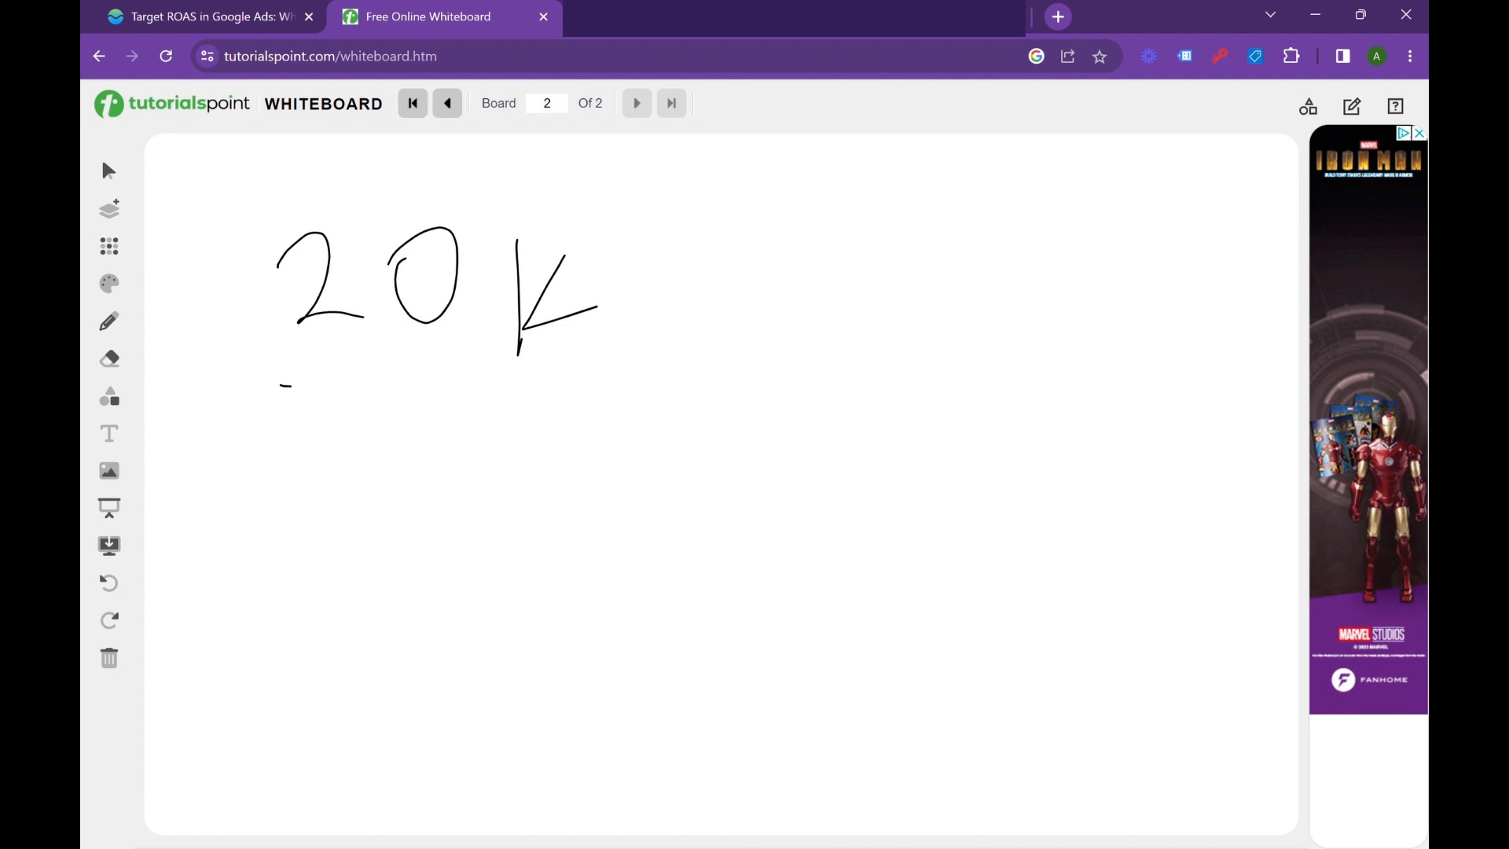
pyautogui.moveTo(279, 385); pyautogui.dragTo(611, 364)
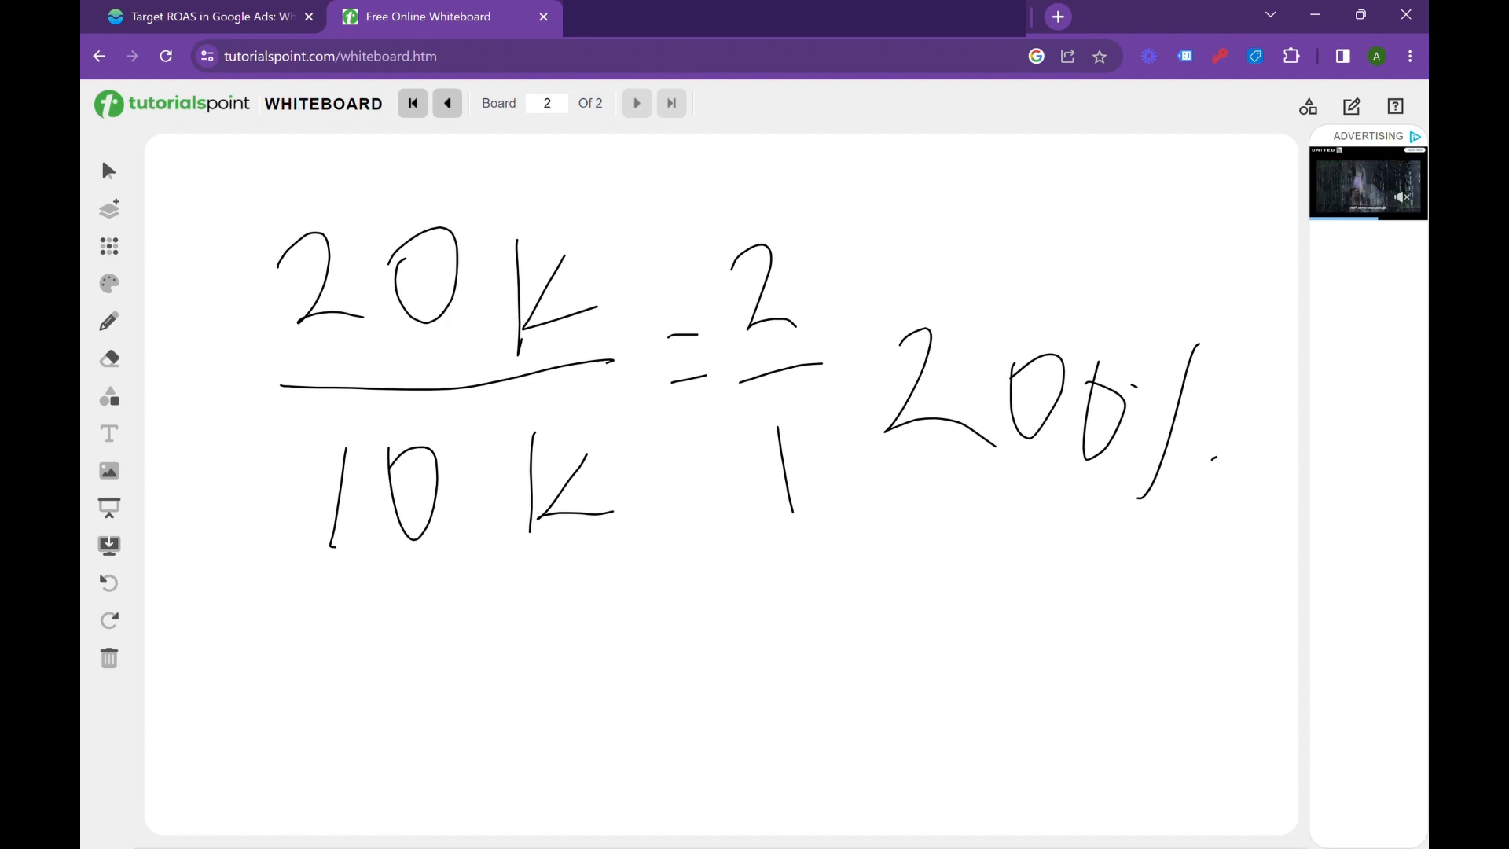
pyautogui.click(445, 103)
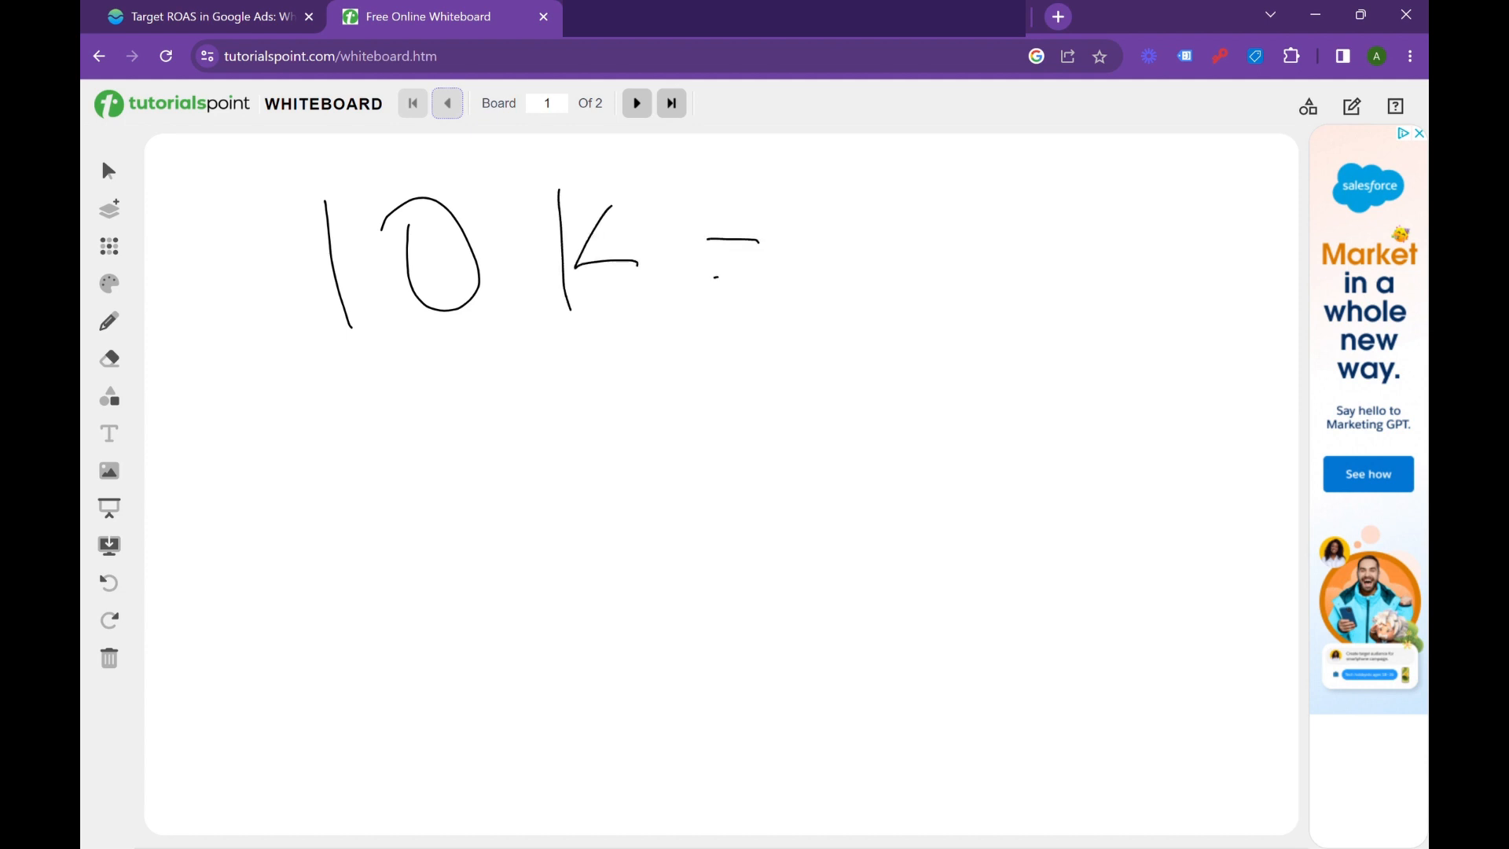
# - Write 10K = 1, $500 = 20 and $200 = 50 on the first board
pyautogui.moveTo(830, 197); pyautogui.dragTo(835, 318)
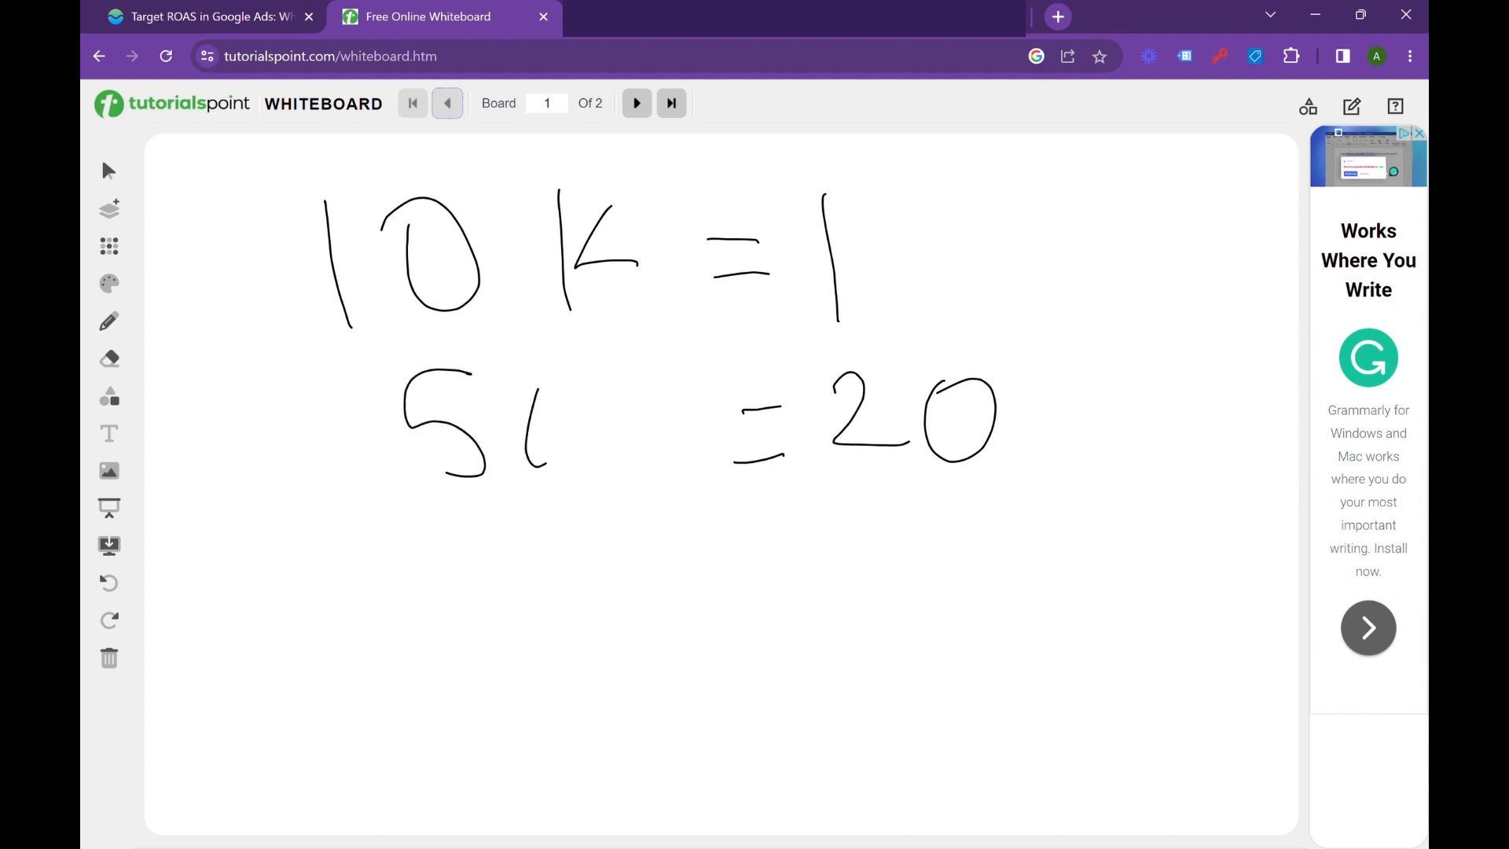
pyautogui.moveTo(524, 385); pyautogui.dragTo(678, 452)
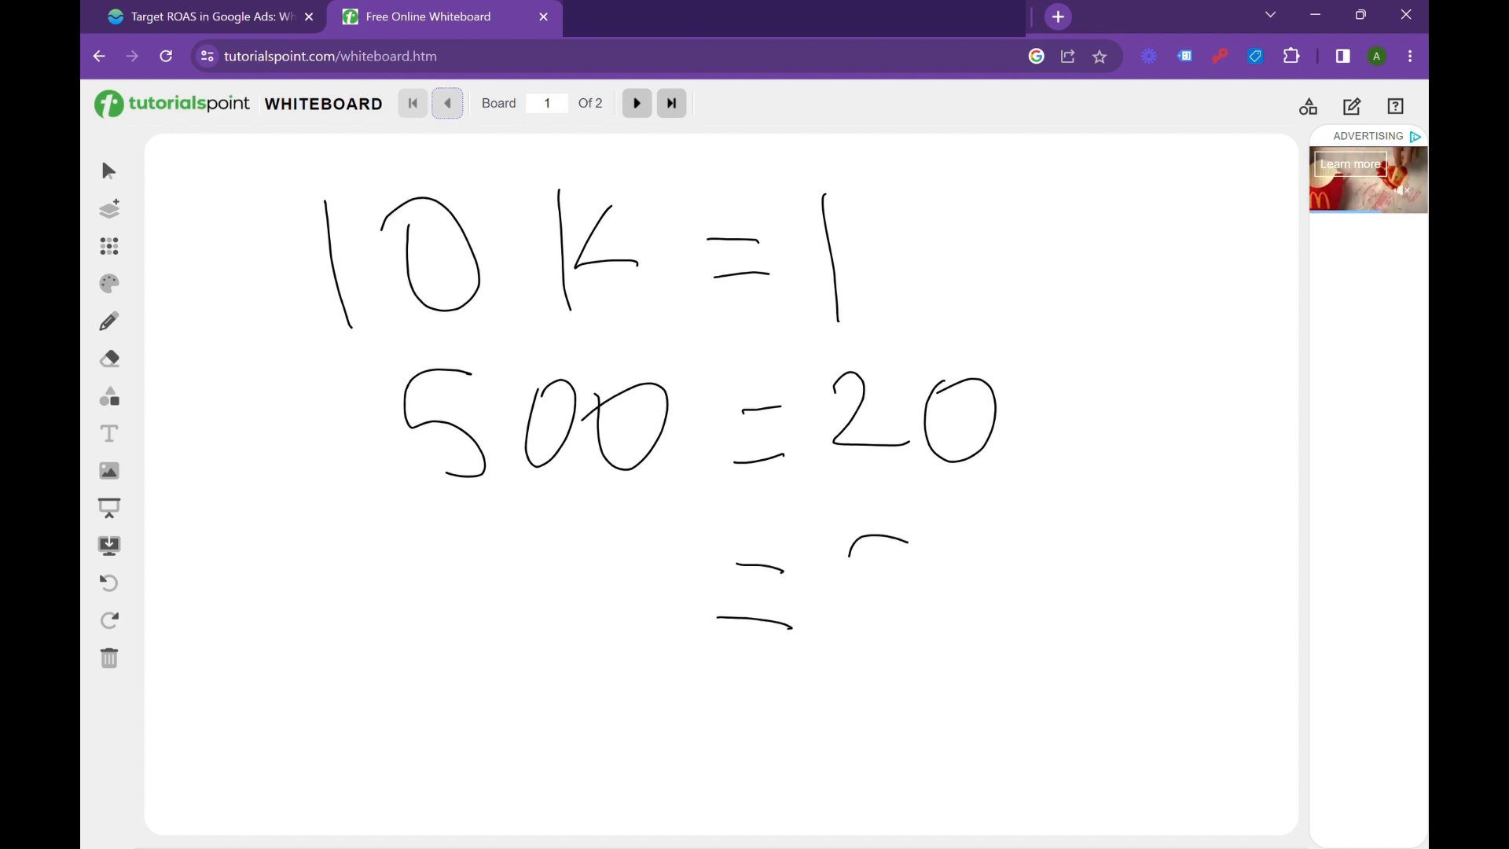
pyautogui.moveTo(852, 540); pyautogui.dragTo(982, 635)
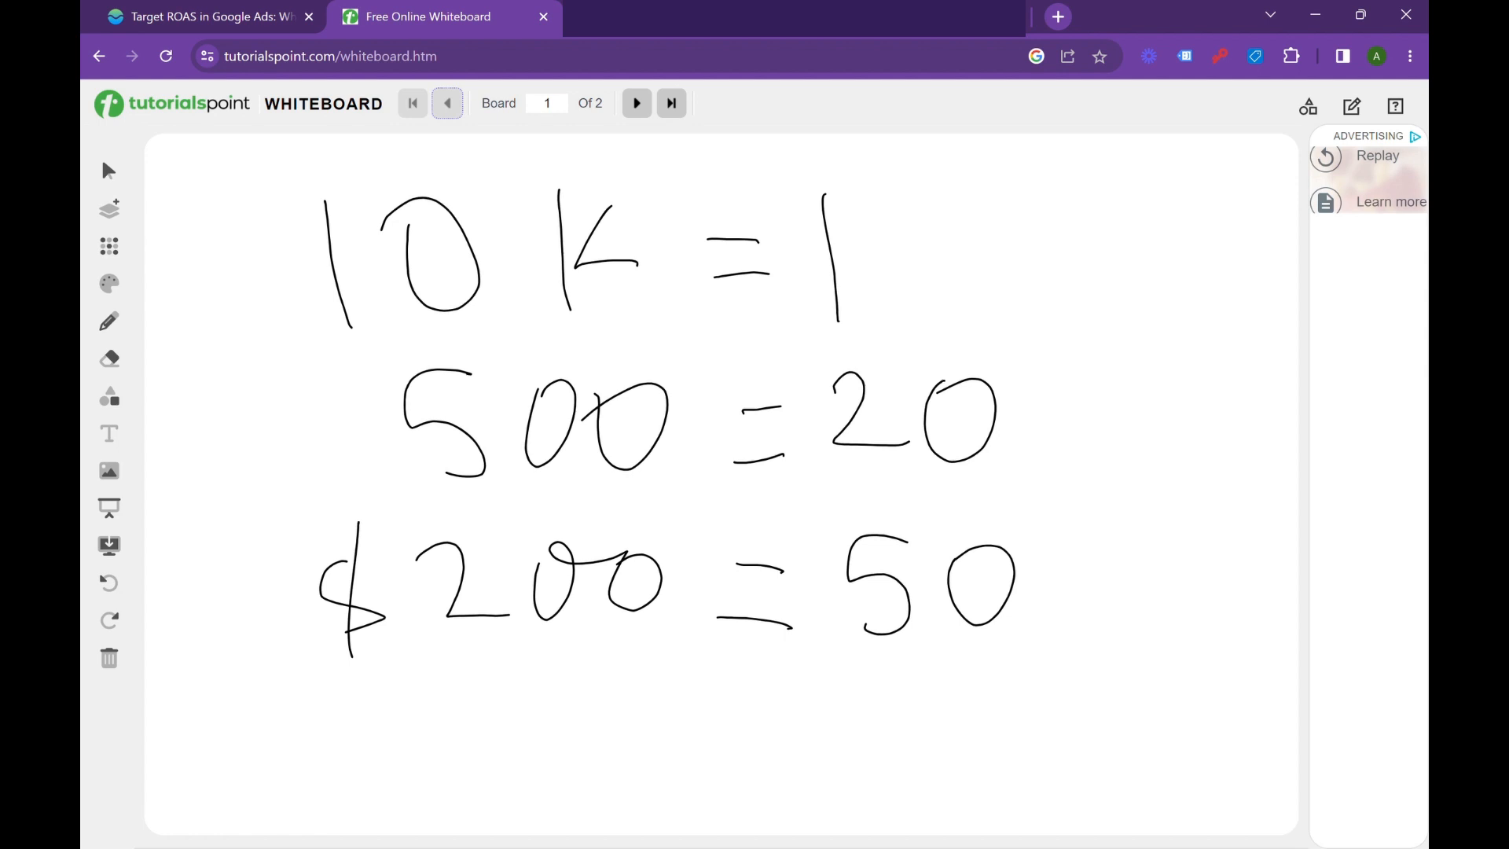
pyautogui.moveTo(327, 376); pyautogui.dragTo(332, 482)
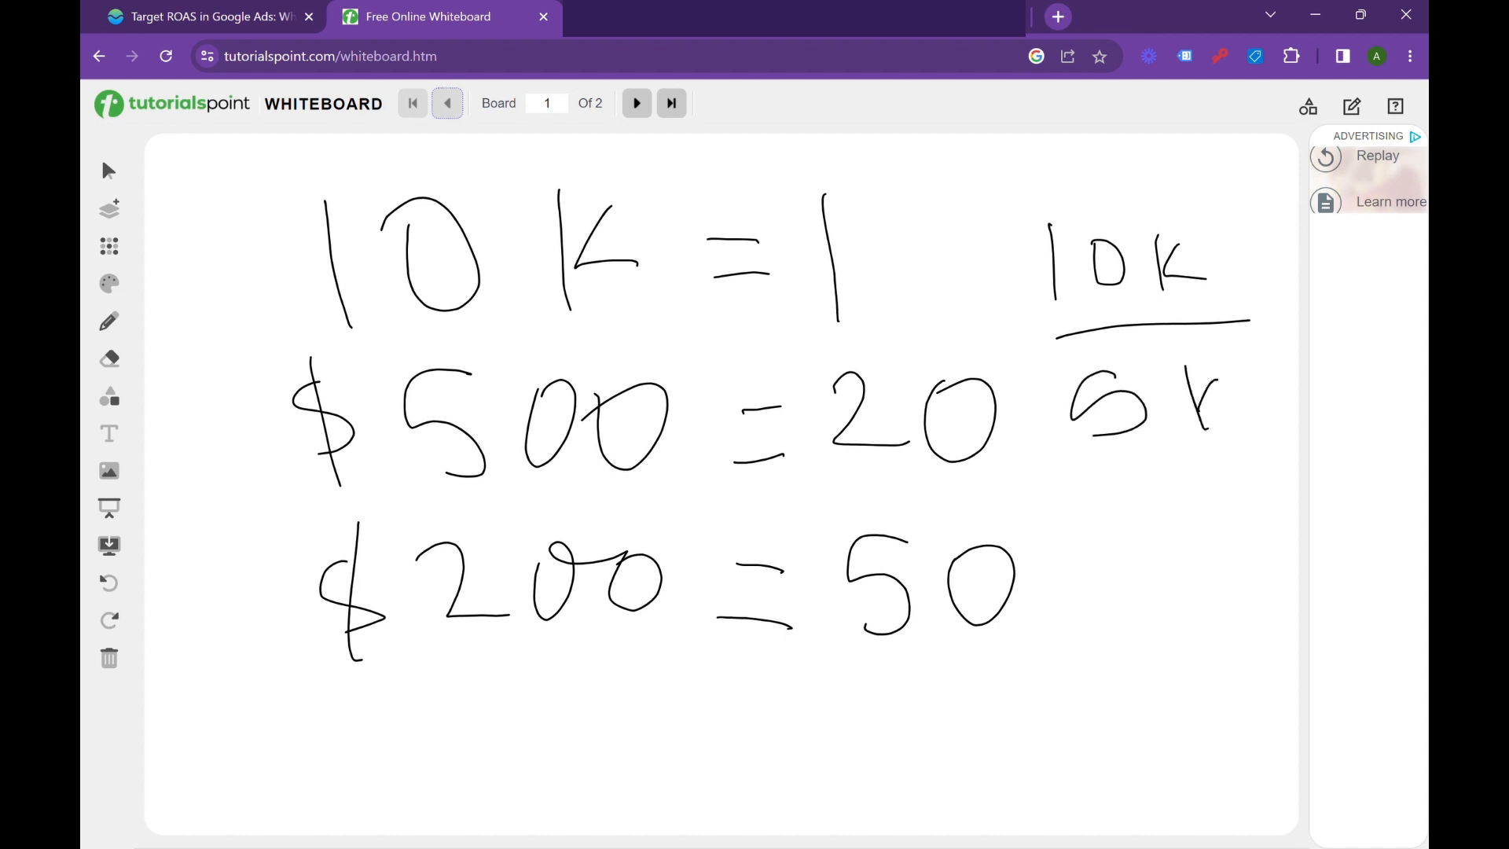
# - Complete 10K/5K, write 200% beneath it and box the result
pyautogui.moveTo(1201, 381); pyautogui.dragTo(1236, 415)
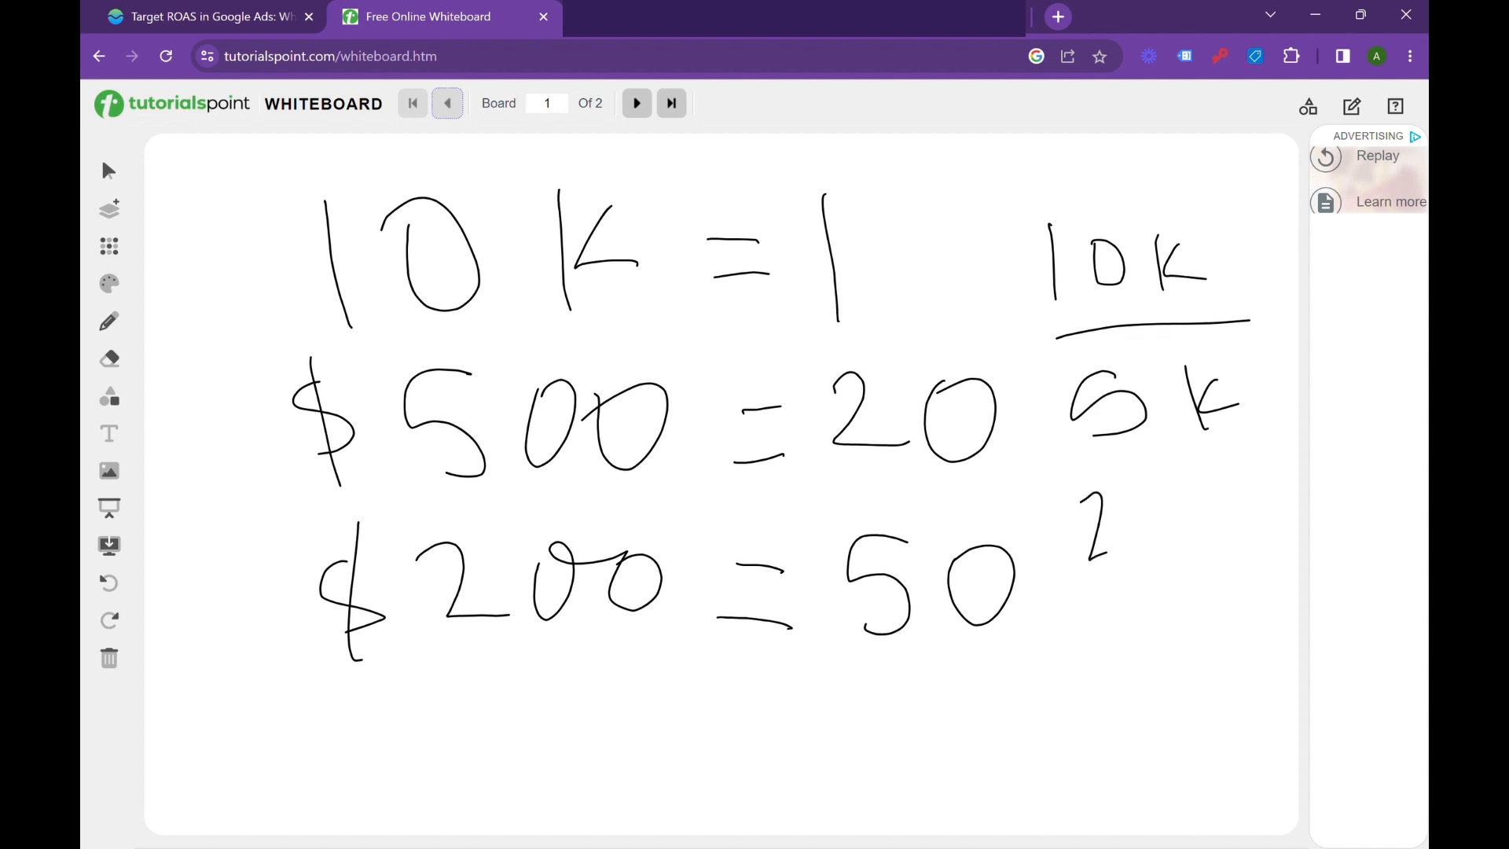
pyautogui.moveTo(1088, 520); pyautogui.dragTo(1281, 568)
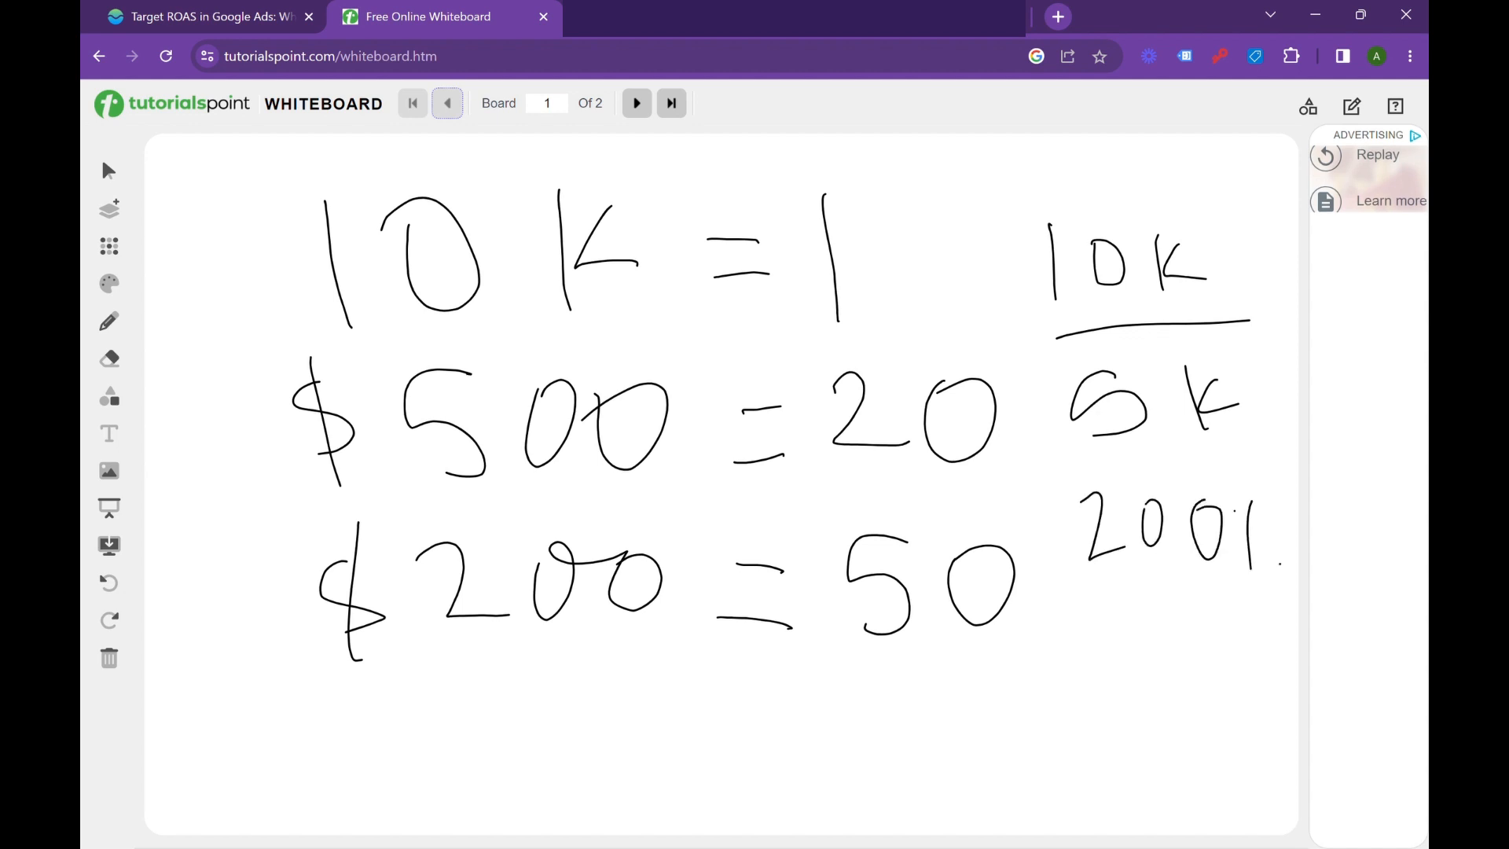
pyautogui.moveTo(1088, 471); pyautogui.dragTo(1294, 606)
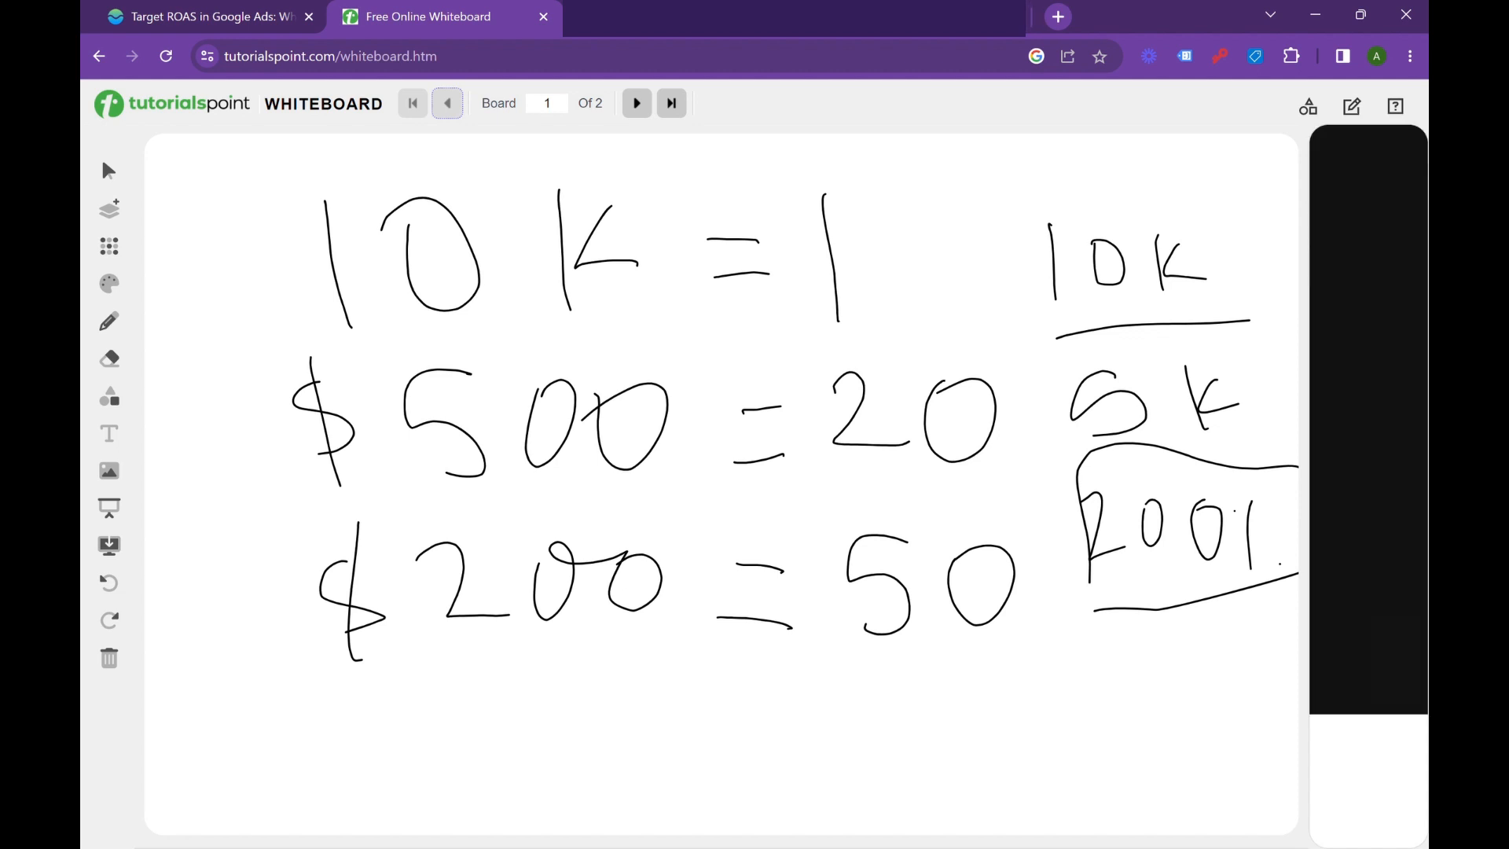
# - Open the Contact Form Completion - Landing Page conversion action from the Conversions summary
pyautogui.click(202, 17)
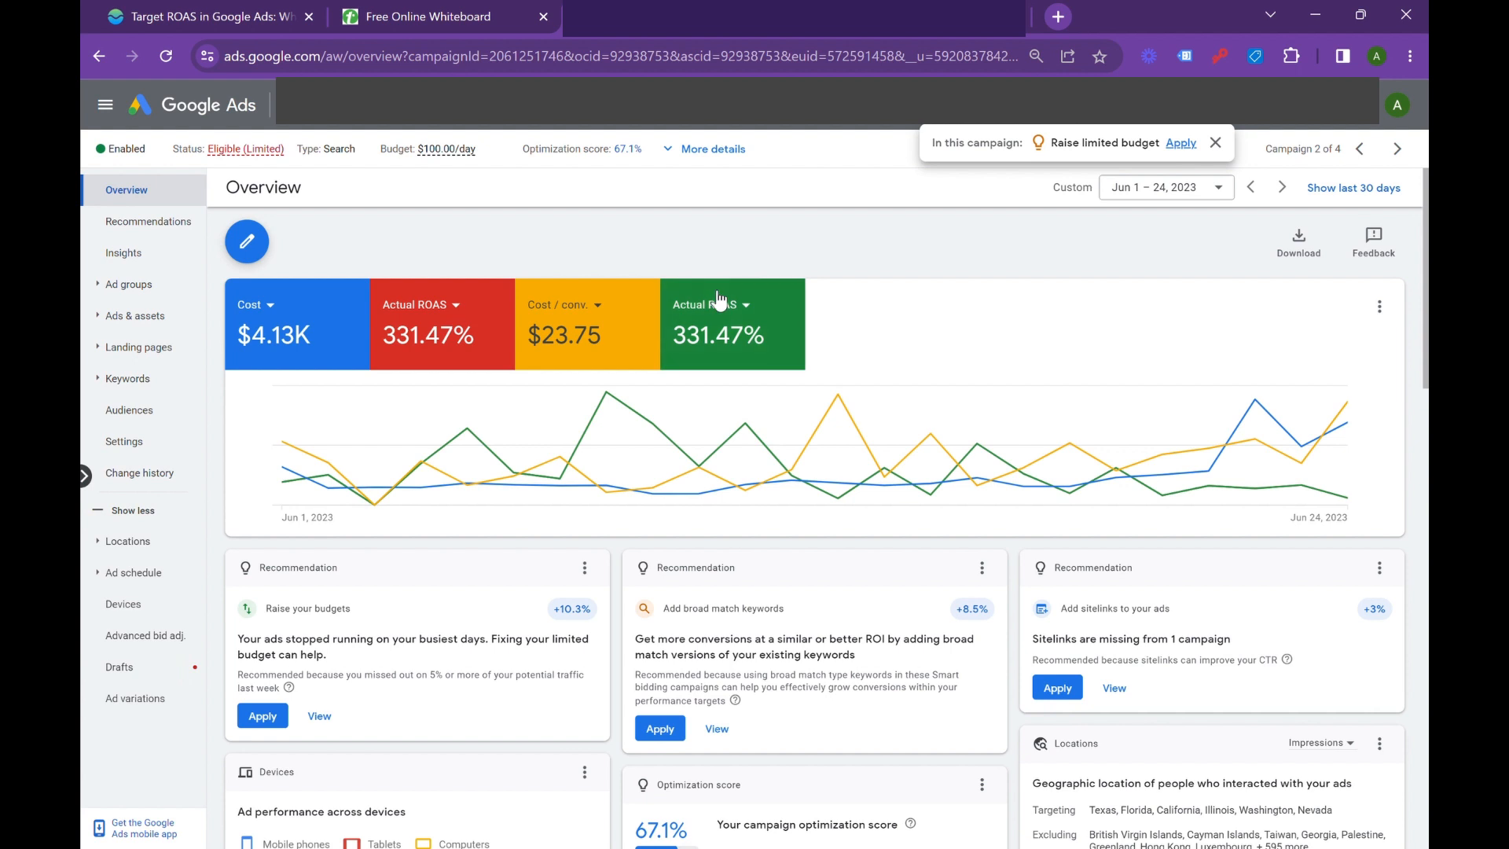
pyautogui.click(1214, 143)
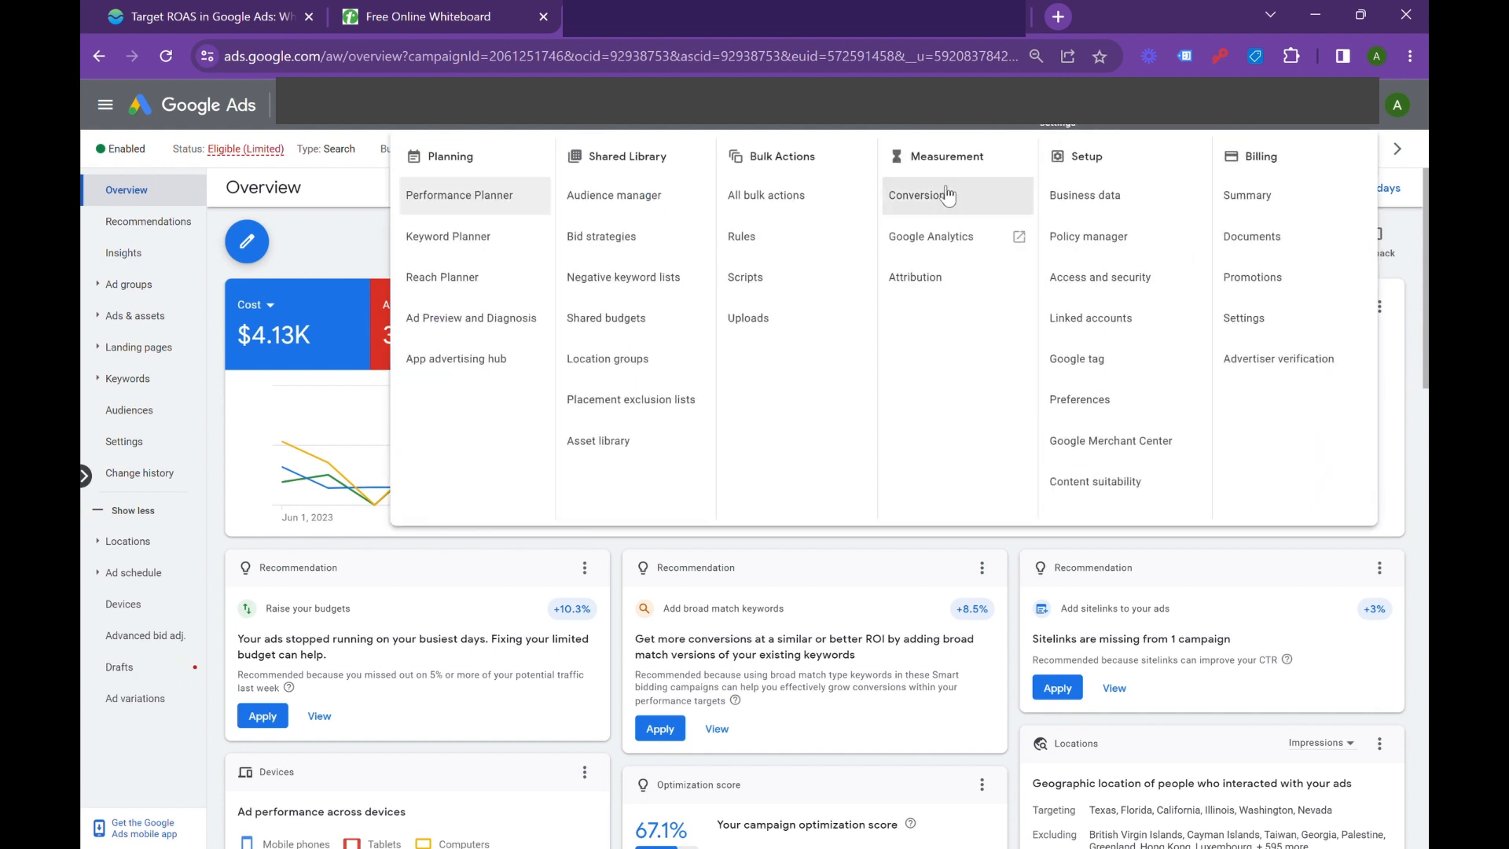
pyautogui.click(918, 196)
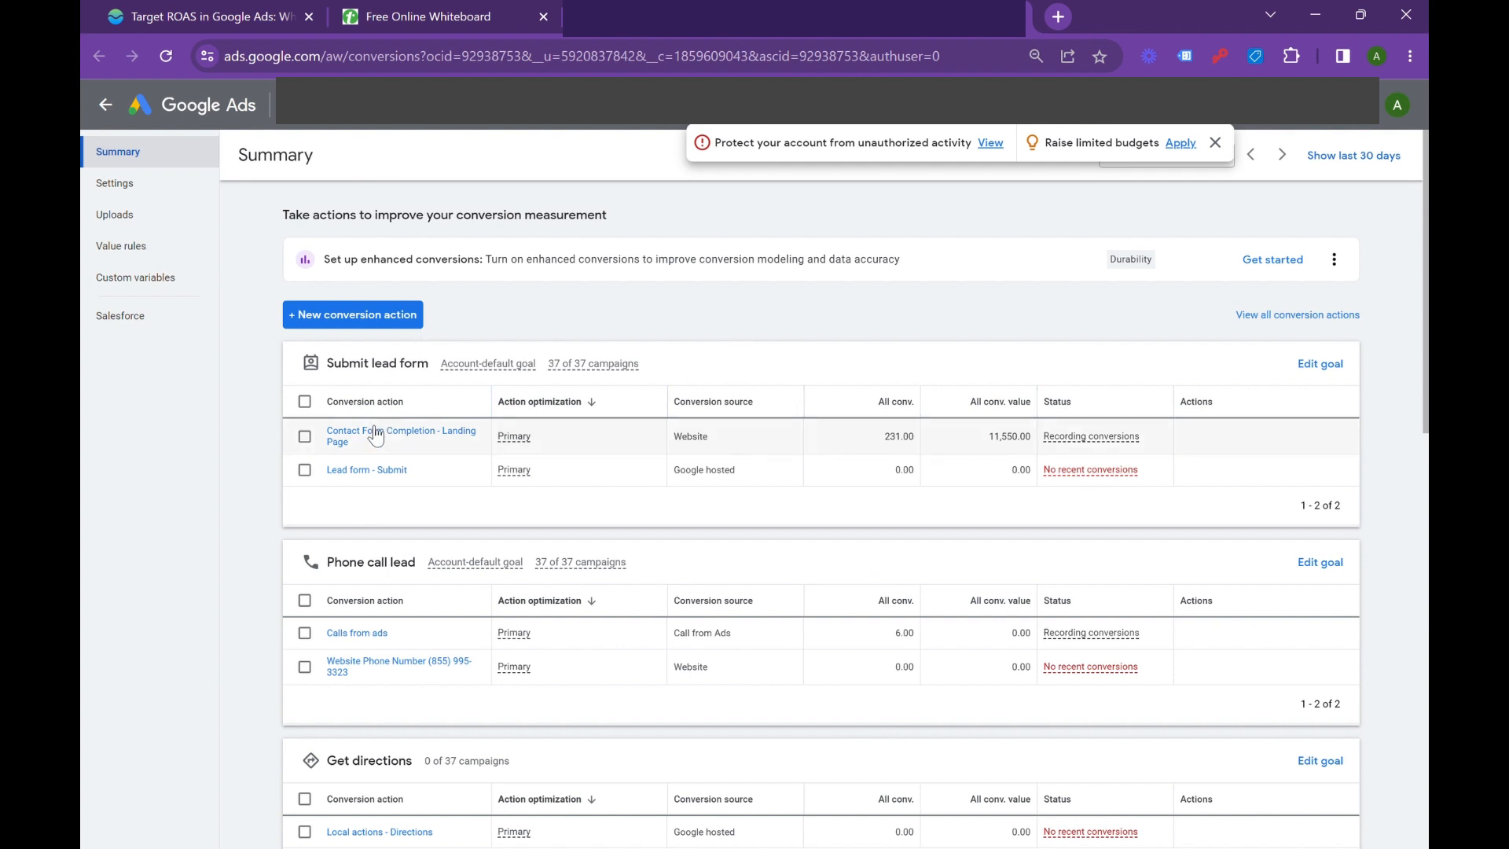
pyautogui.click(398, 436)
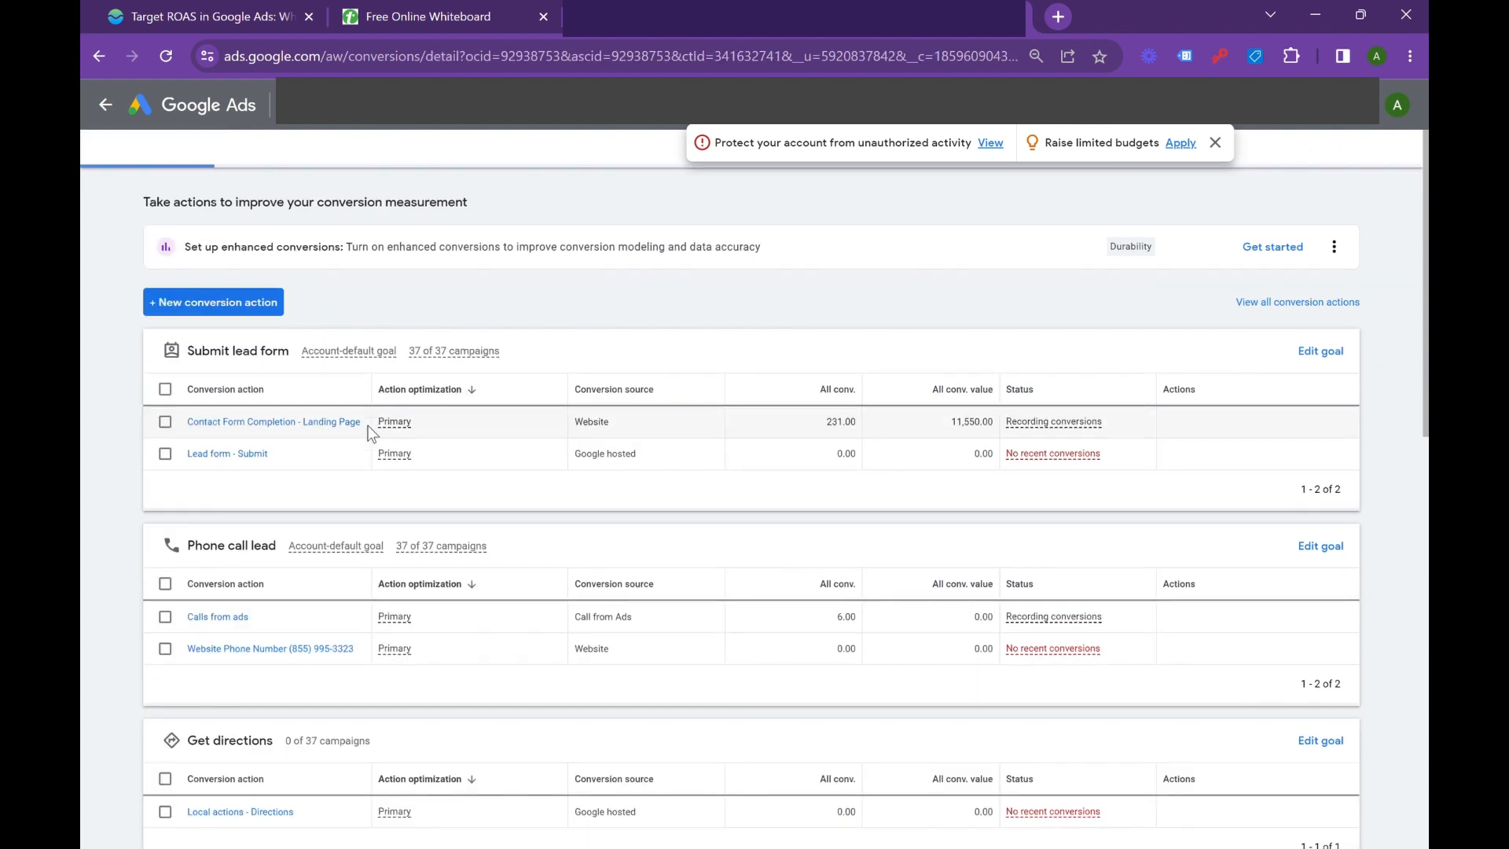
pyautogui.click(274, 421)
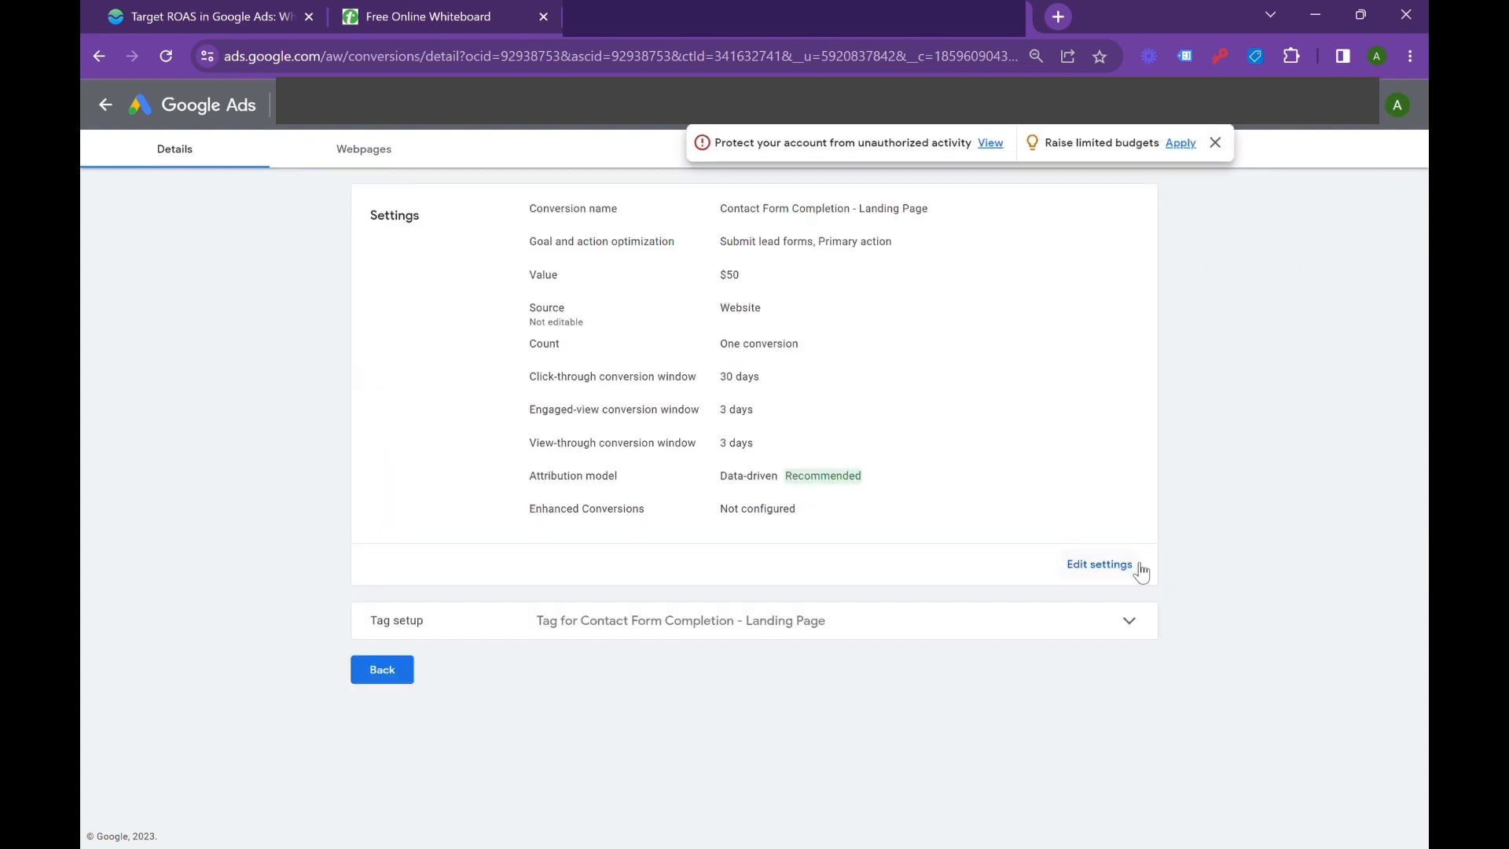
# - Review the conversion's $50 value setting and cancel without changes
pyautogui.click(1098, 564)
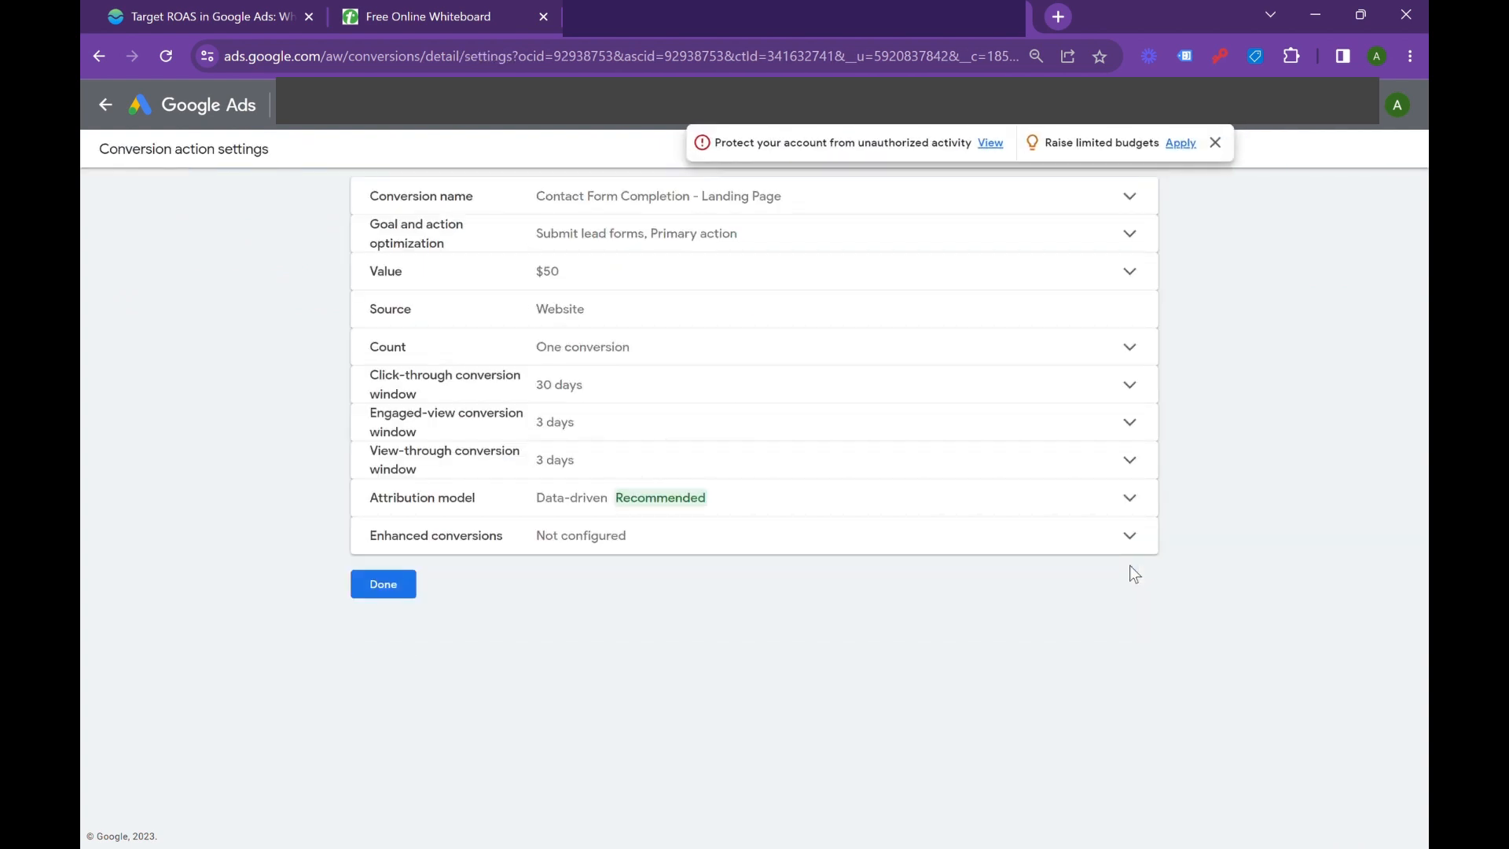
pyautogui.moveTo(643, 291)
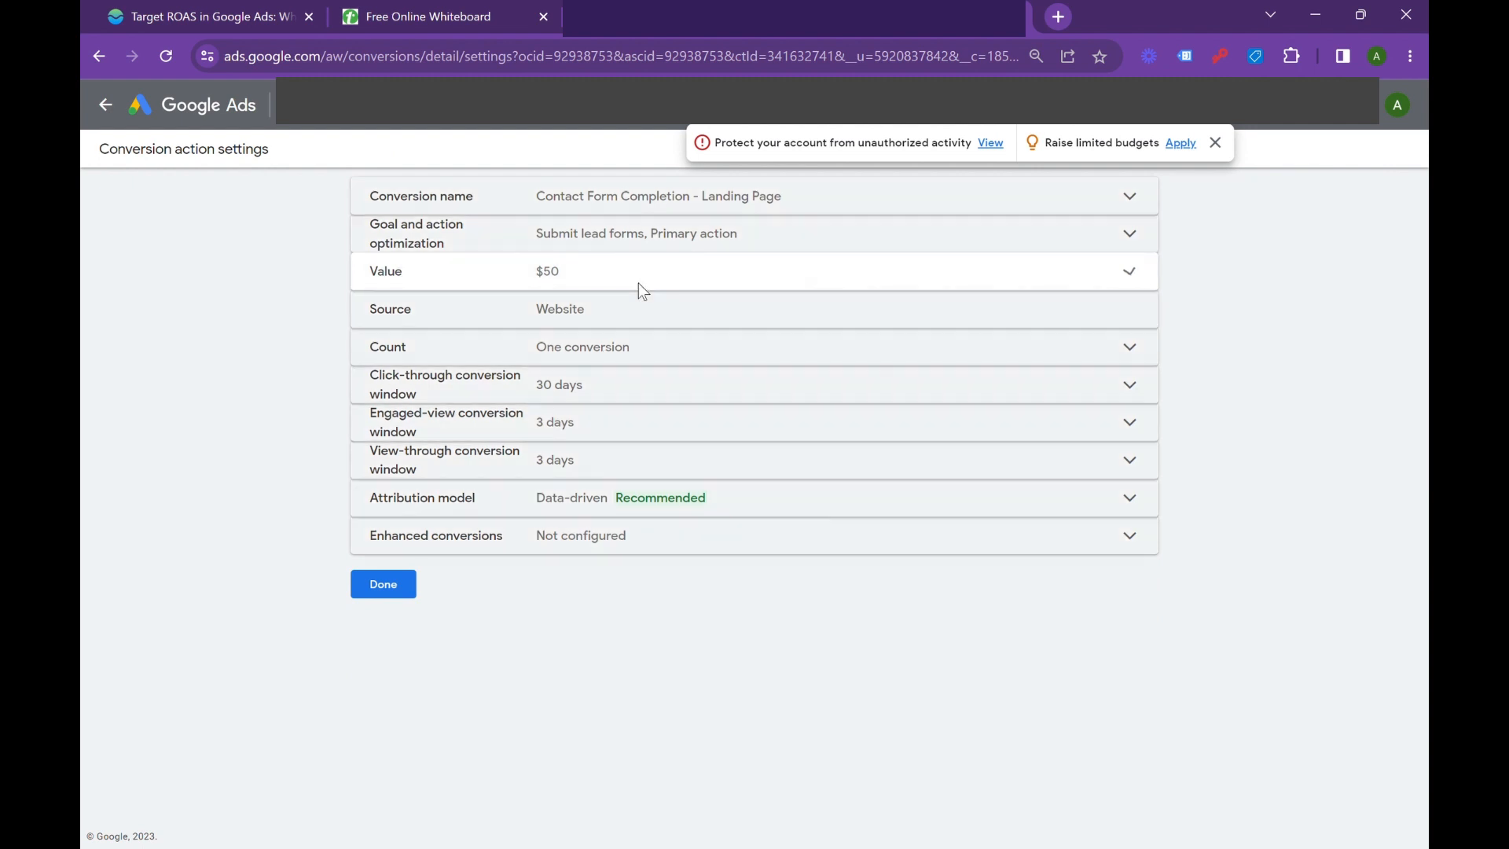
pyautogui.click(754, 271)
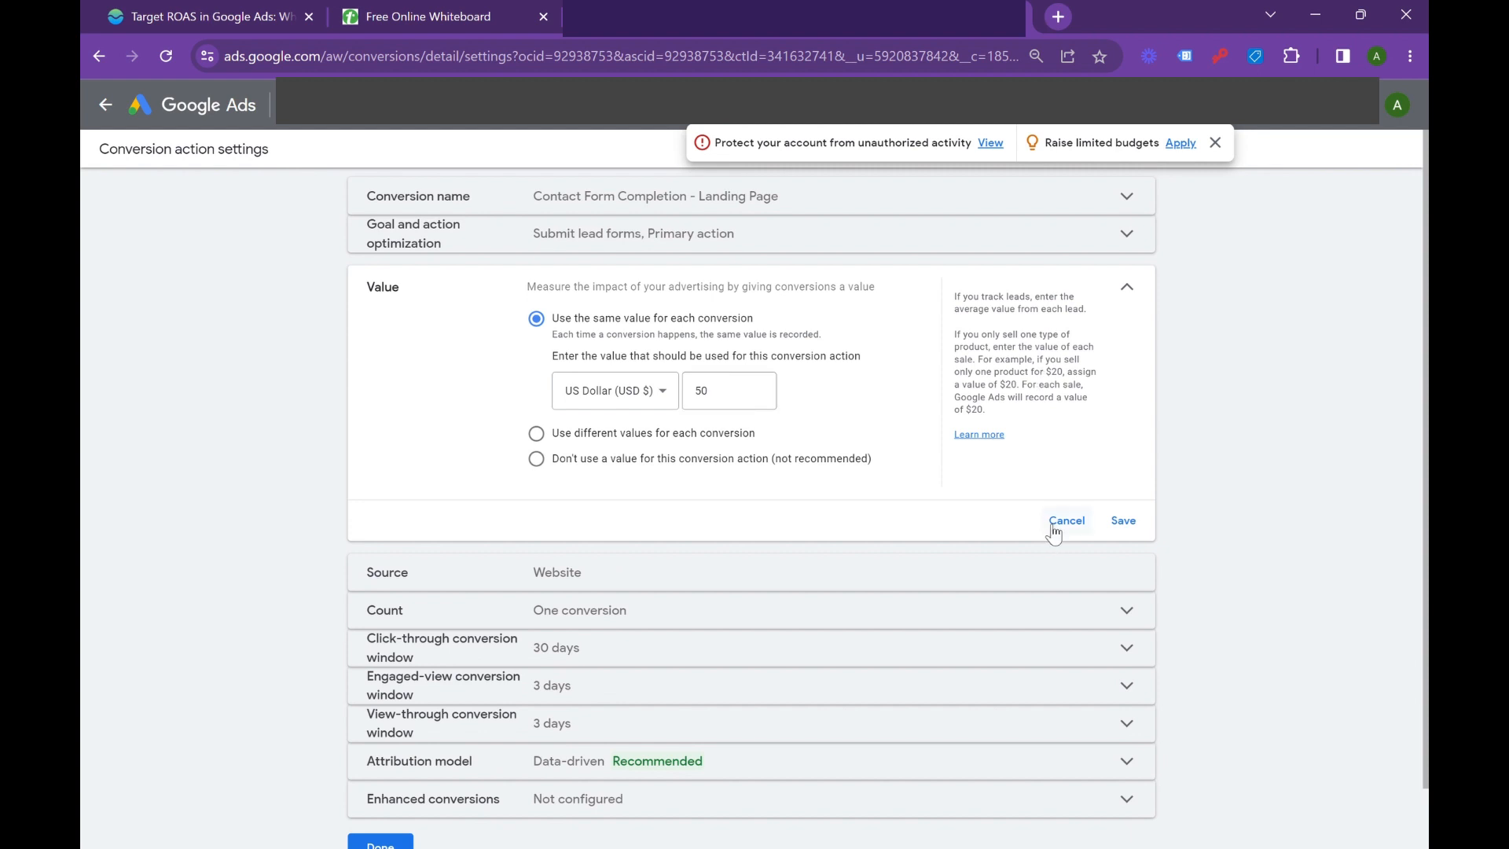
pyautogui.click(1123, 519)
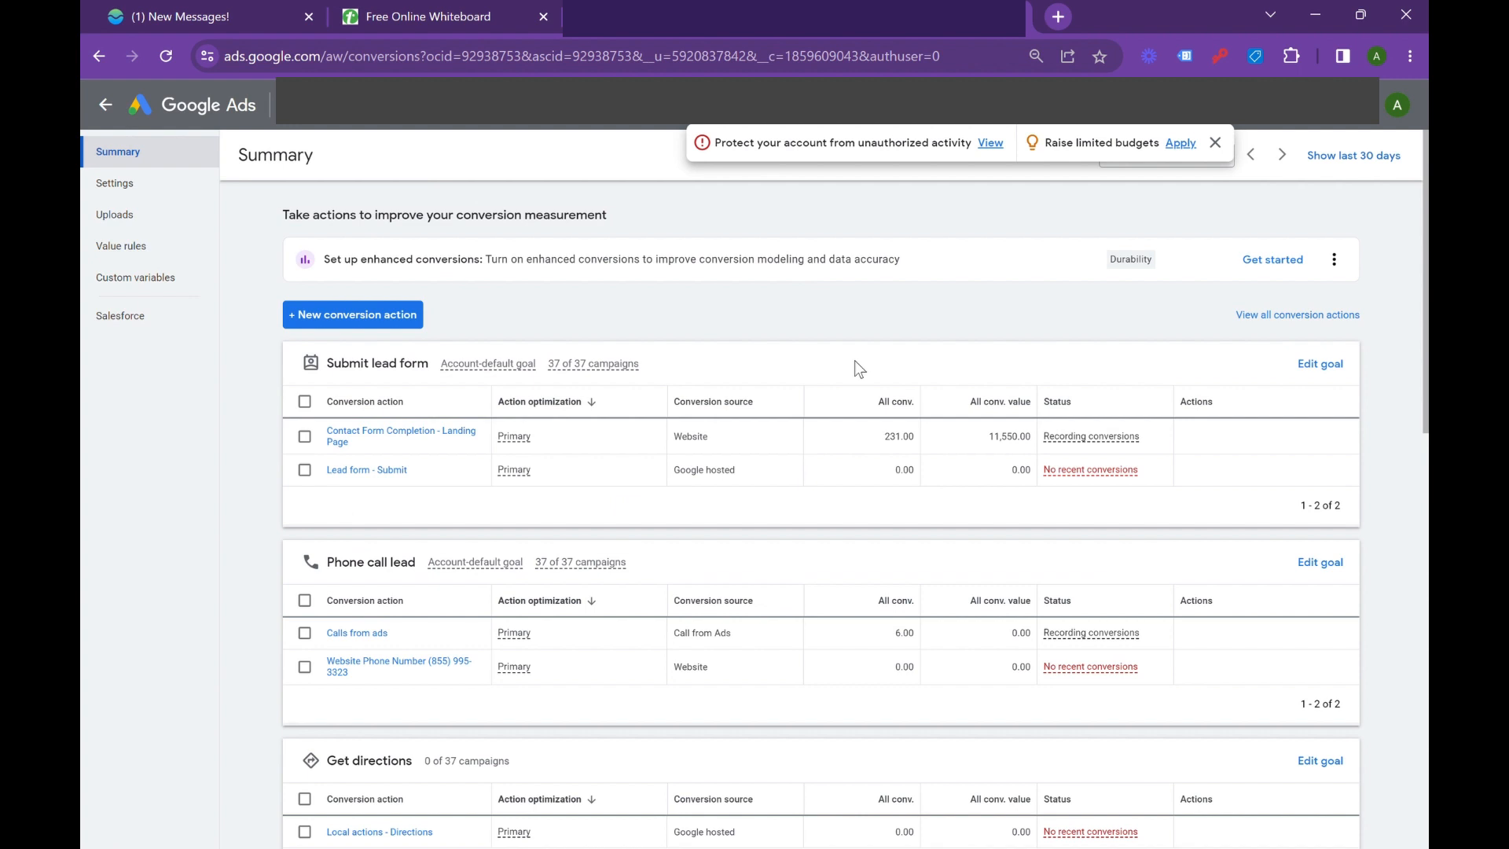
# - Set Scheduled Appointment to $200 per conversion and return to the campaign overview
pyautogui.scroll(-3)
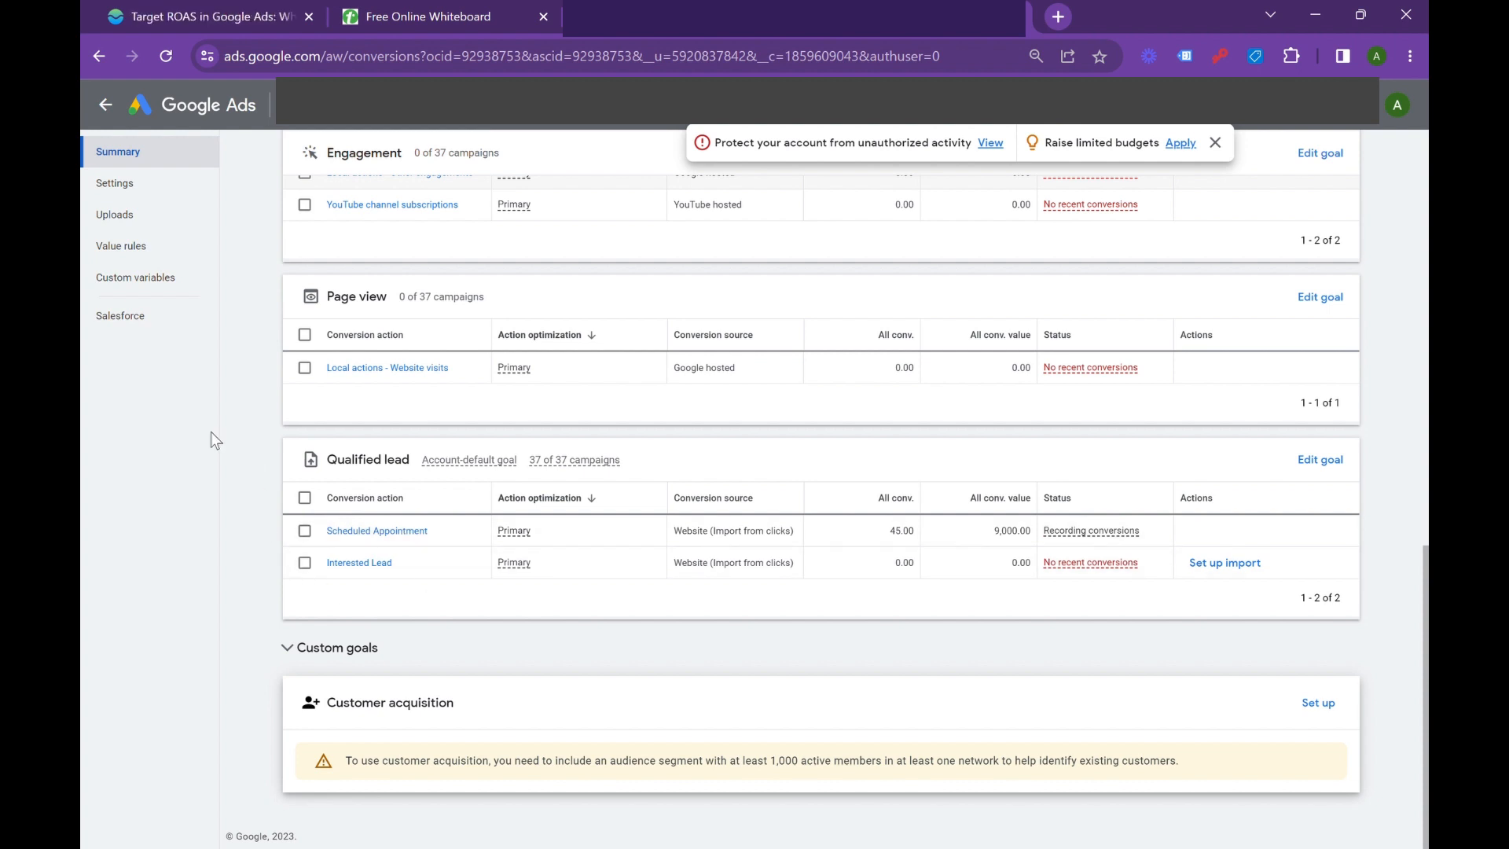
pyautogui.moveTo(214, 447)
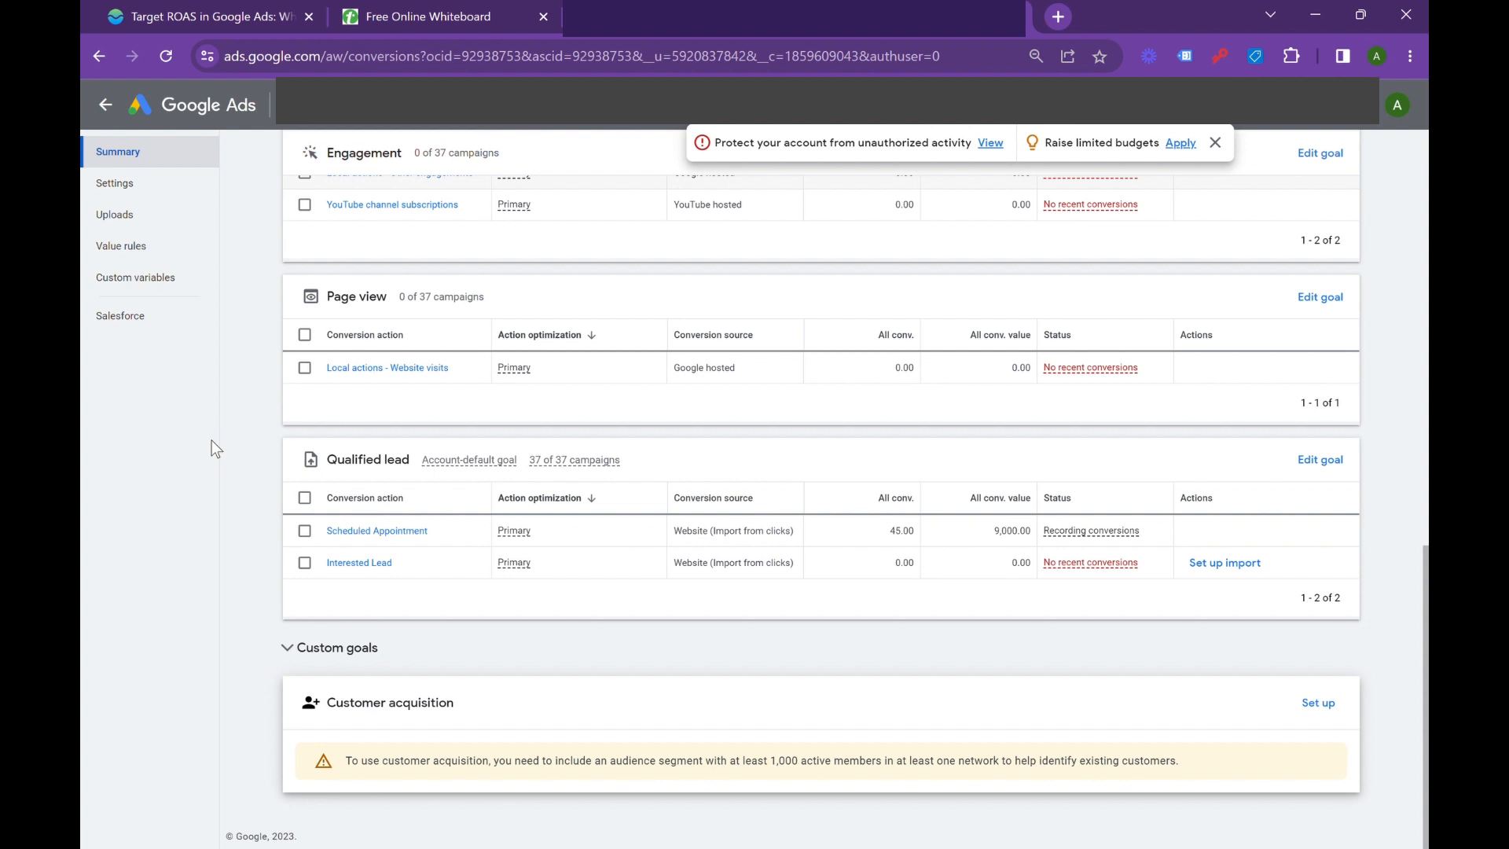
pyautogui.moveTo(320, 447)
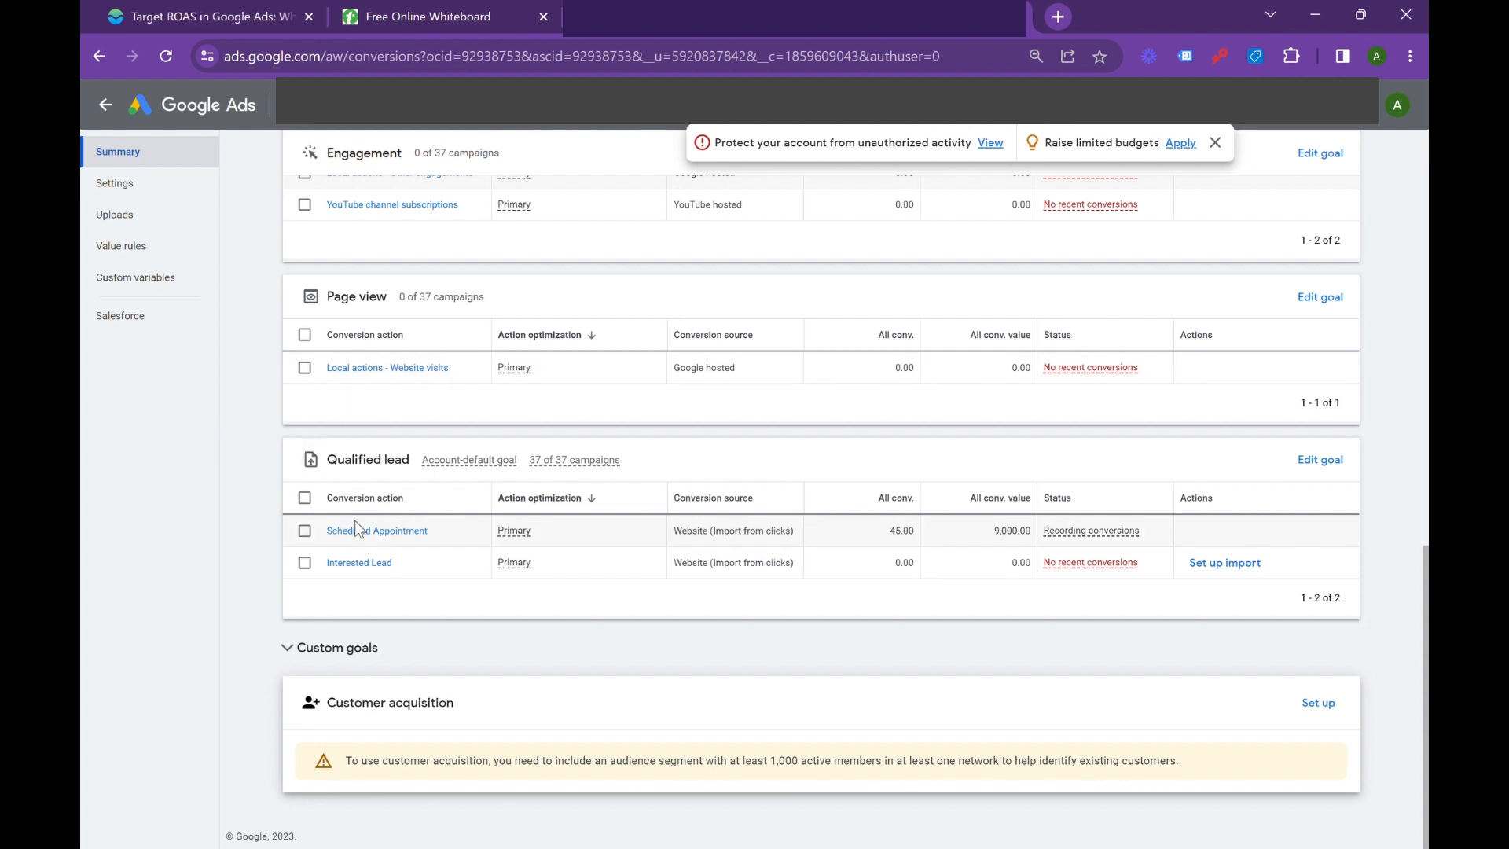
pyautogui.click(378, 531)
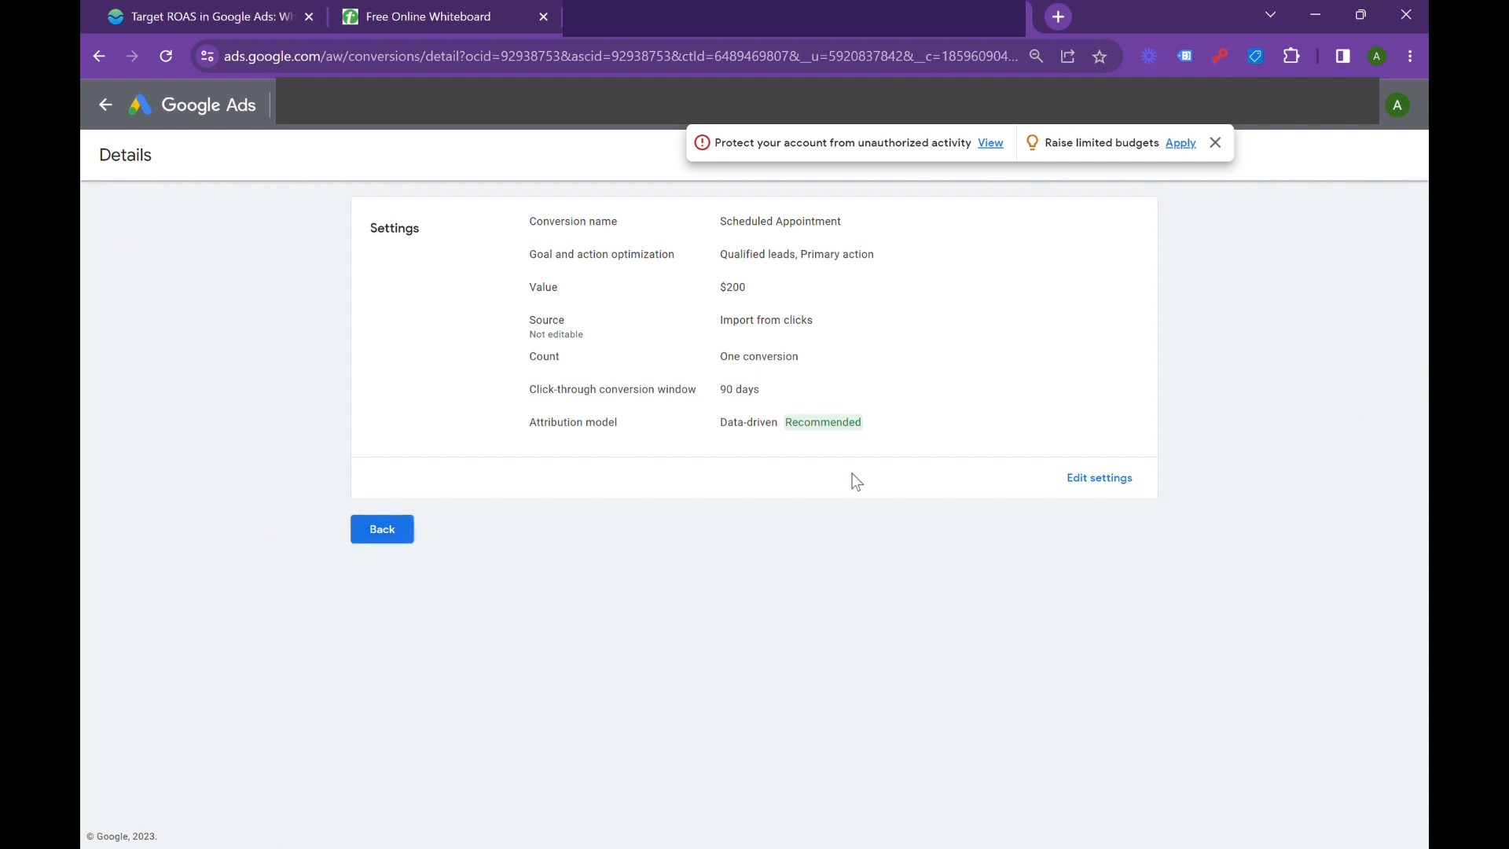
pyautogui.click(1099, 477)
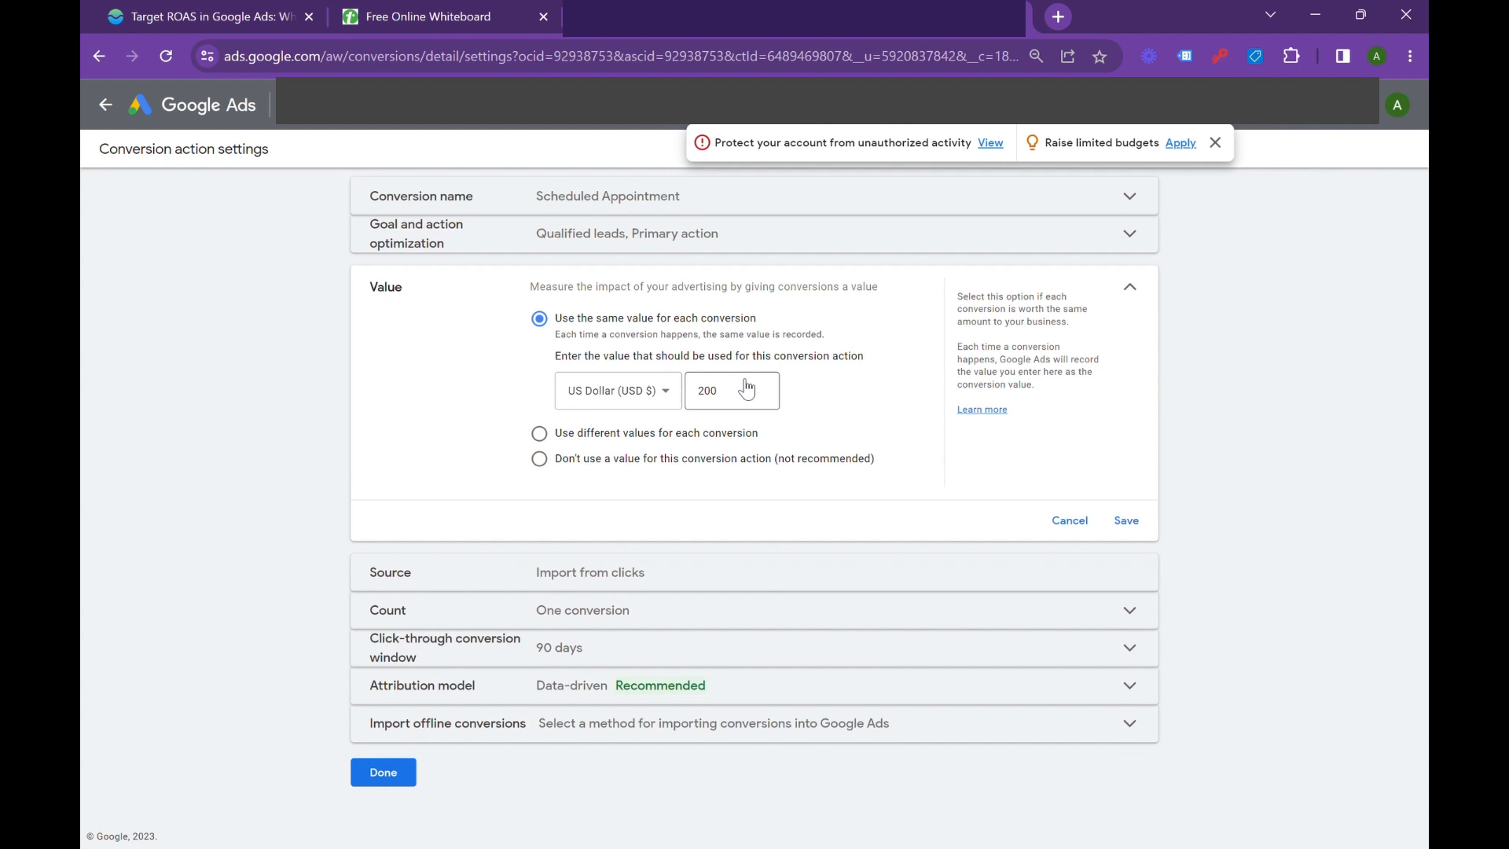
pyautogui.moveTo(634, 609)
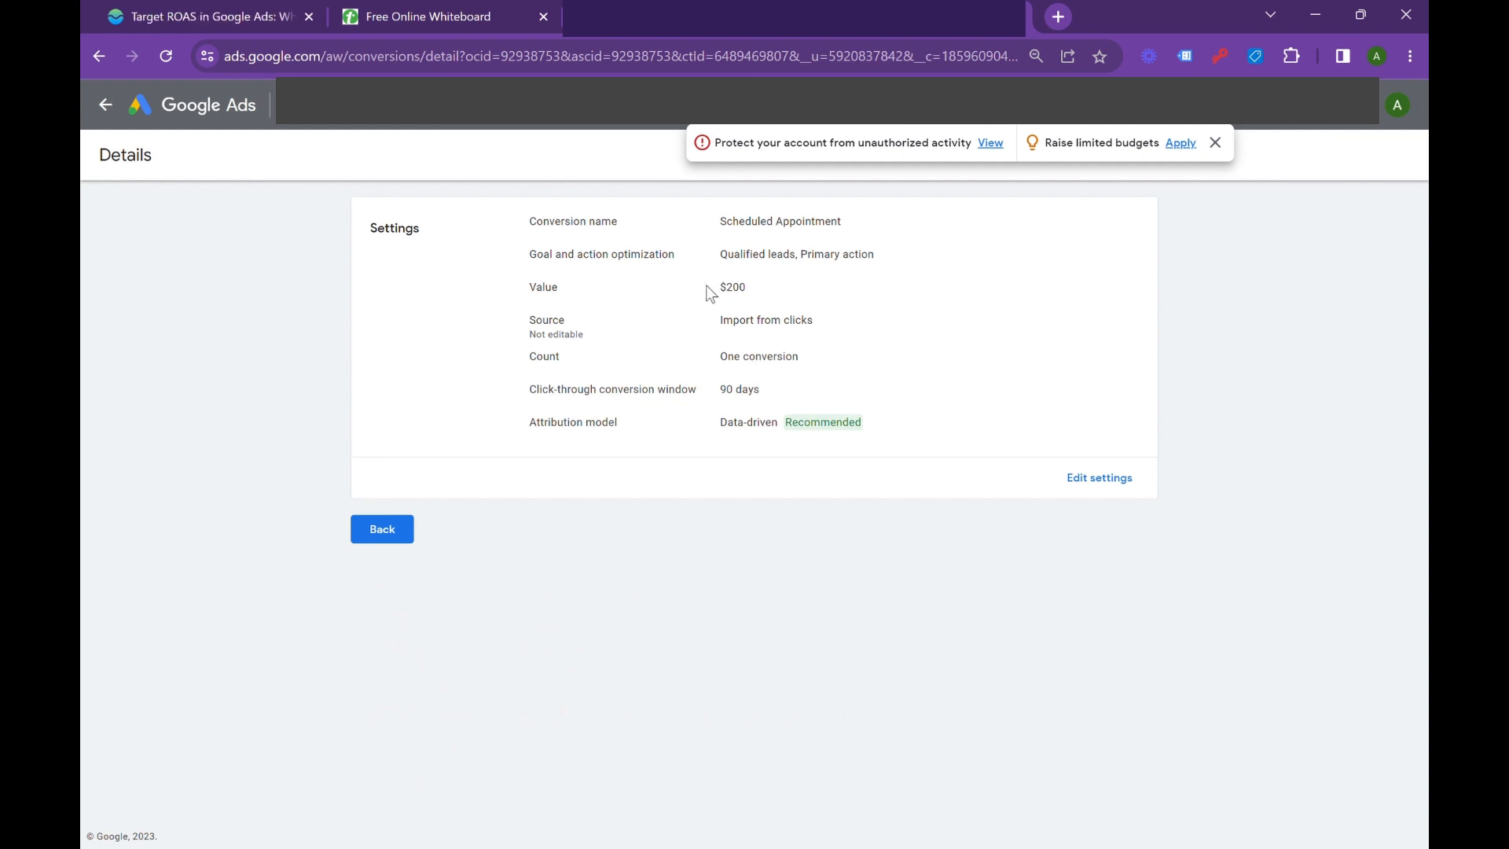
pyautogui.moveTo(844, 232)
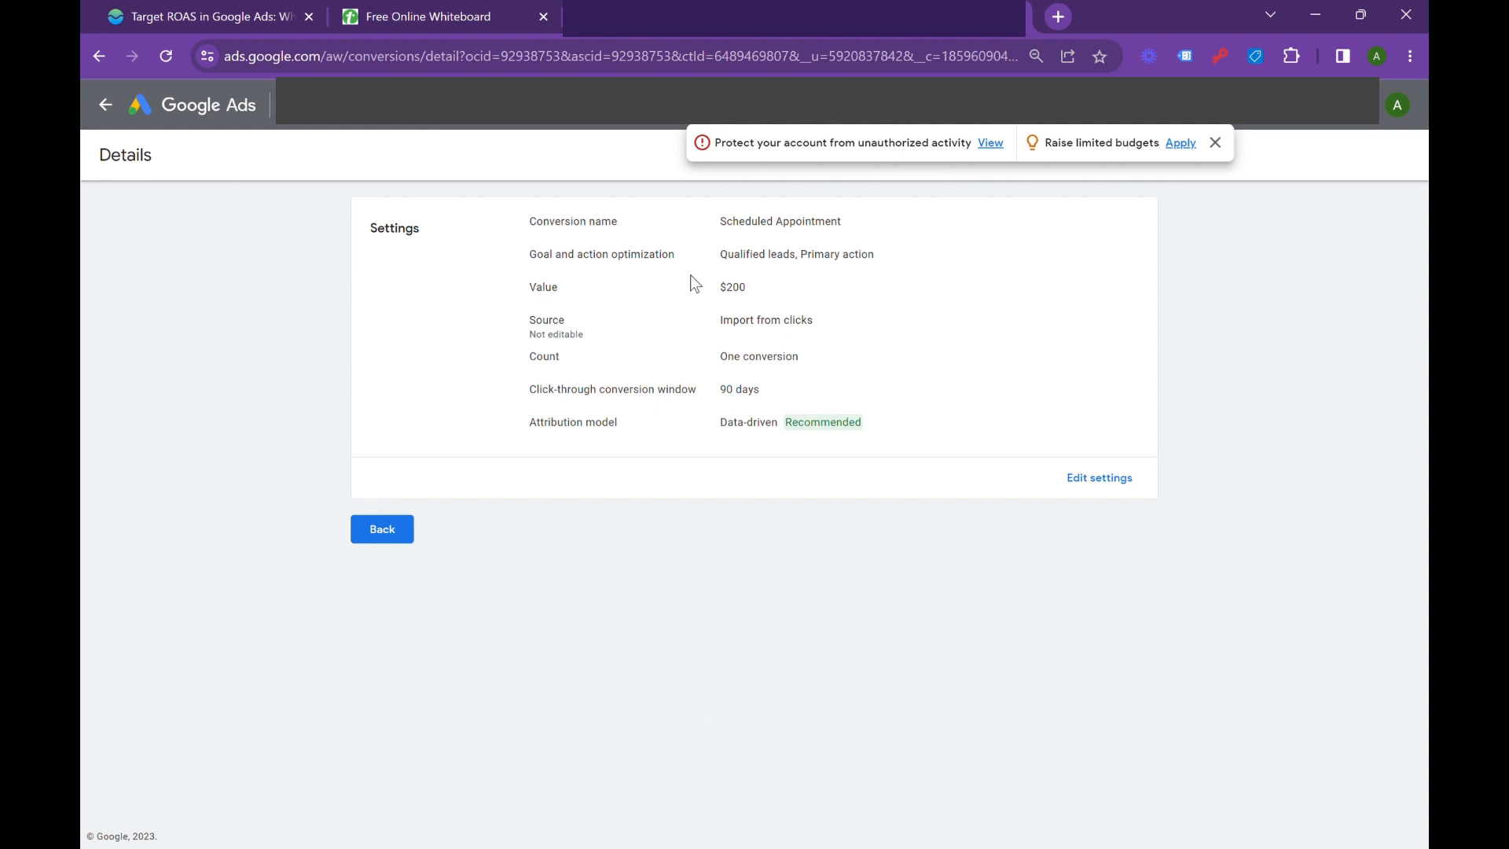
pyautogui.moveTo(870, 316)
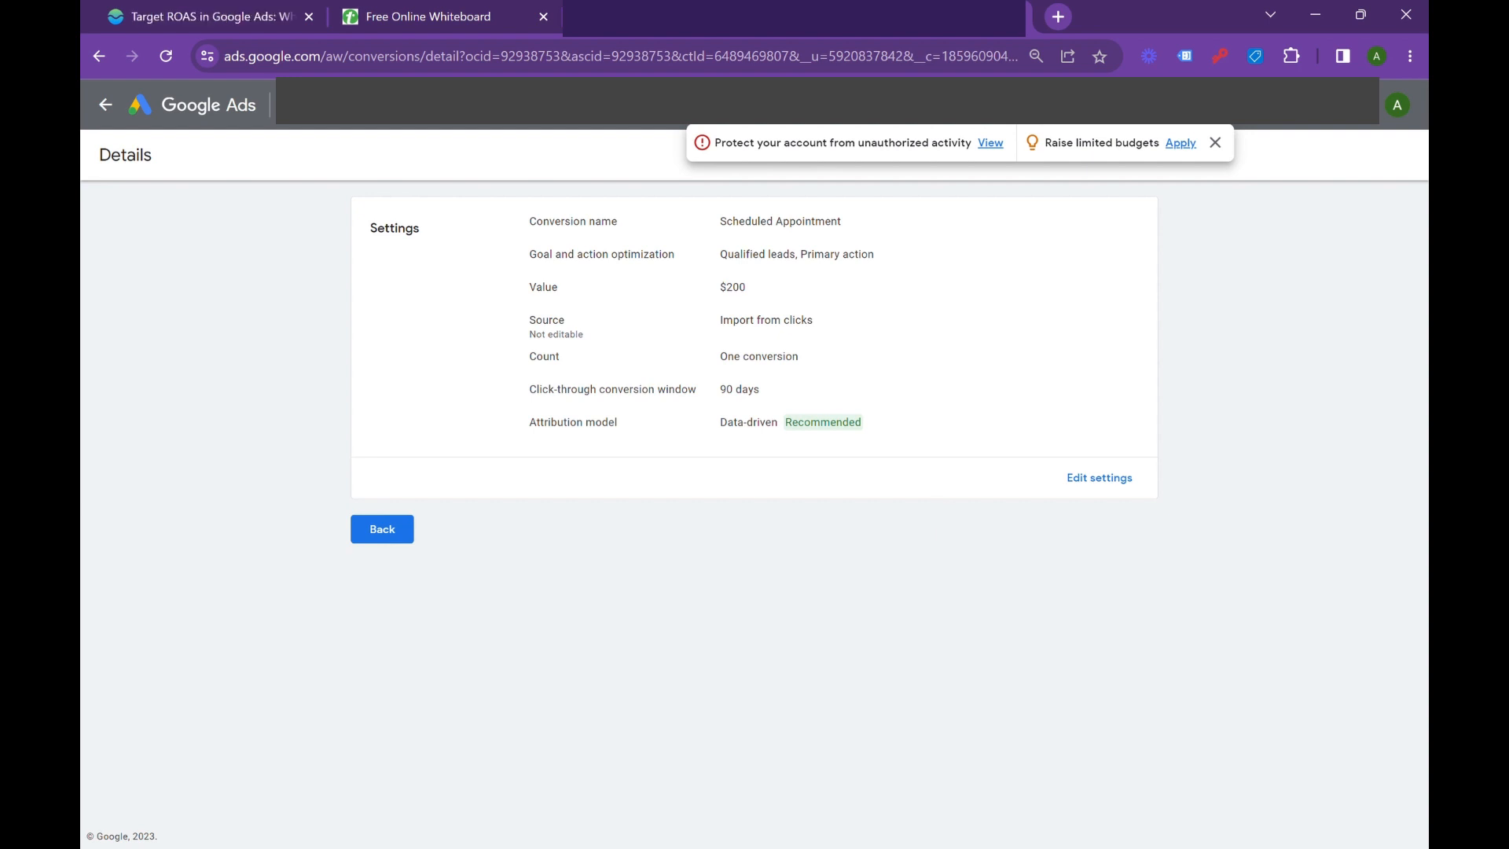
pyautogui.click(381, 528)
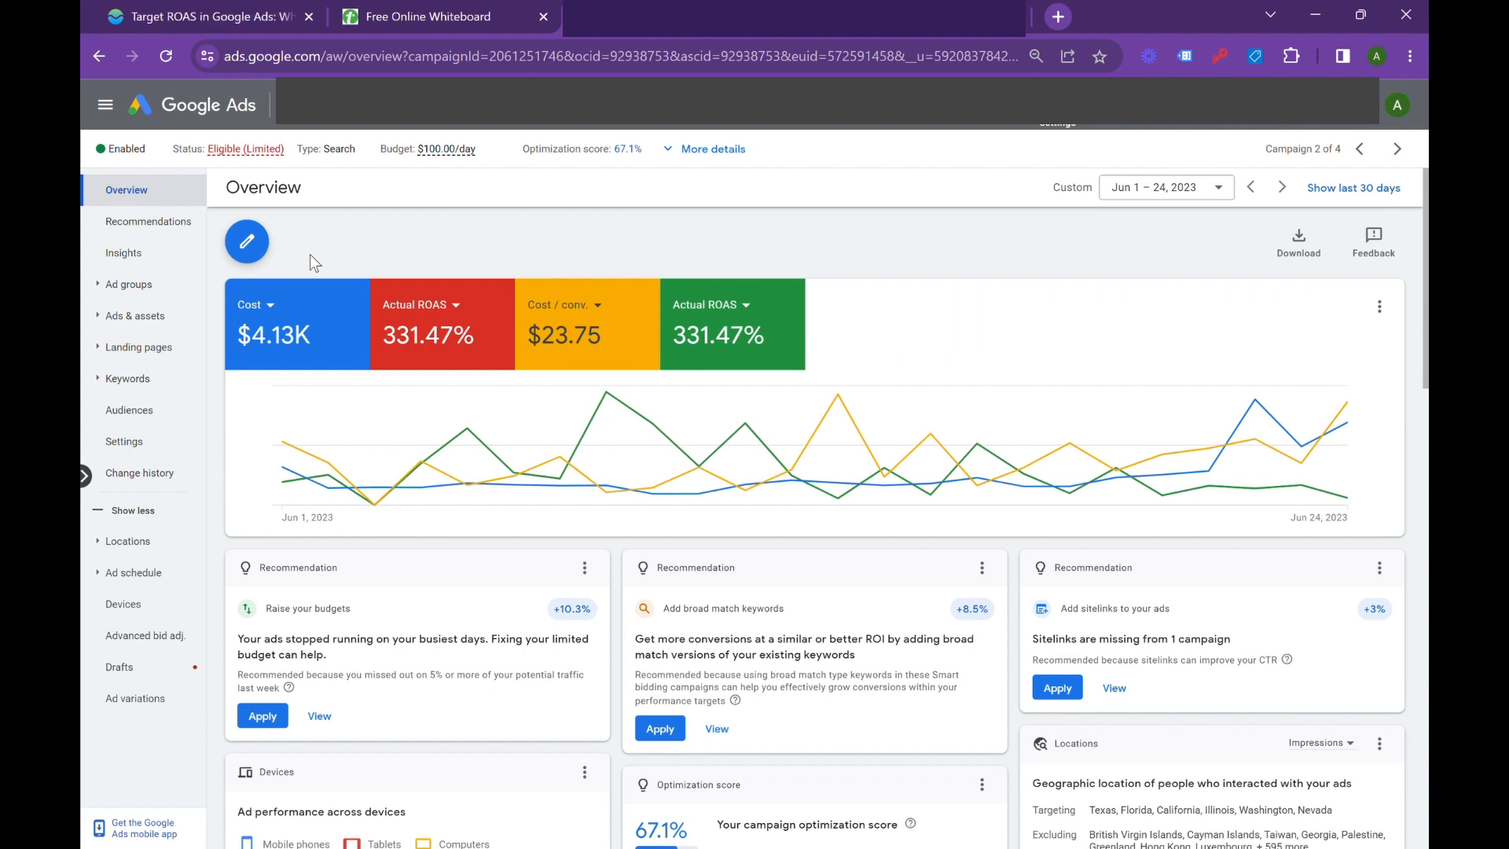
pyautogui.moveTo(567, 170)
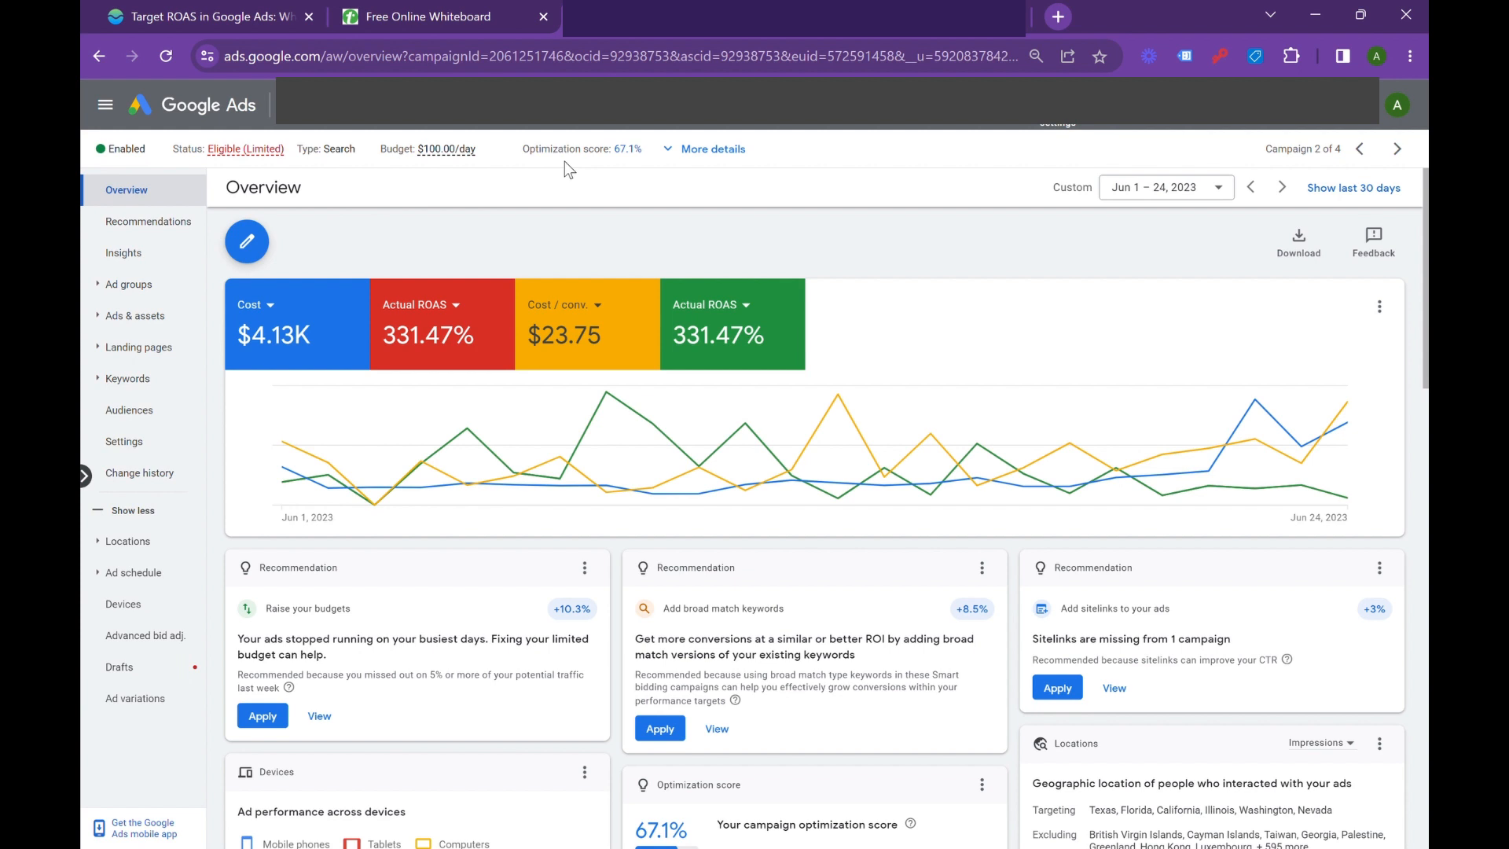
pyautogui.moveTo(732, 308)
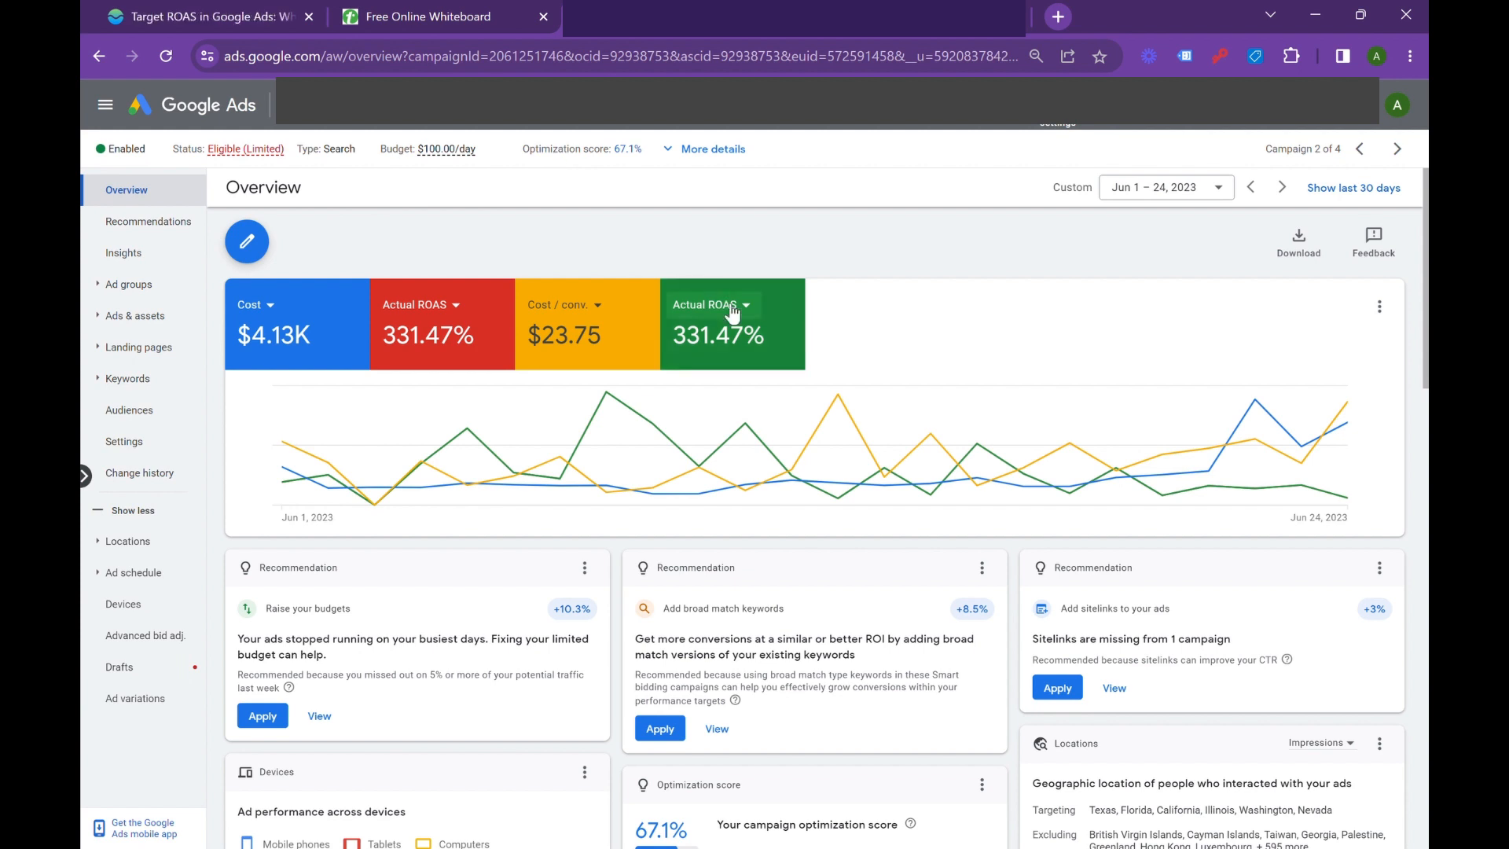
# - Keep Actual ROAS (331.47%) on the fourth scorecard, then go to campaign settings
pyautogui.click(711, 304)
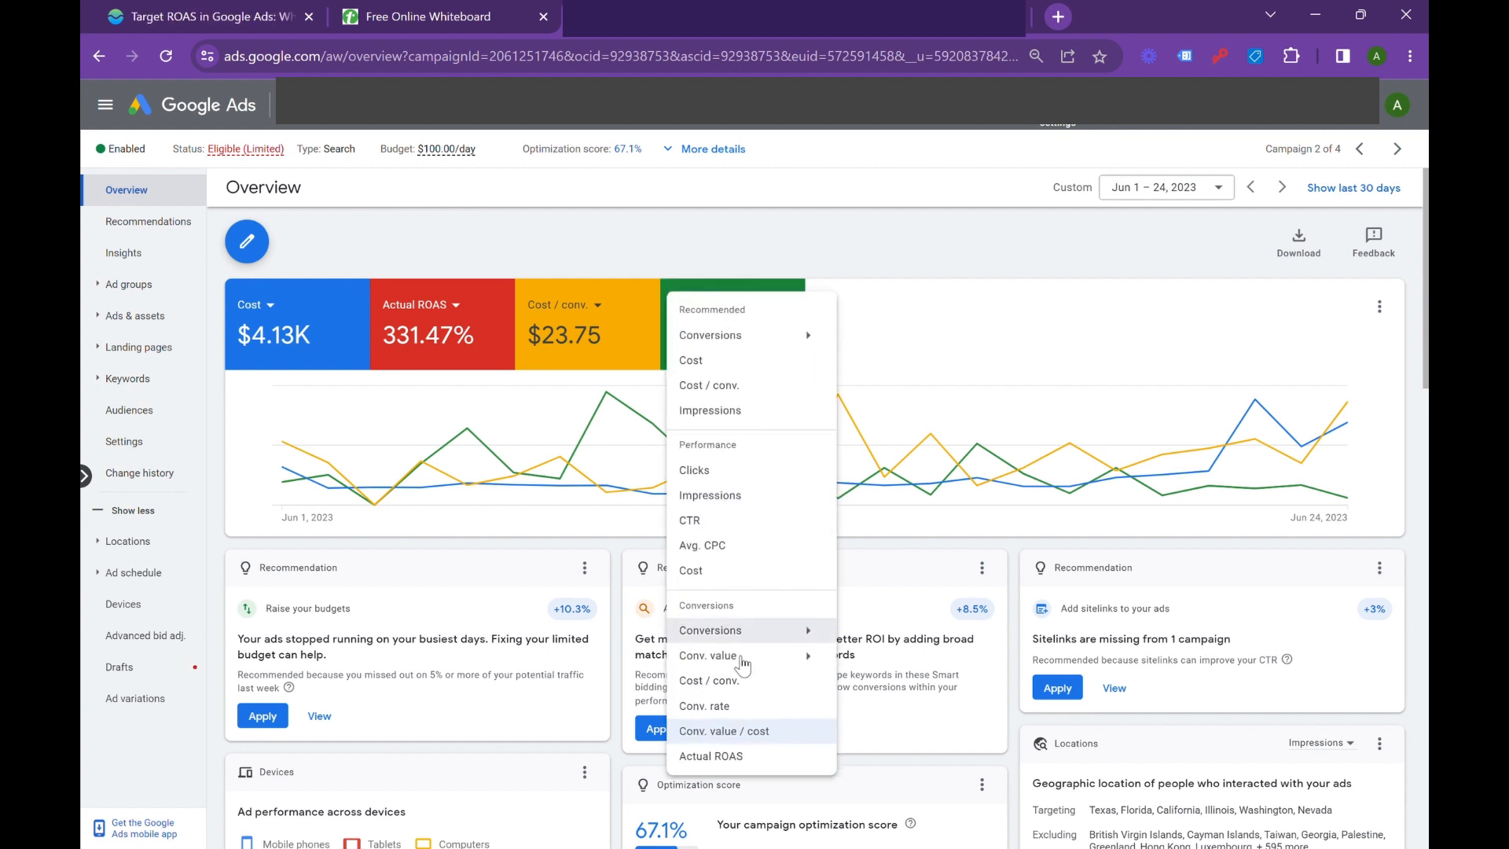
pyautogui.scroll(-3)
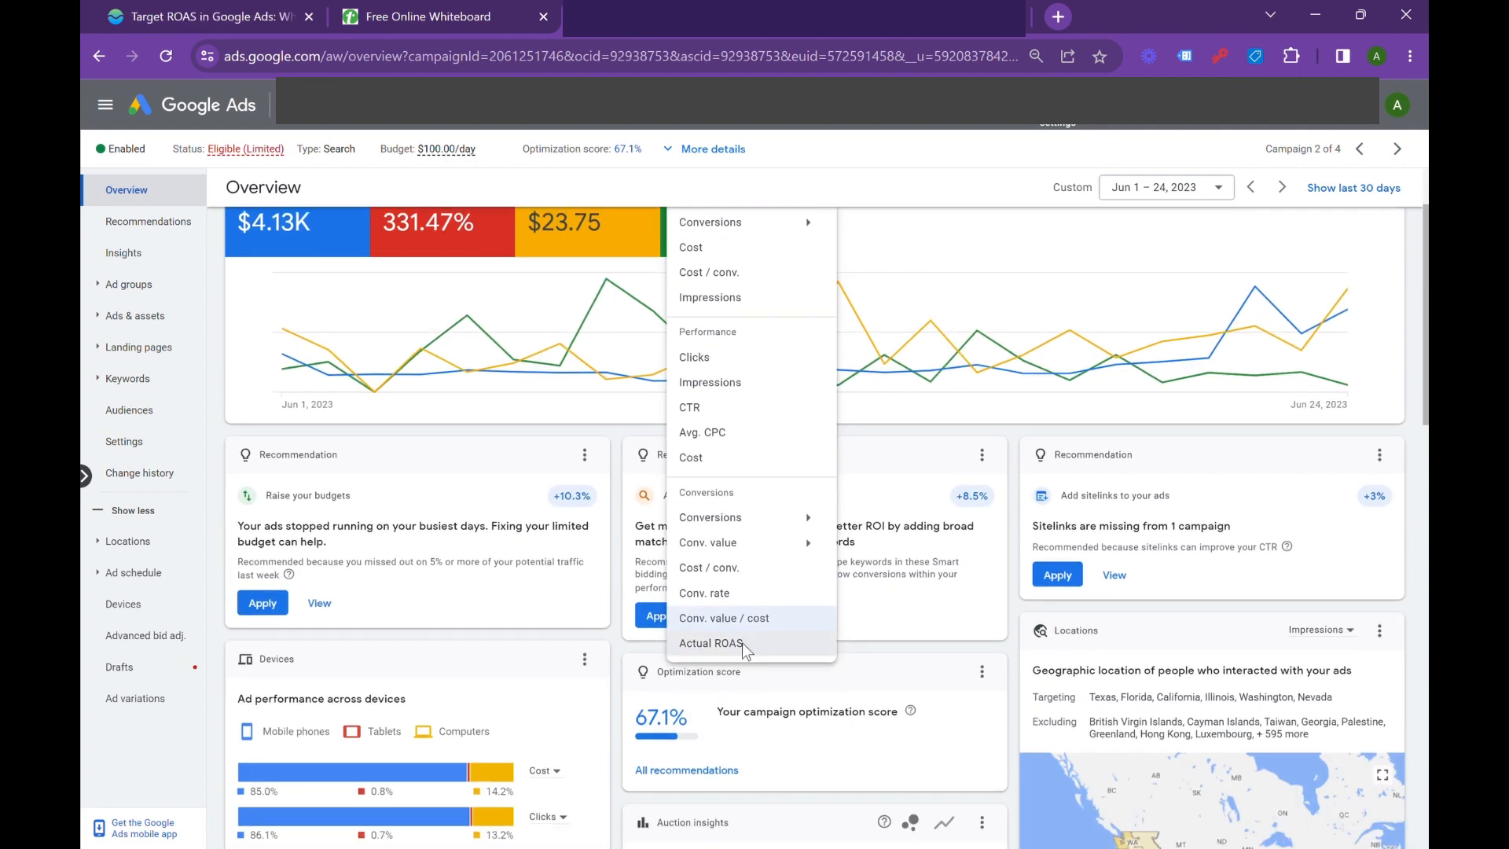
pyautogui.click(712, 643)
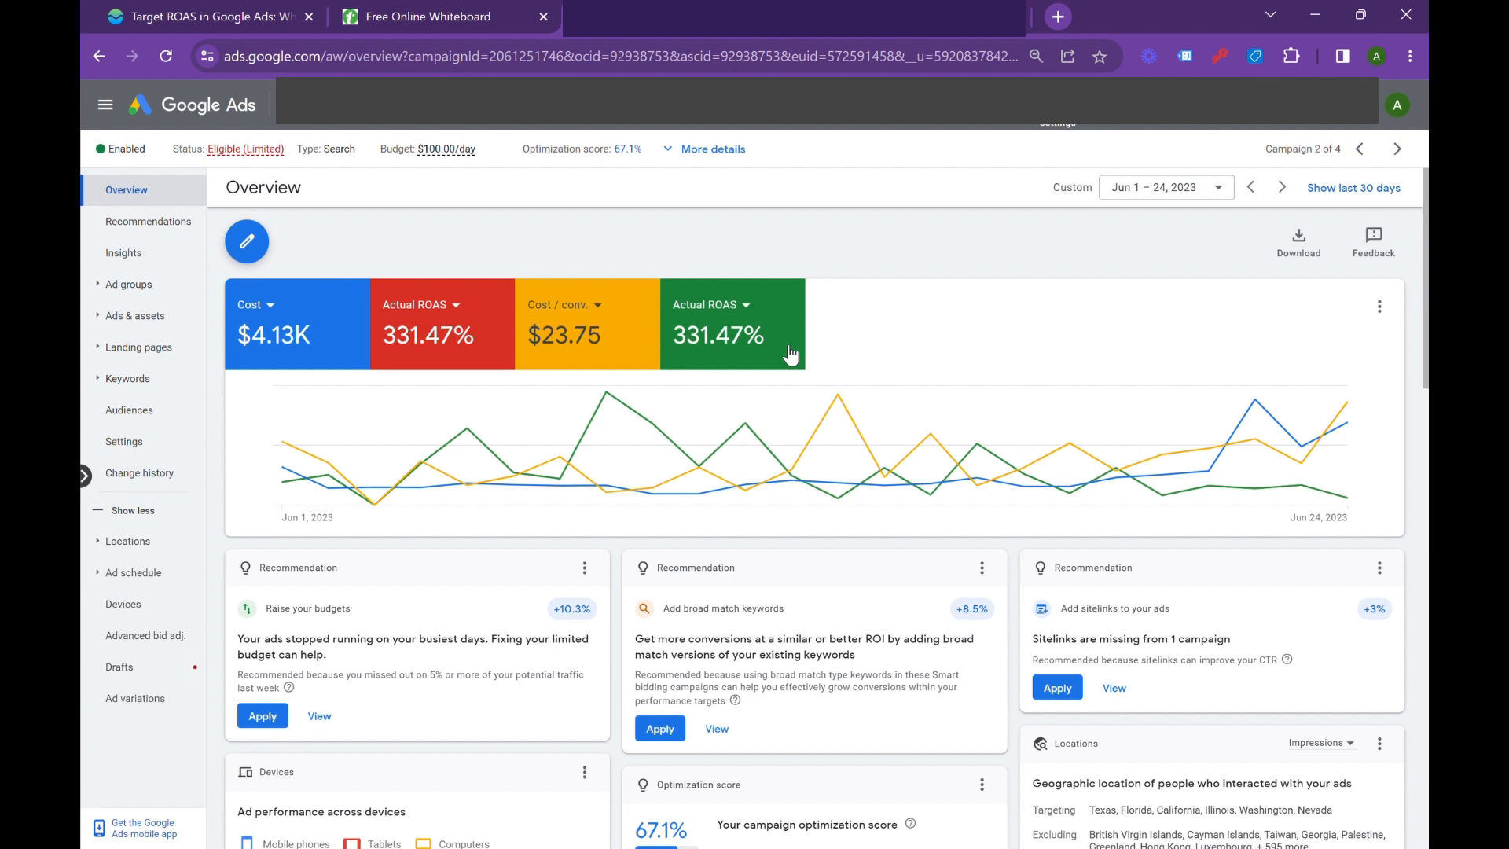
pyautogui.click(123, 441)
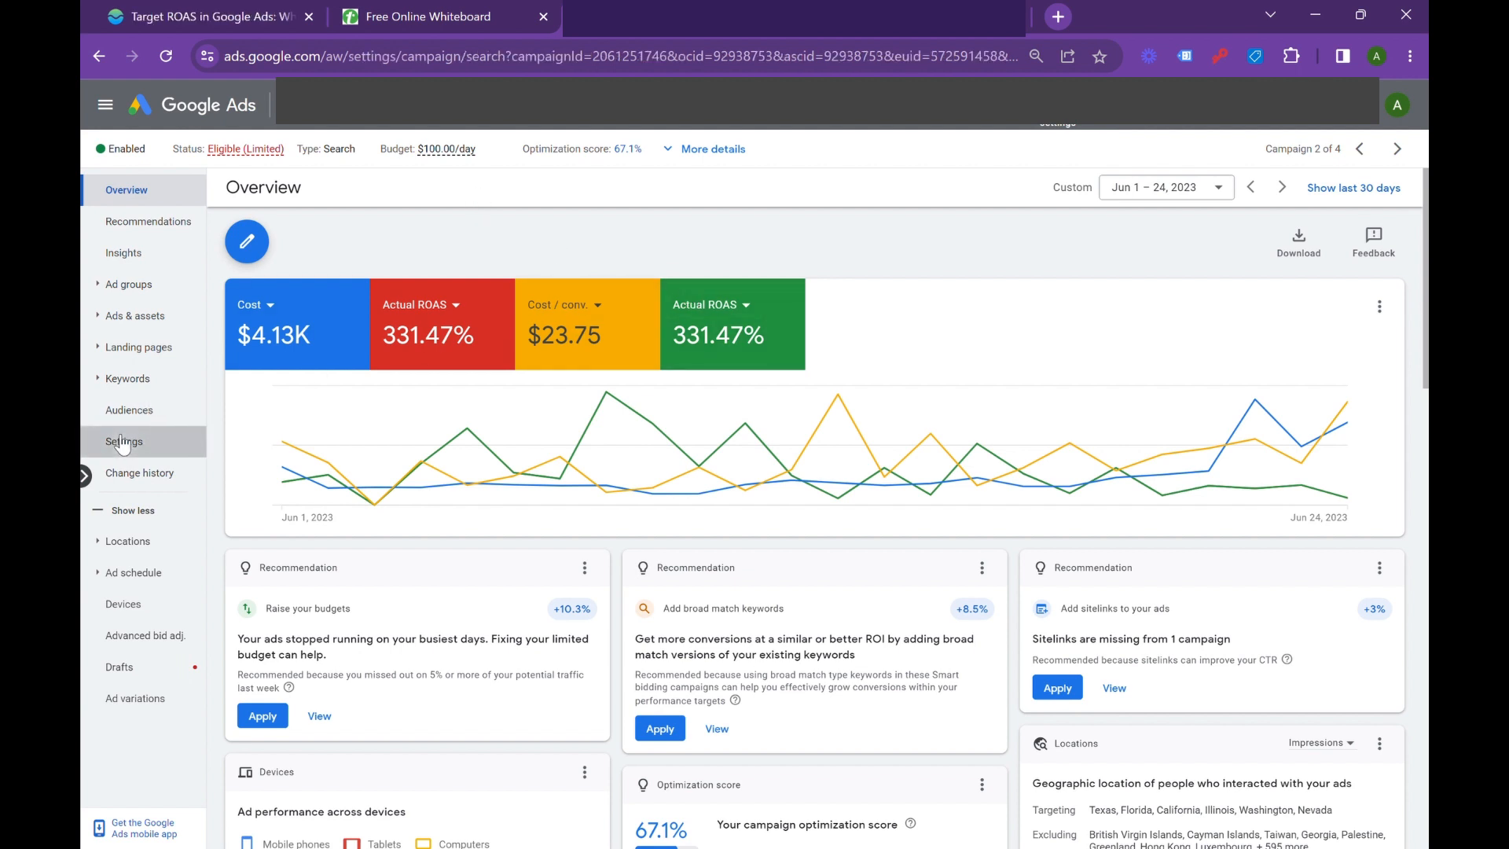
# - Change Search-Construction bidding to Maximize conversion value with a 450% target ROAS and save
pyautogui.click(123, 441)
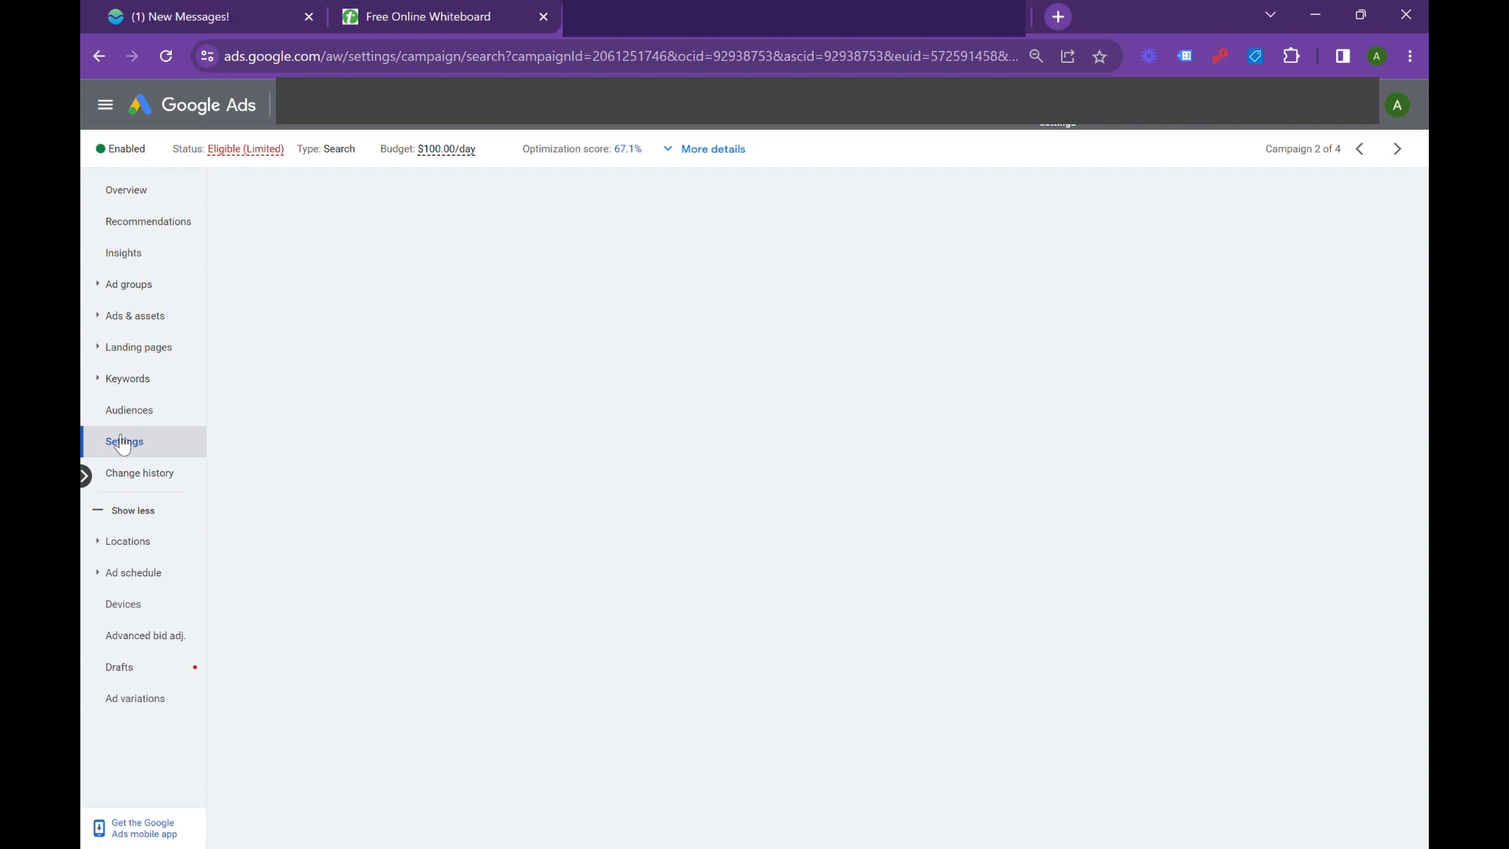
pyautogui.click(124, 441)
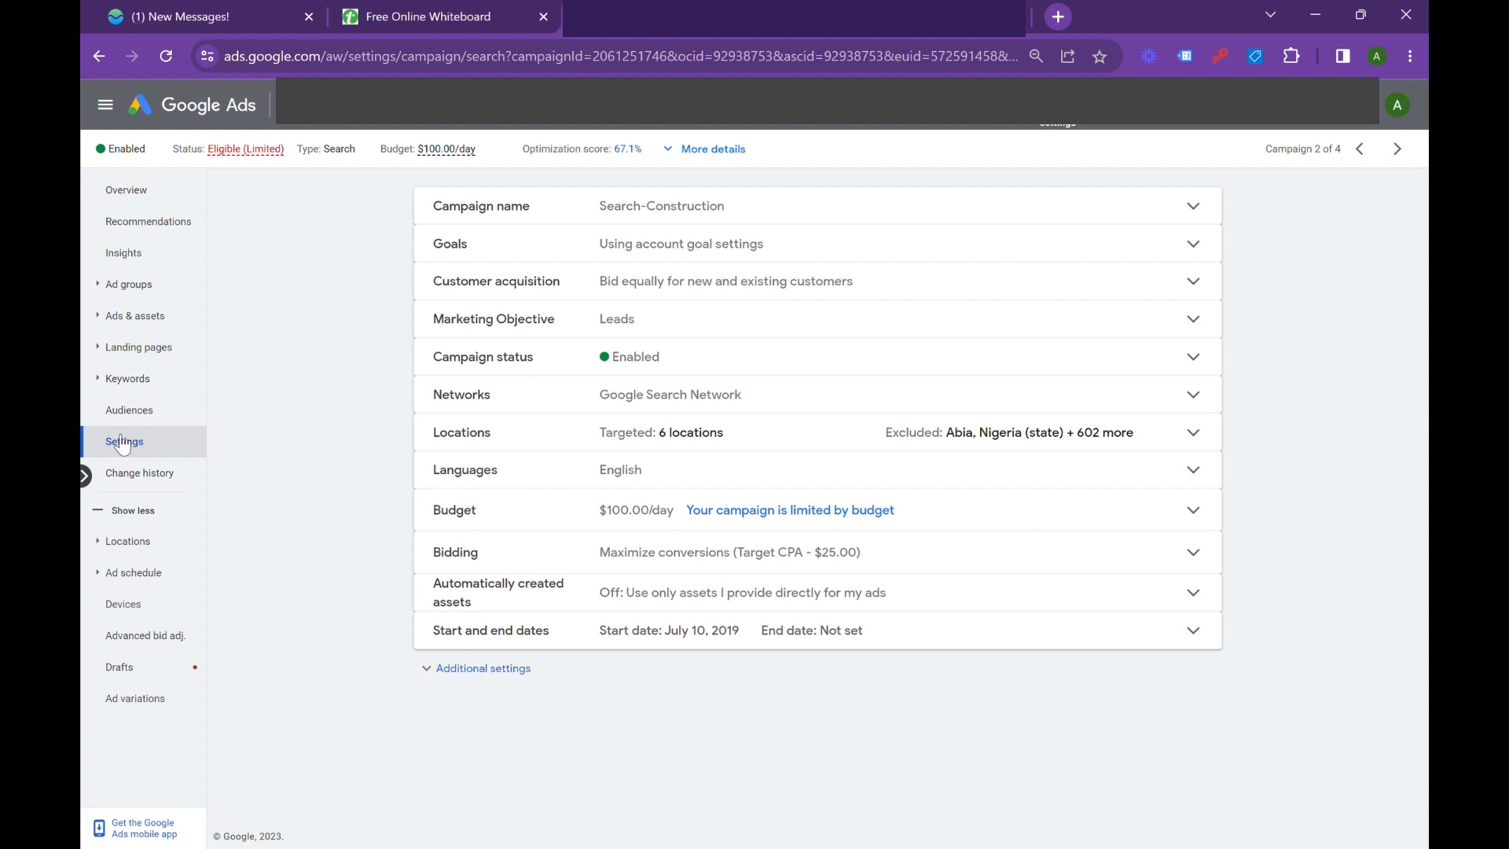
pyautogui.moveTo(878, 406)
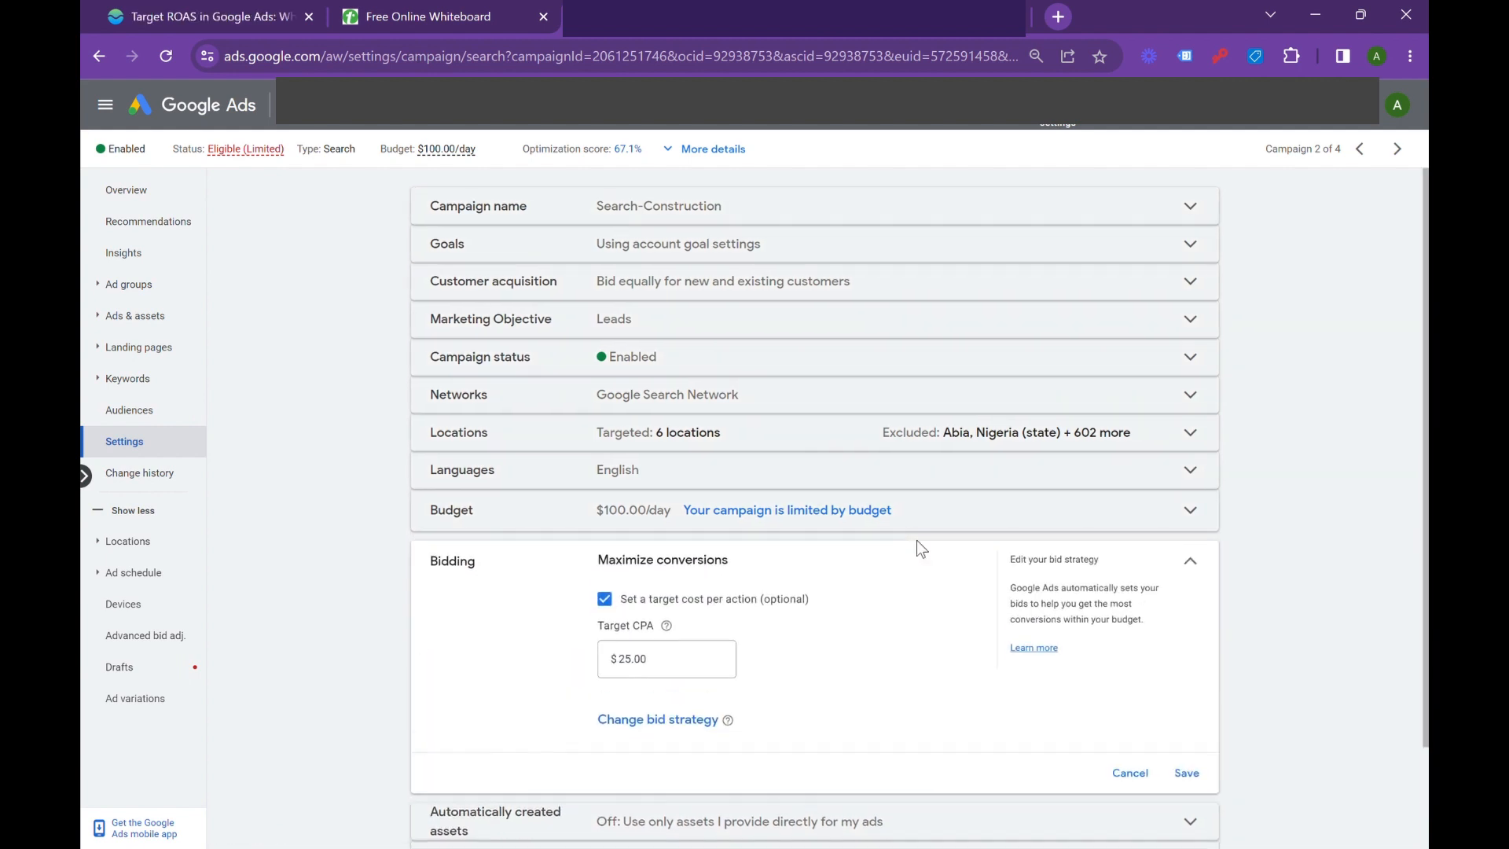
pyautogui.scroll(-3)
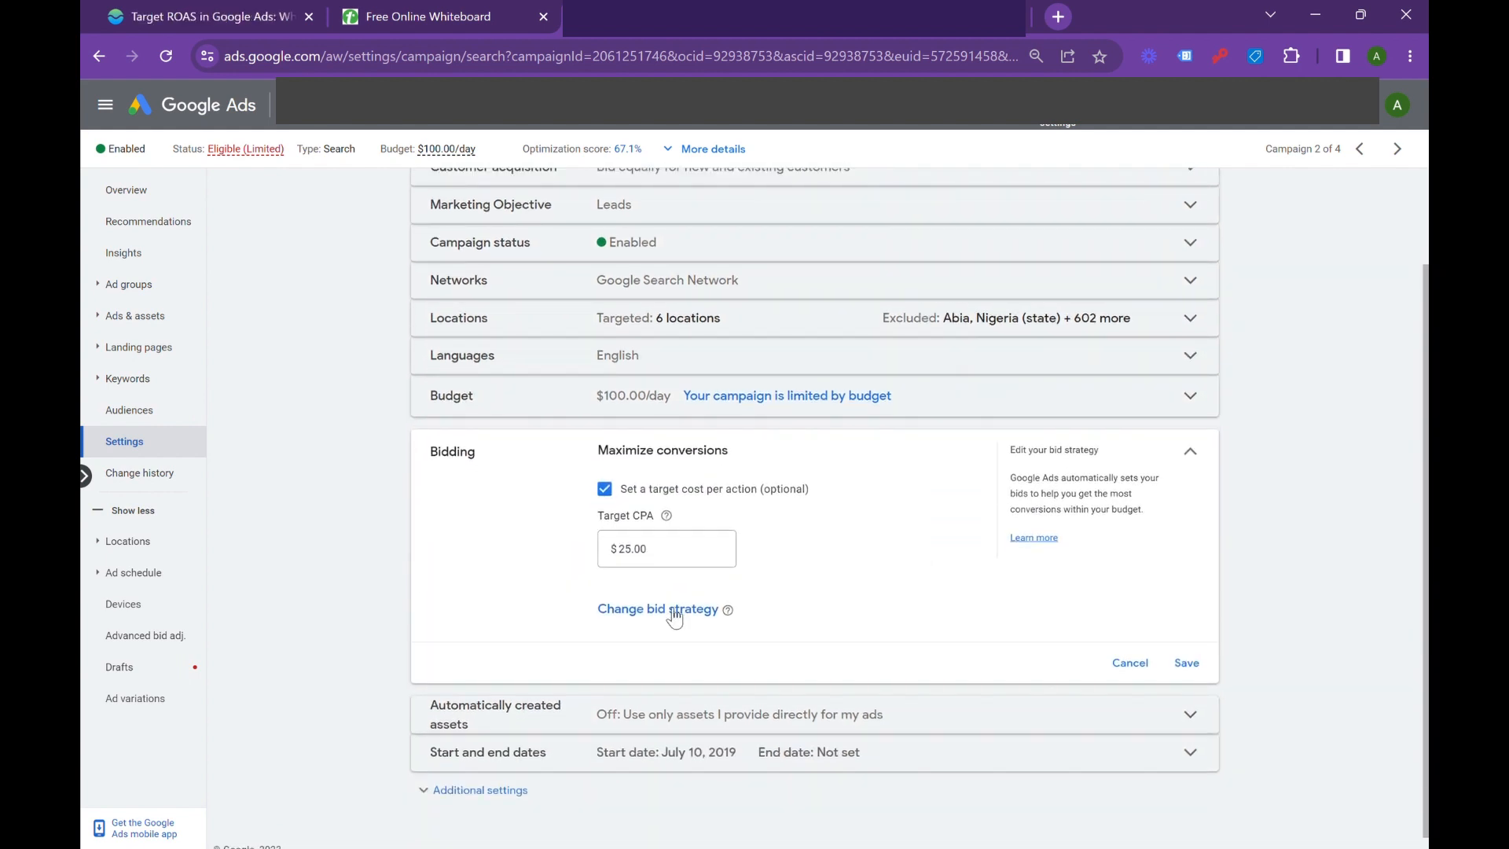
pyautogui.click(658, 608)
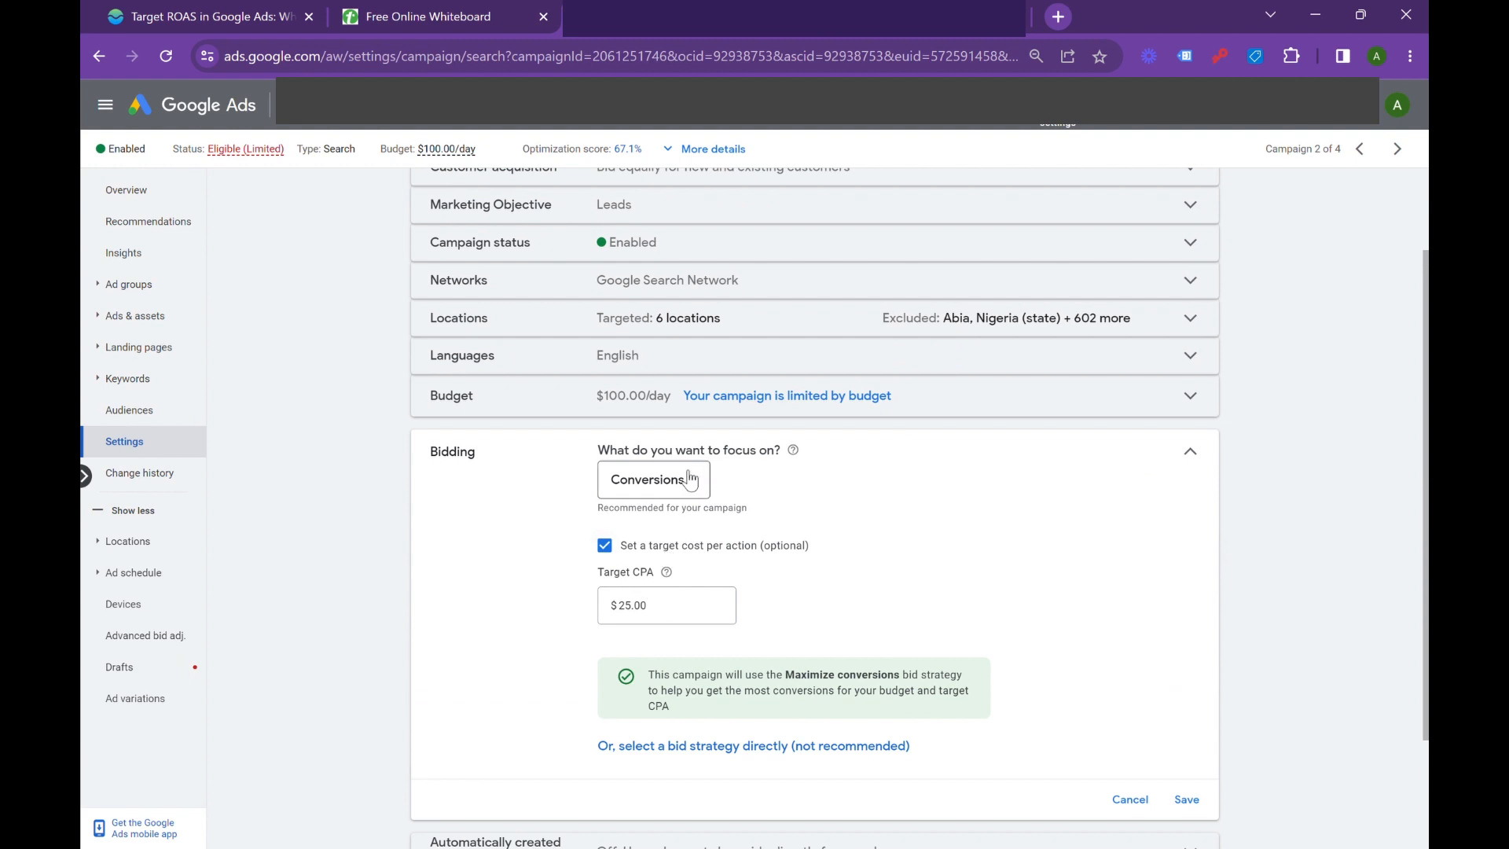
pyautogui.click(652, 479)
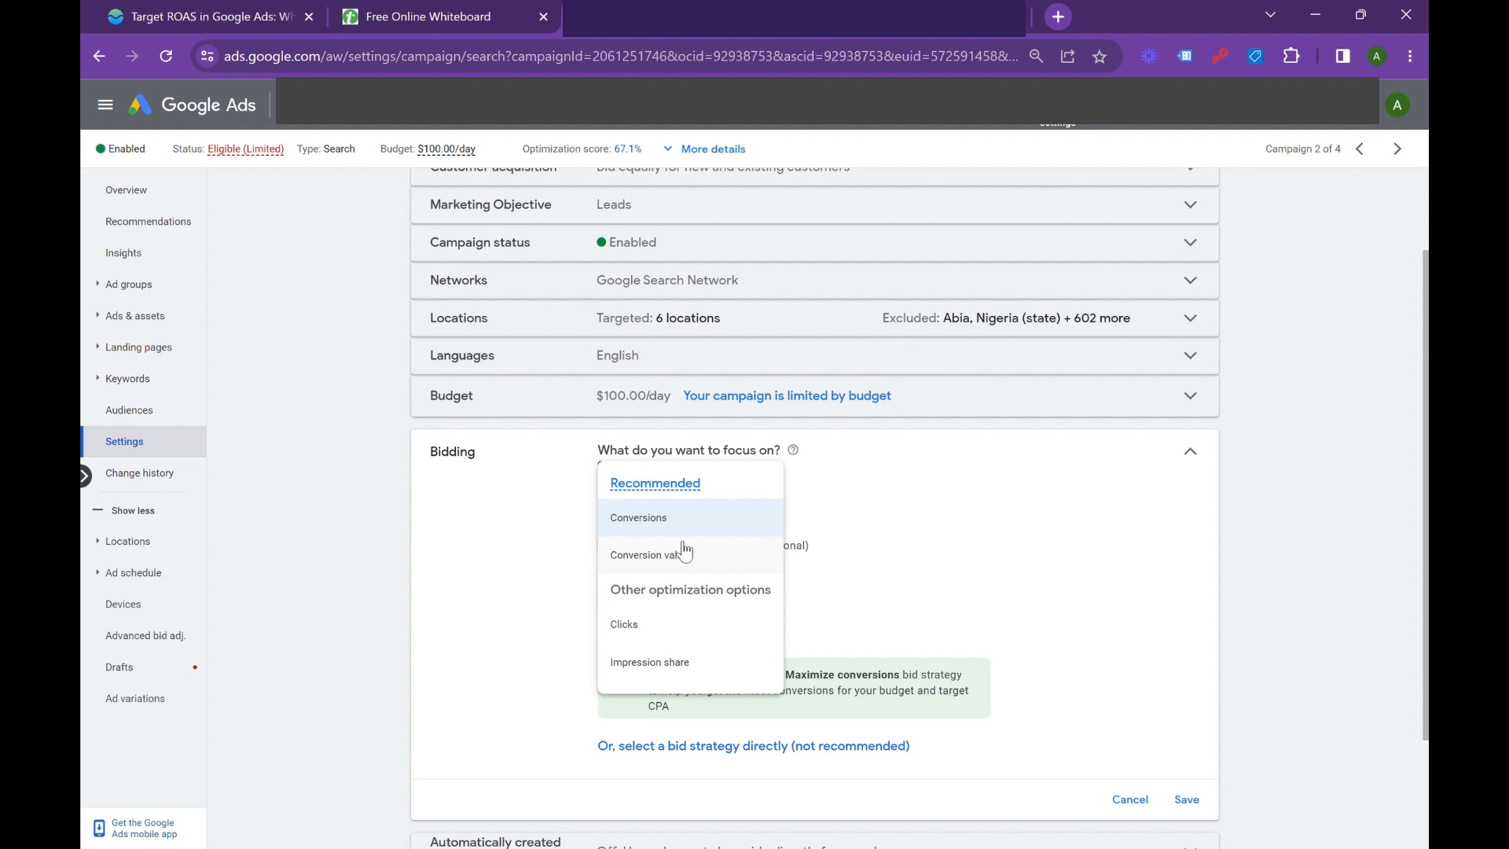
pyautogui.click(650, 554)
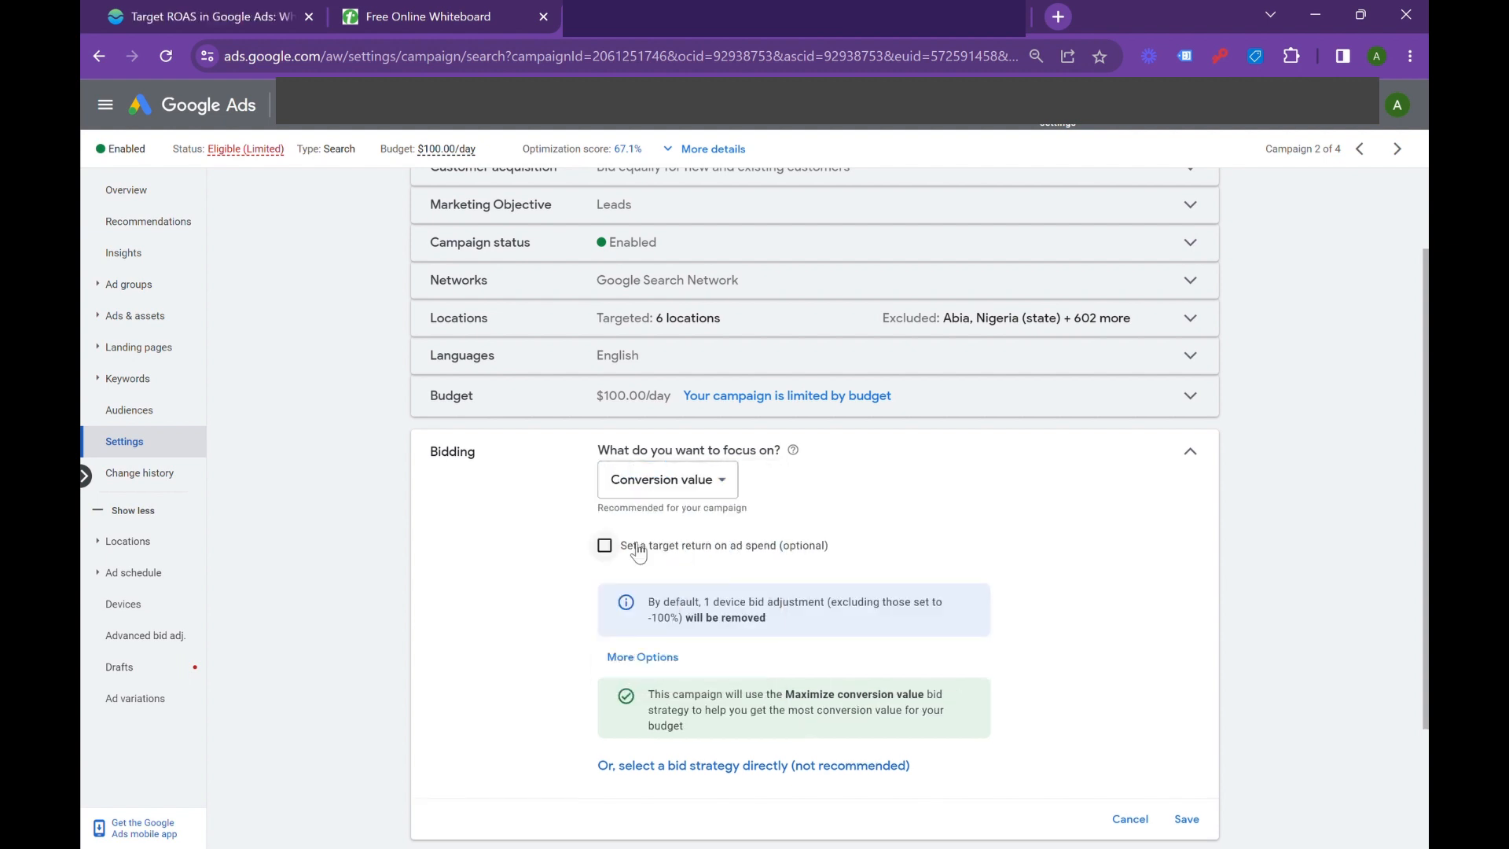
pyautogui.moveTo(671, 550)
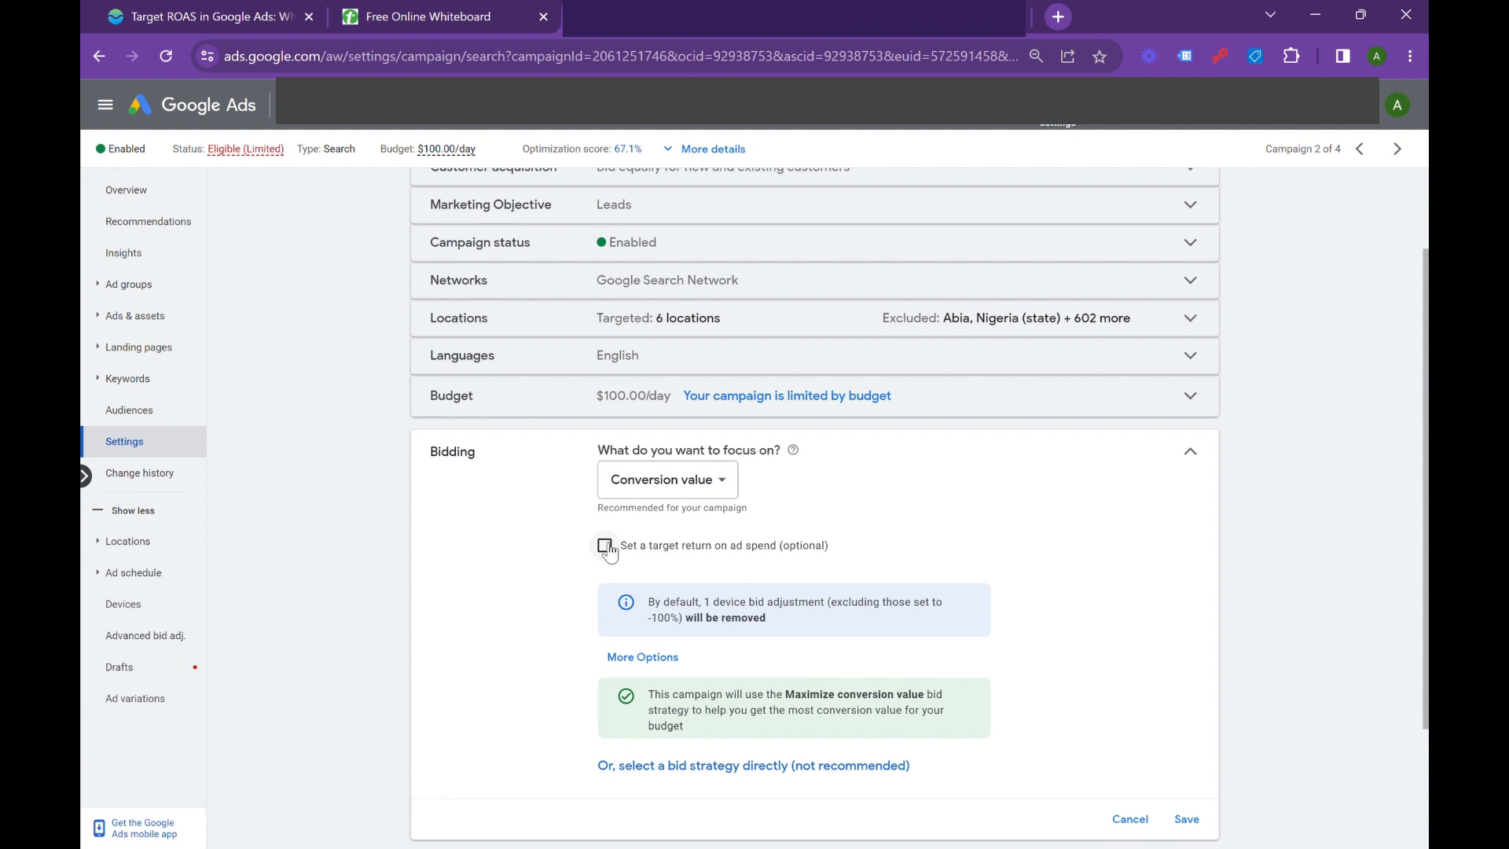
pyautogui.moveTo(607, 549)
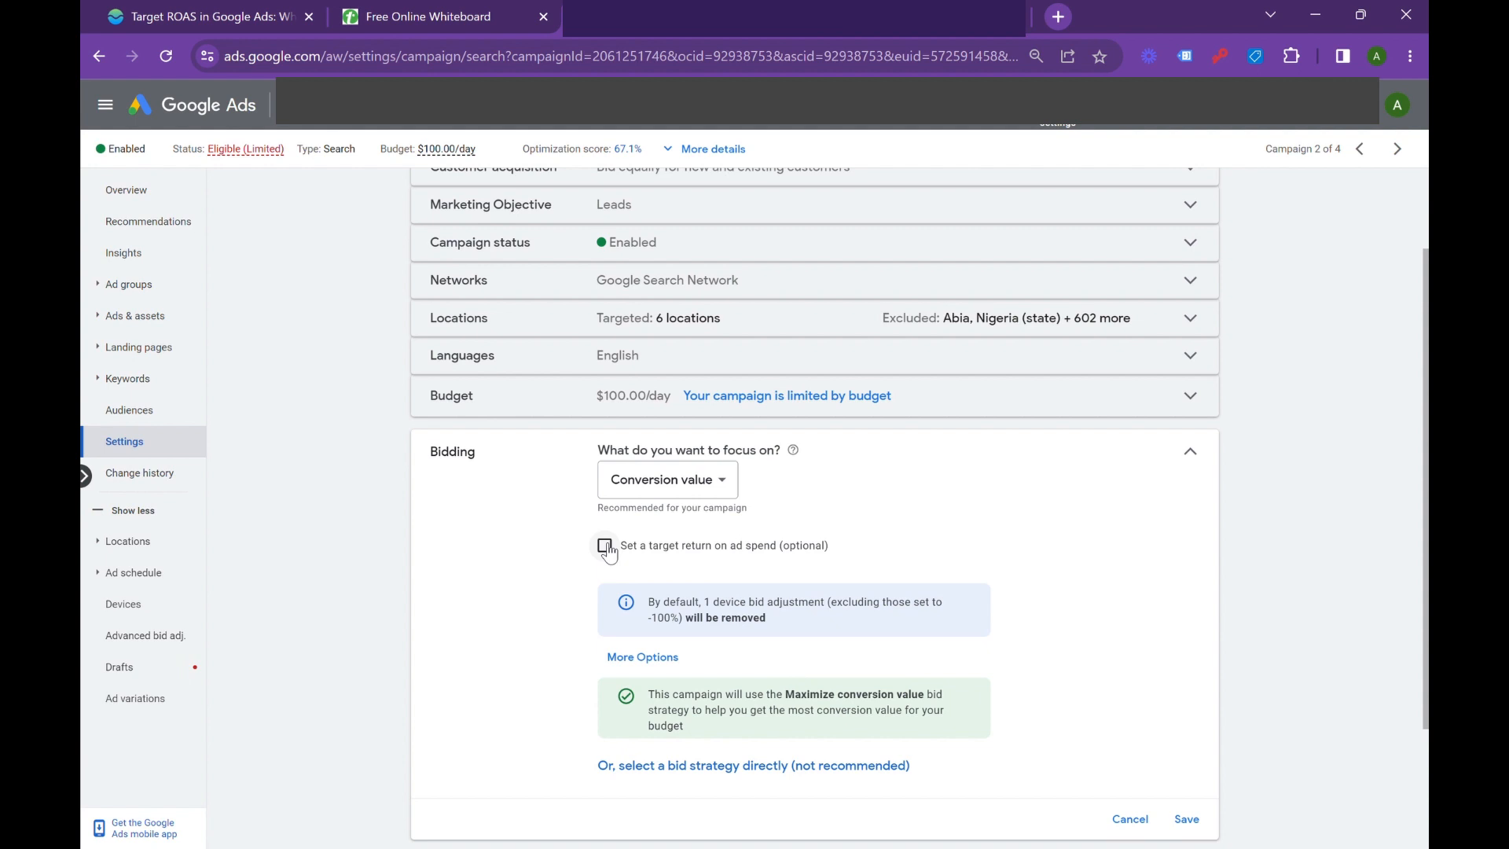
pyautogui.click(604, 545)
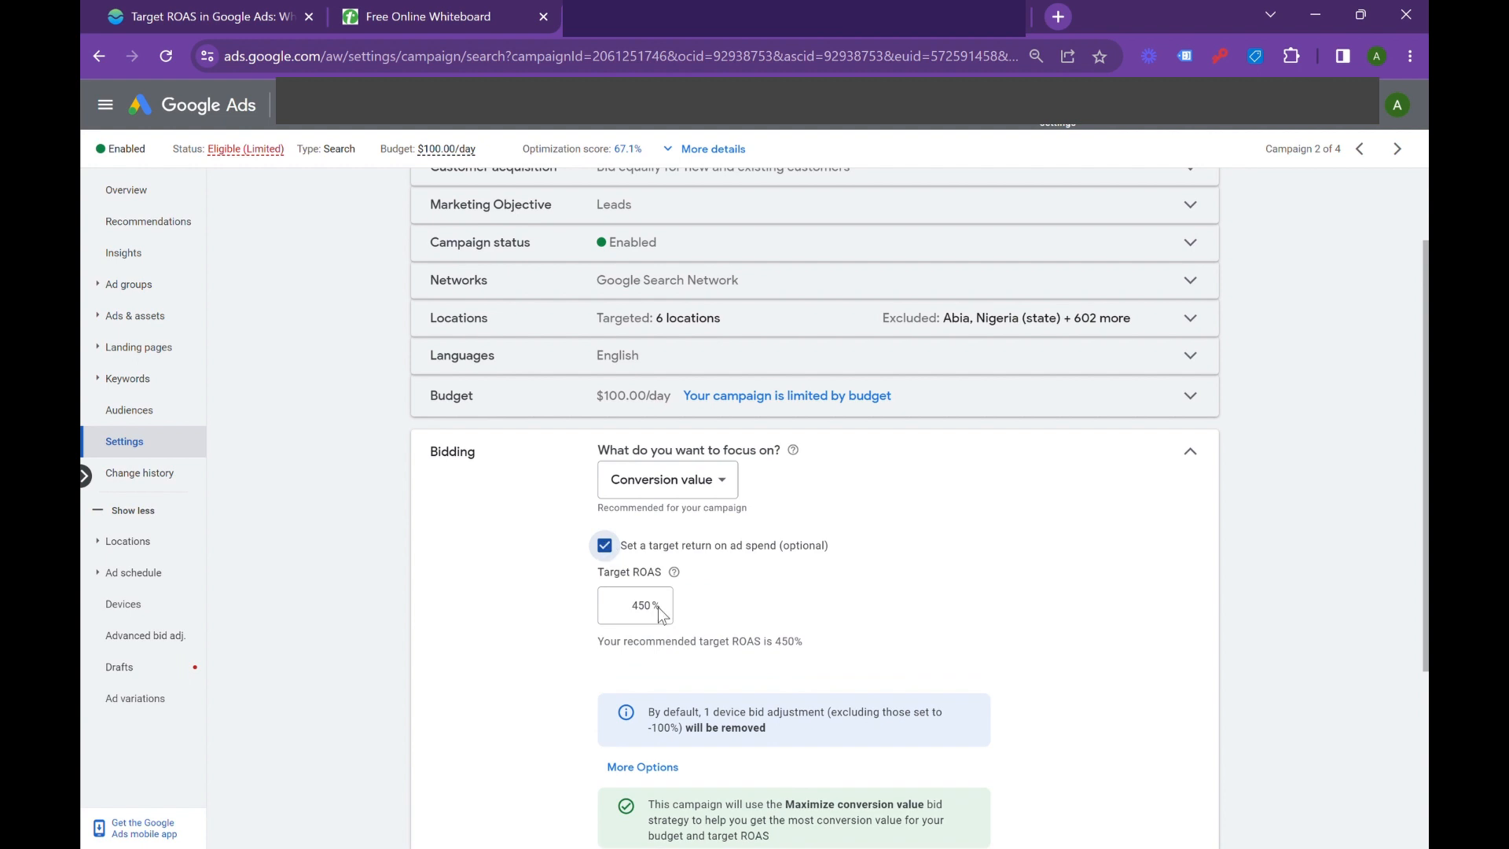
pyautogui.click(635, 605)
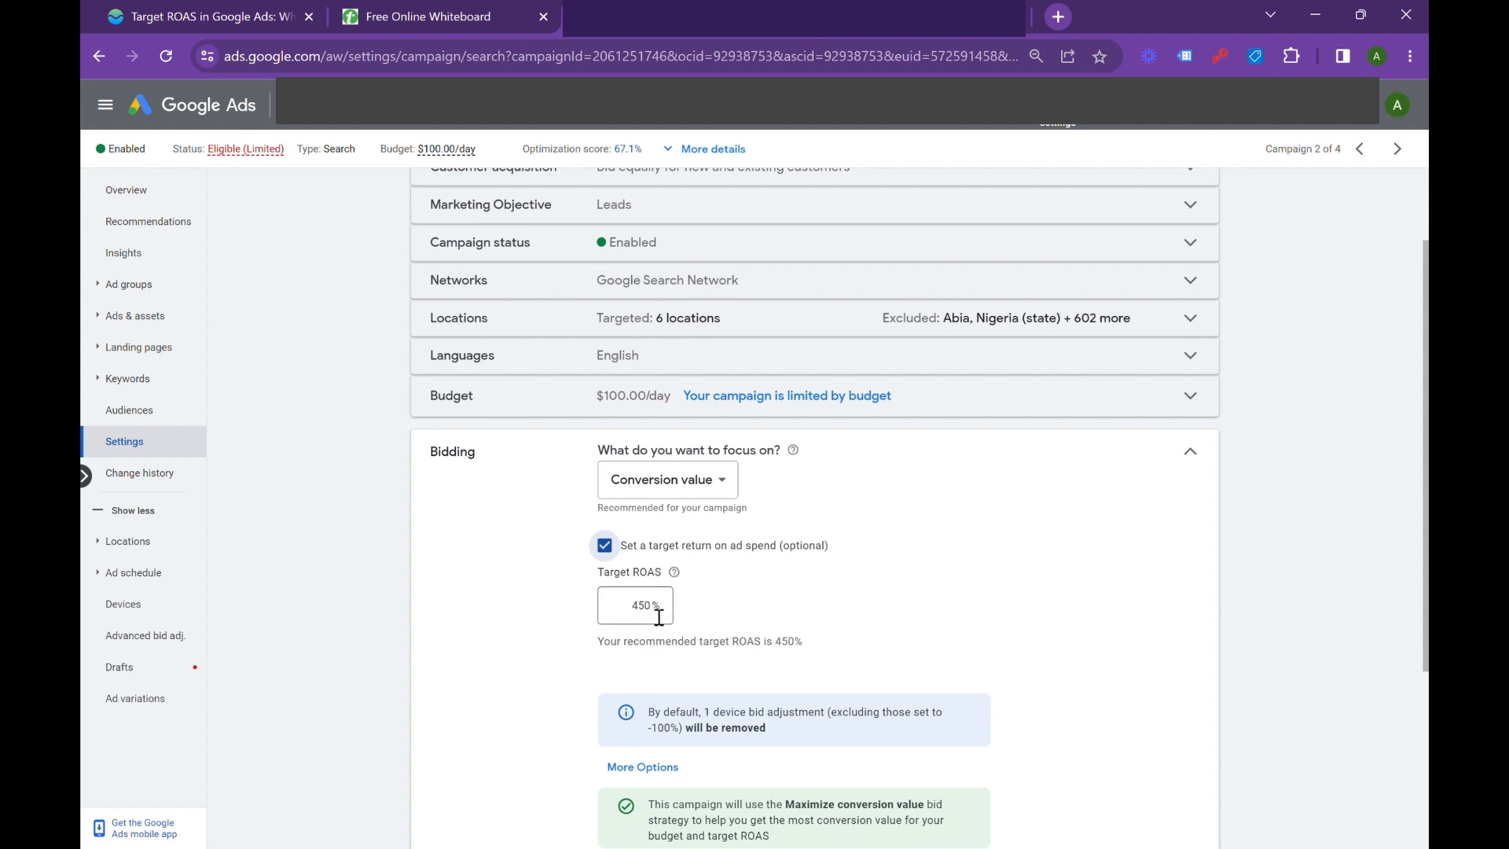
pyautogui.moveTo(776, 617)
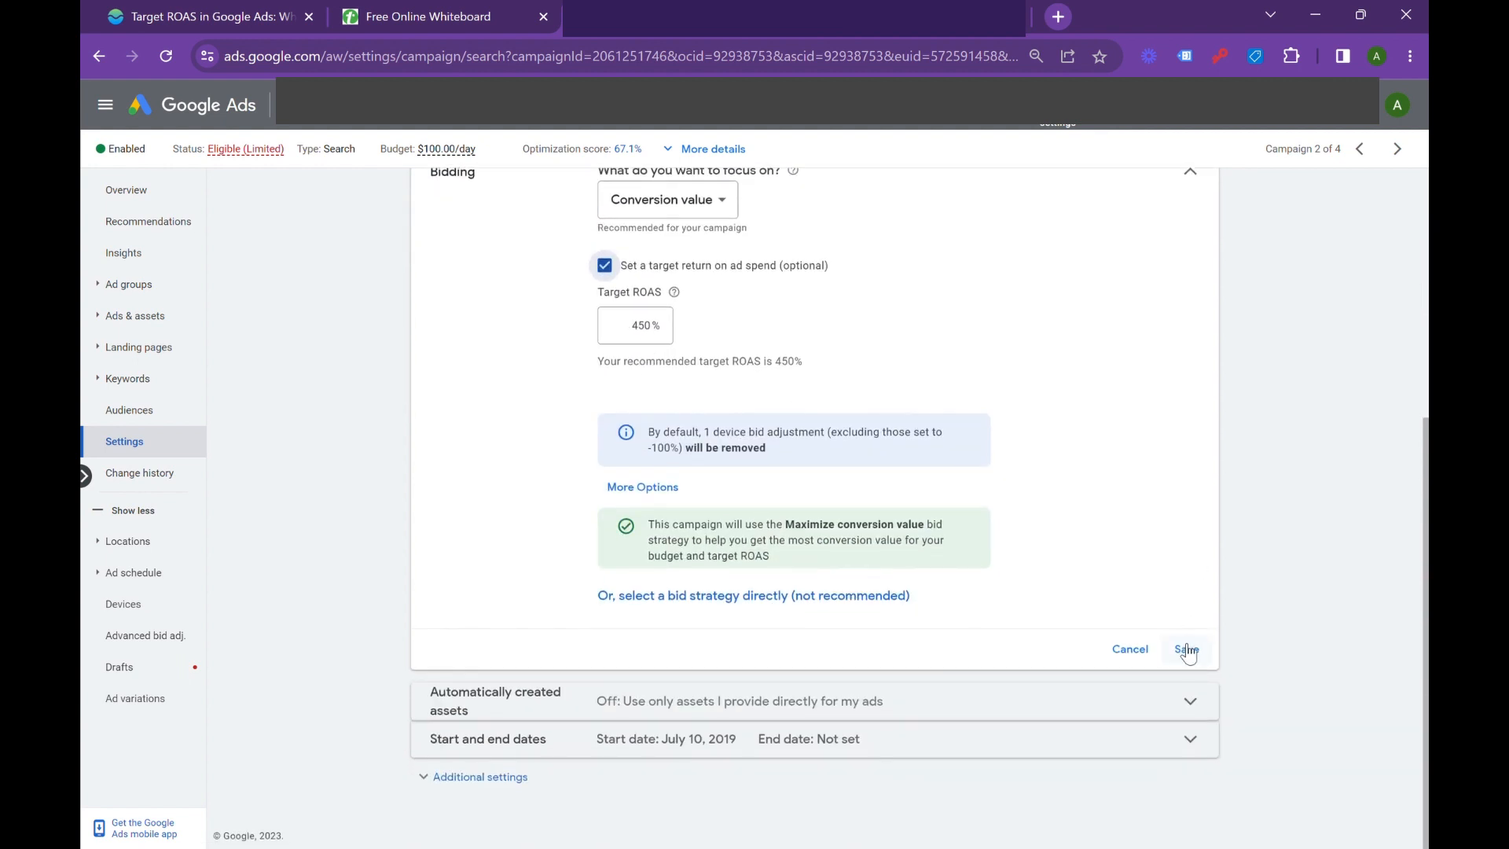
pyautogui.click(1185, 649)
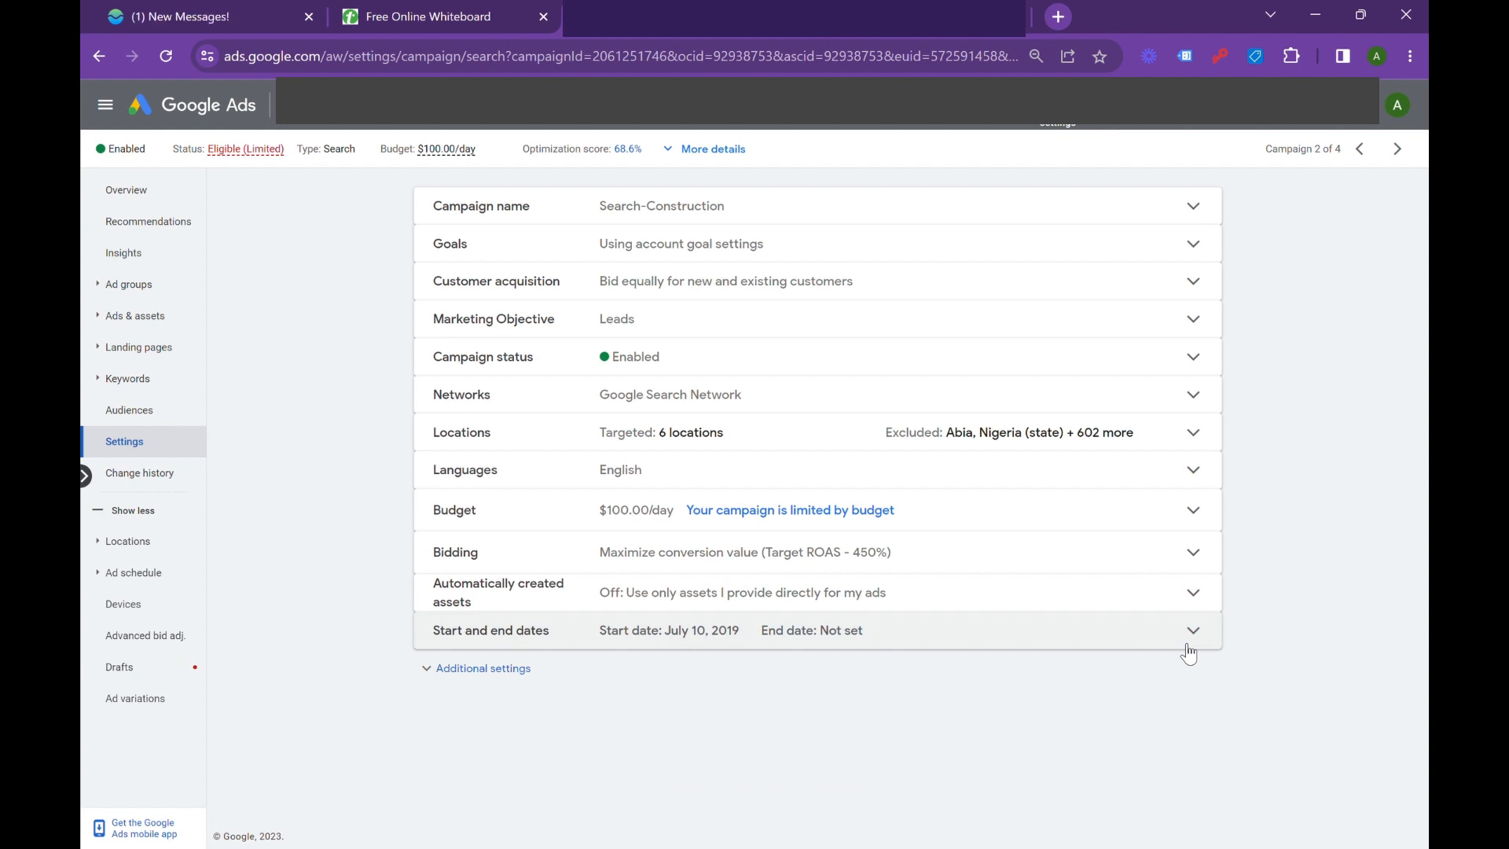
pyautogui.moveTo(1287, 522)
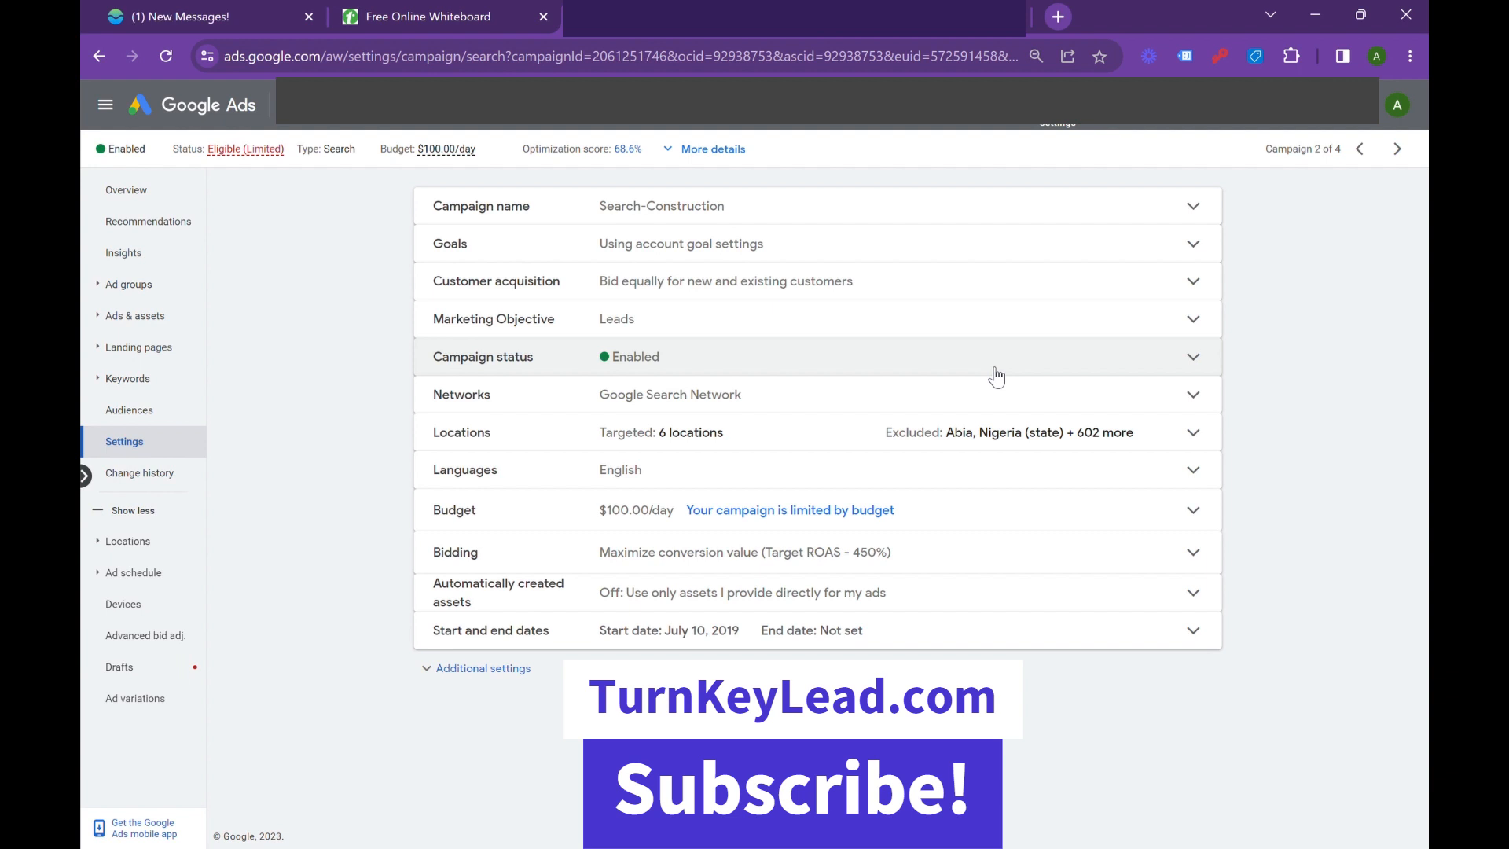
pyautogui.moveTo(1286, 469)
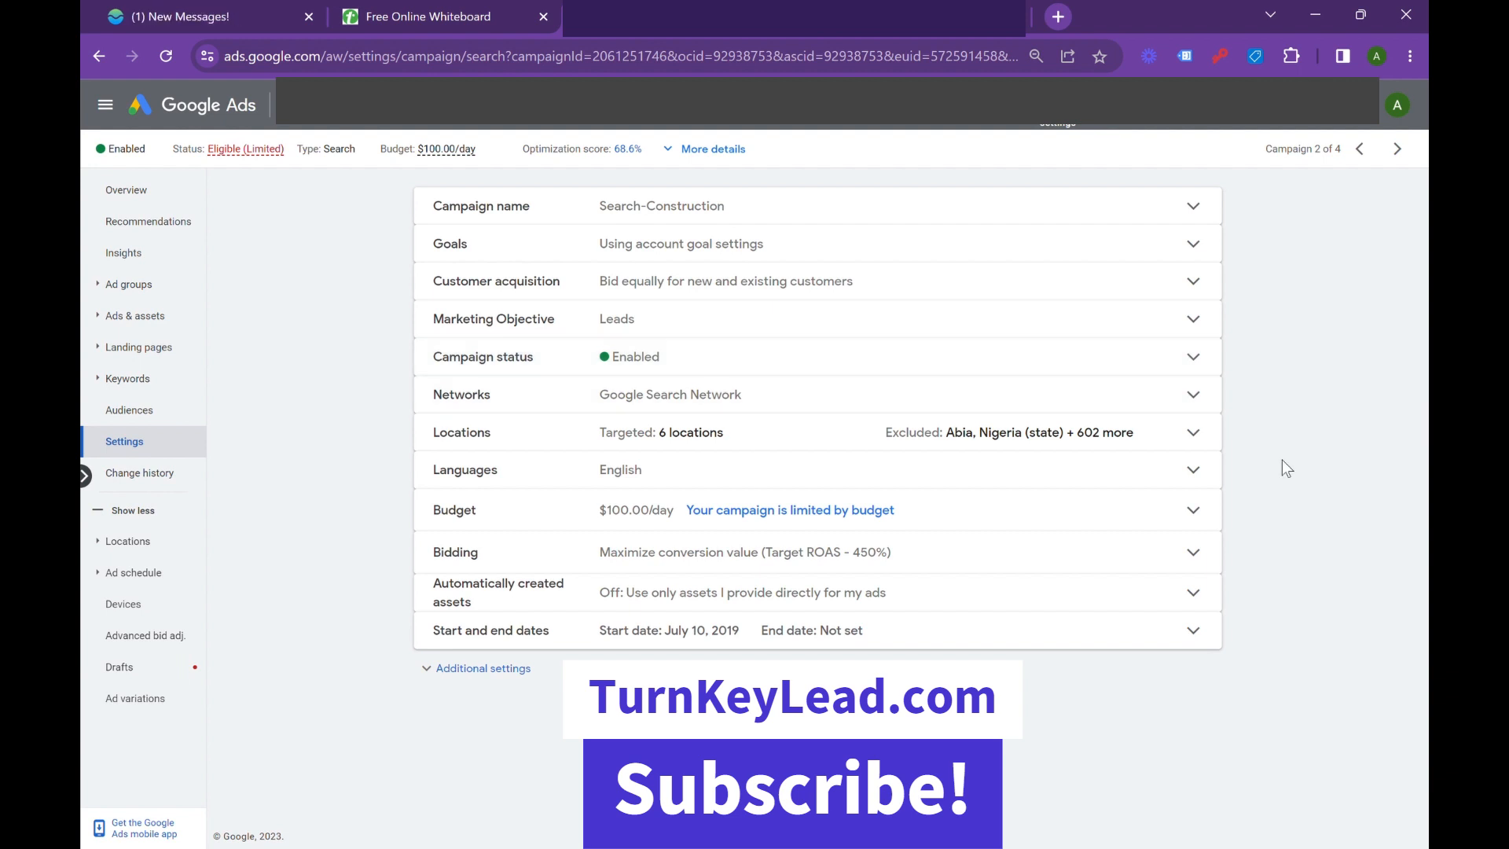
pyautogui.moveTo(1295, 567)
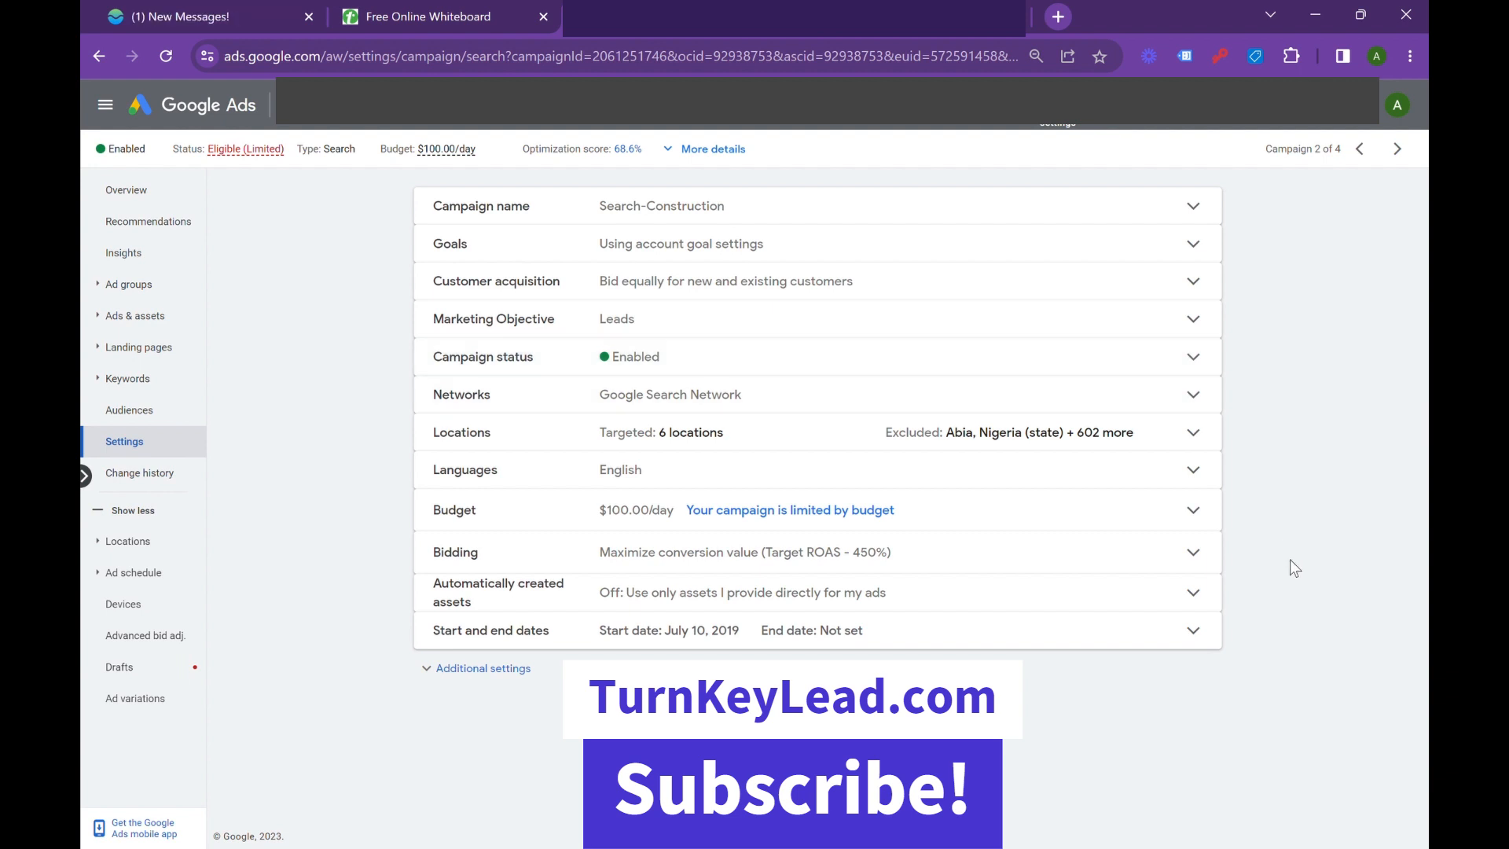